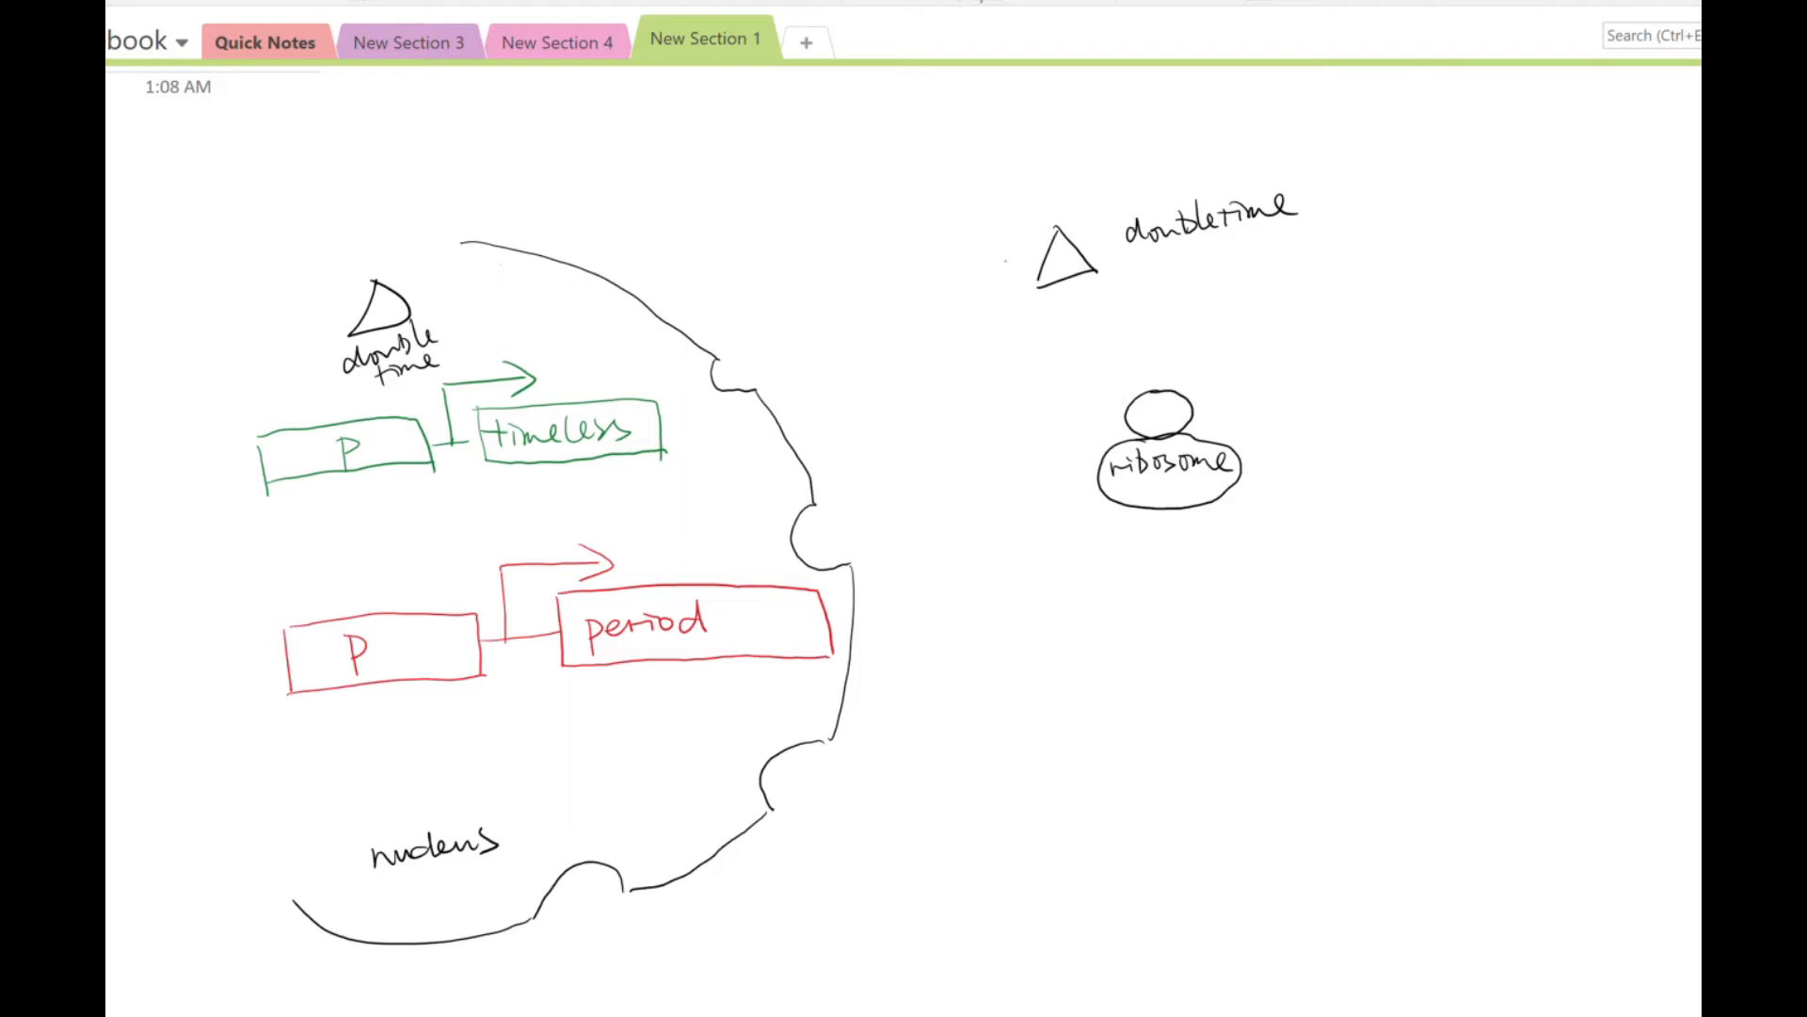
Sketch red protein boxes in the cytoplasm outside the nucleus with doubletime acting on one.
{"action": "left_click_drag", "start_coordinate": [951, 576], "coordinate": [1009, 604]}
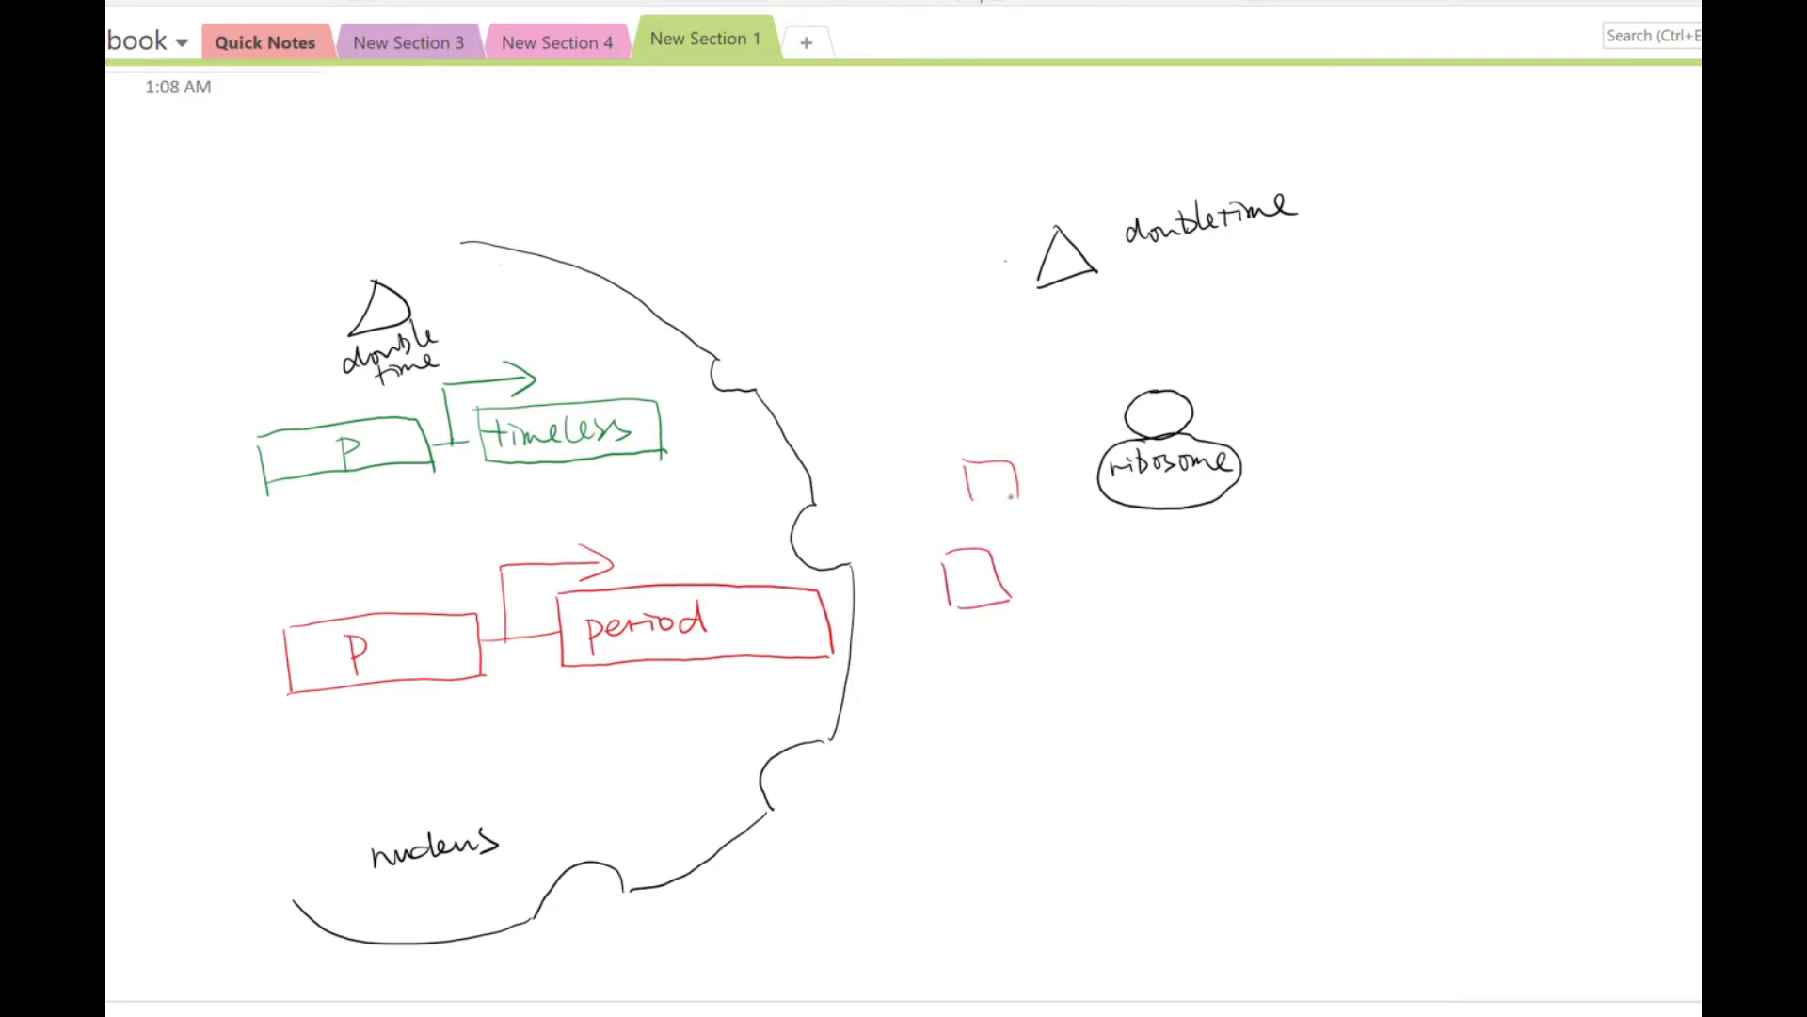
{"action": "left_click_drag", "start_coordinate": [859, 380], "coordinate": [859, 438]}
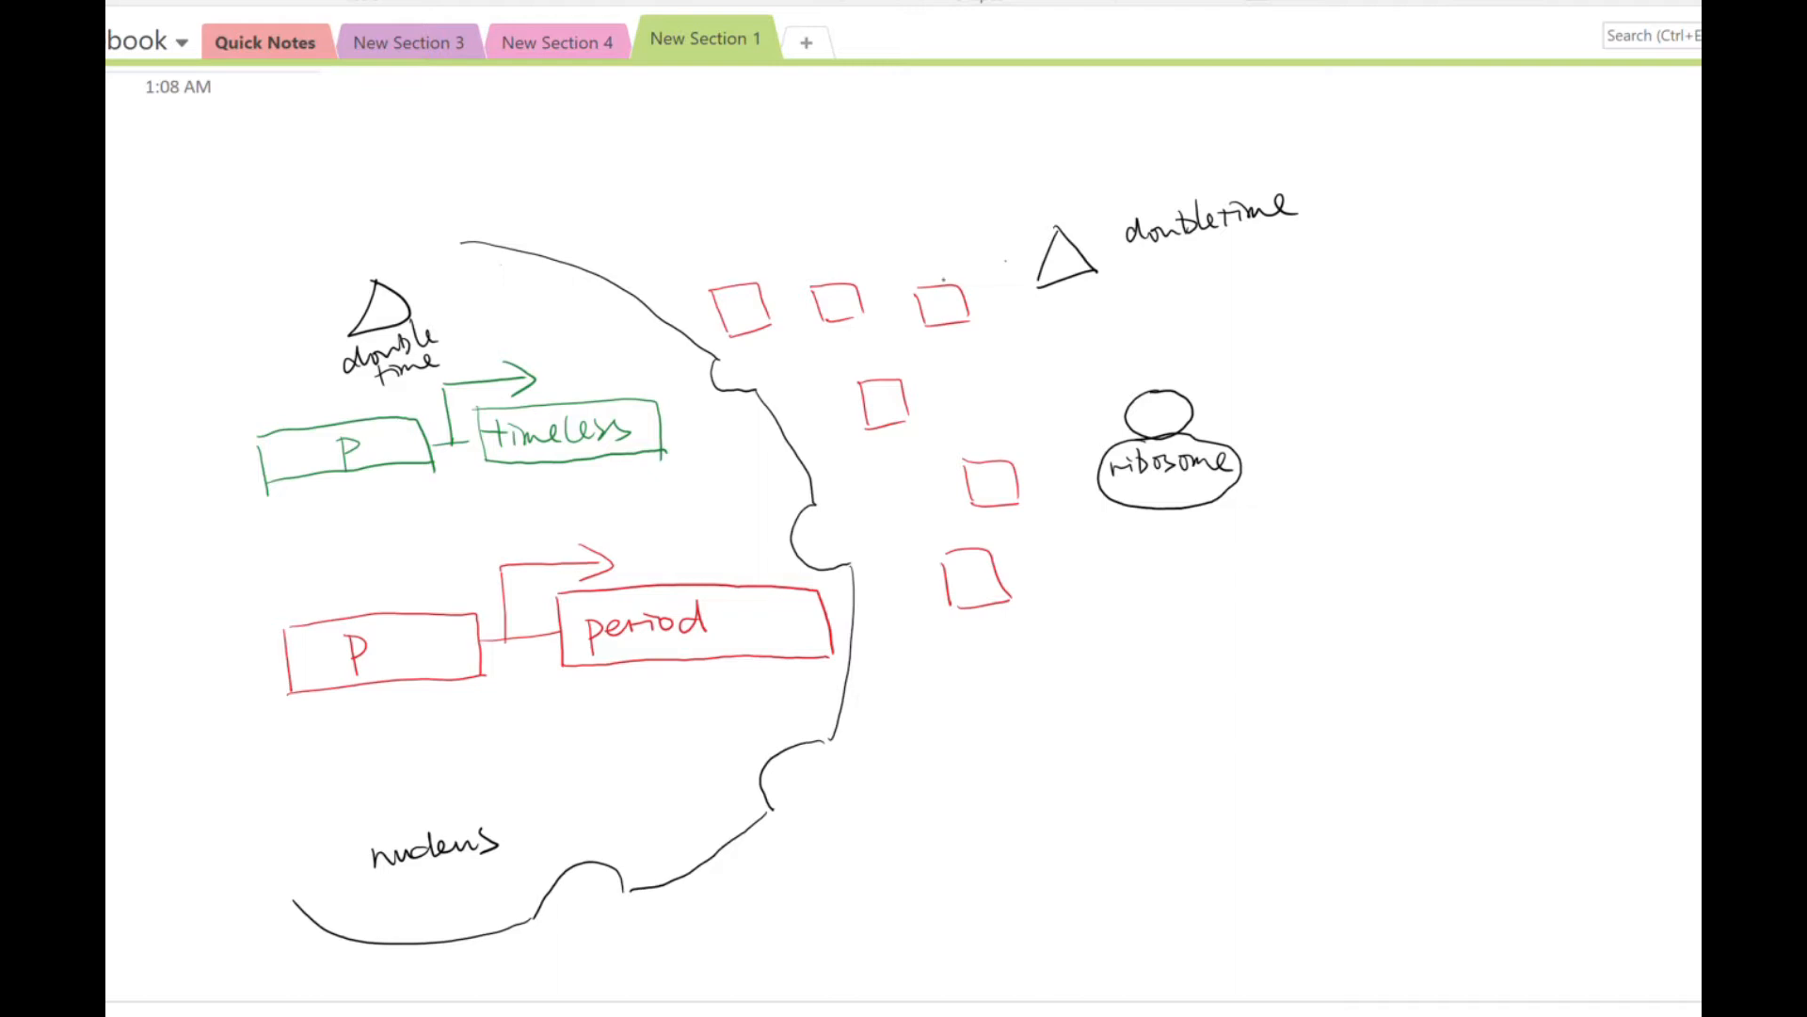
{"action": "left_click_drag", "start_coordinate": [1048, 243], "coordinate": [940, 310]}
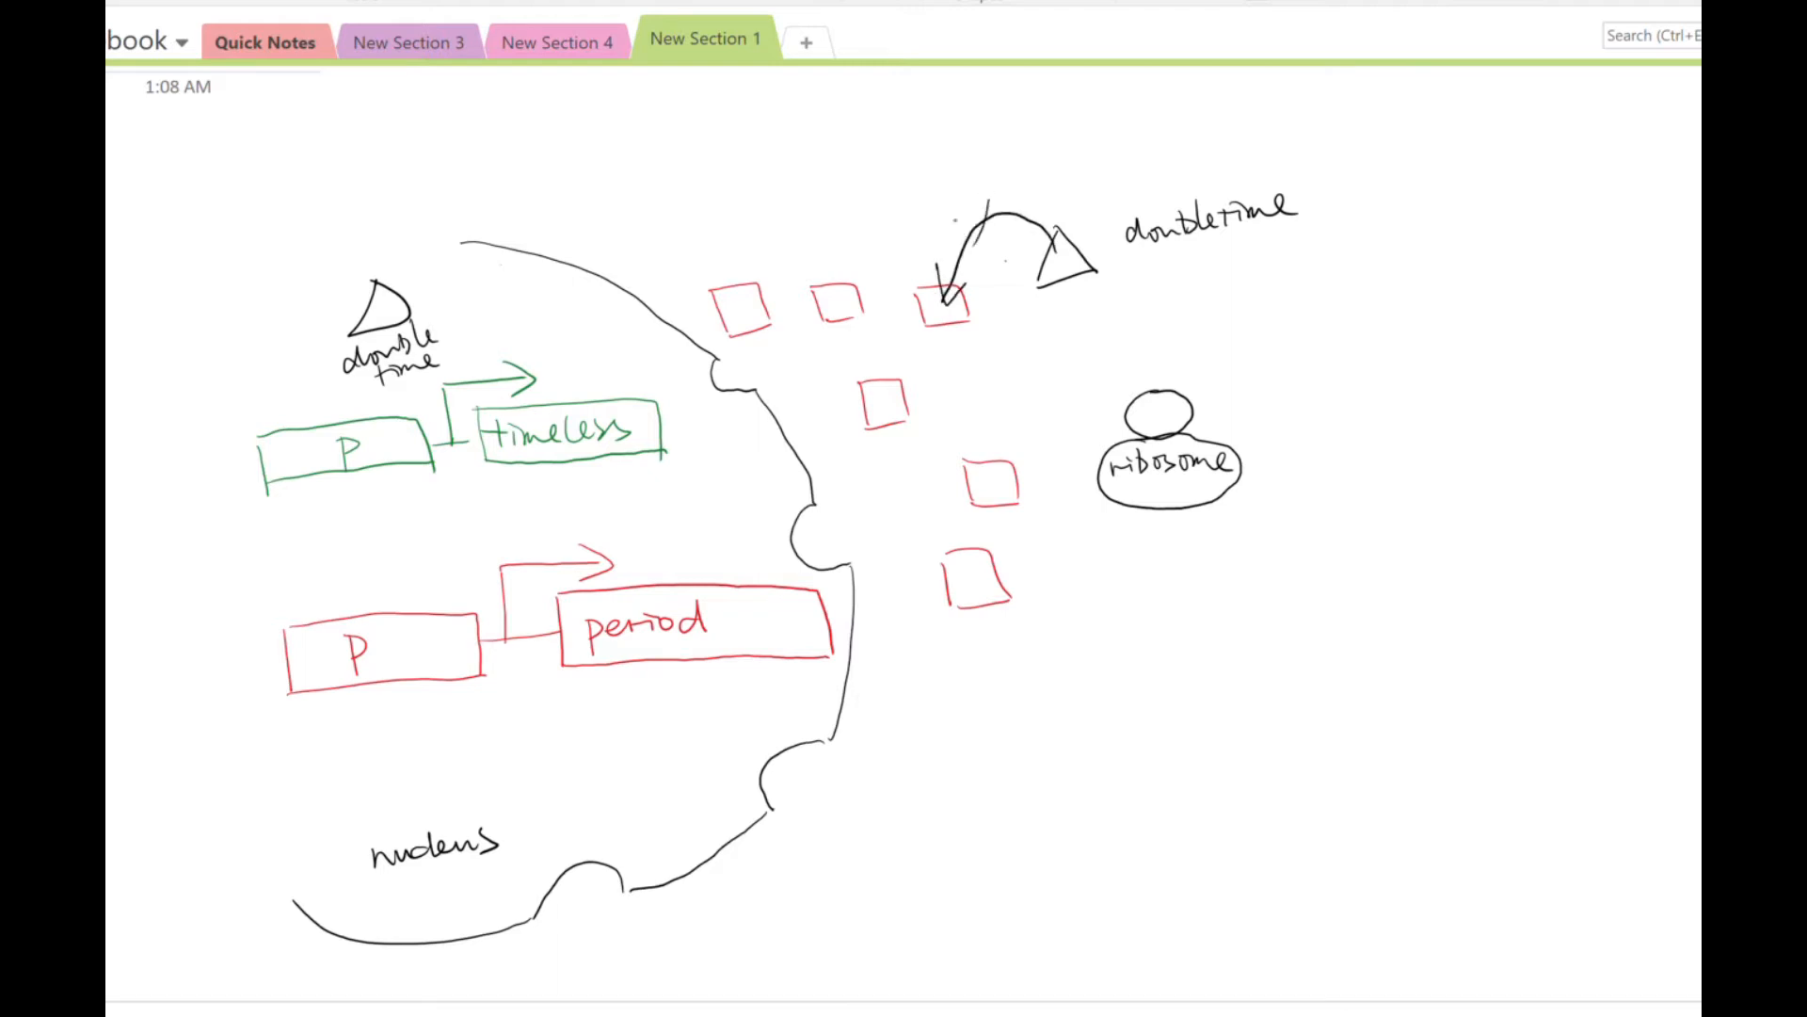
{"action": "left_click_drag", "start_coordinate": [945, 196], "coordinate": [1004, 173]}
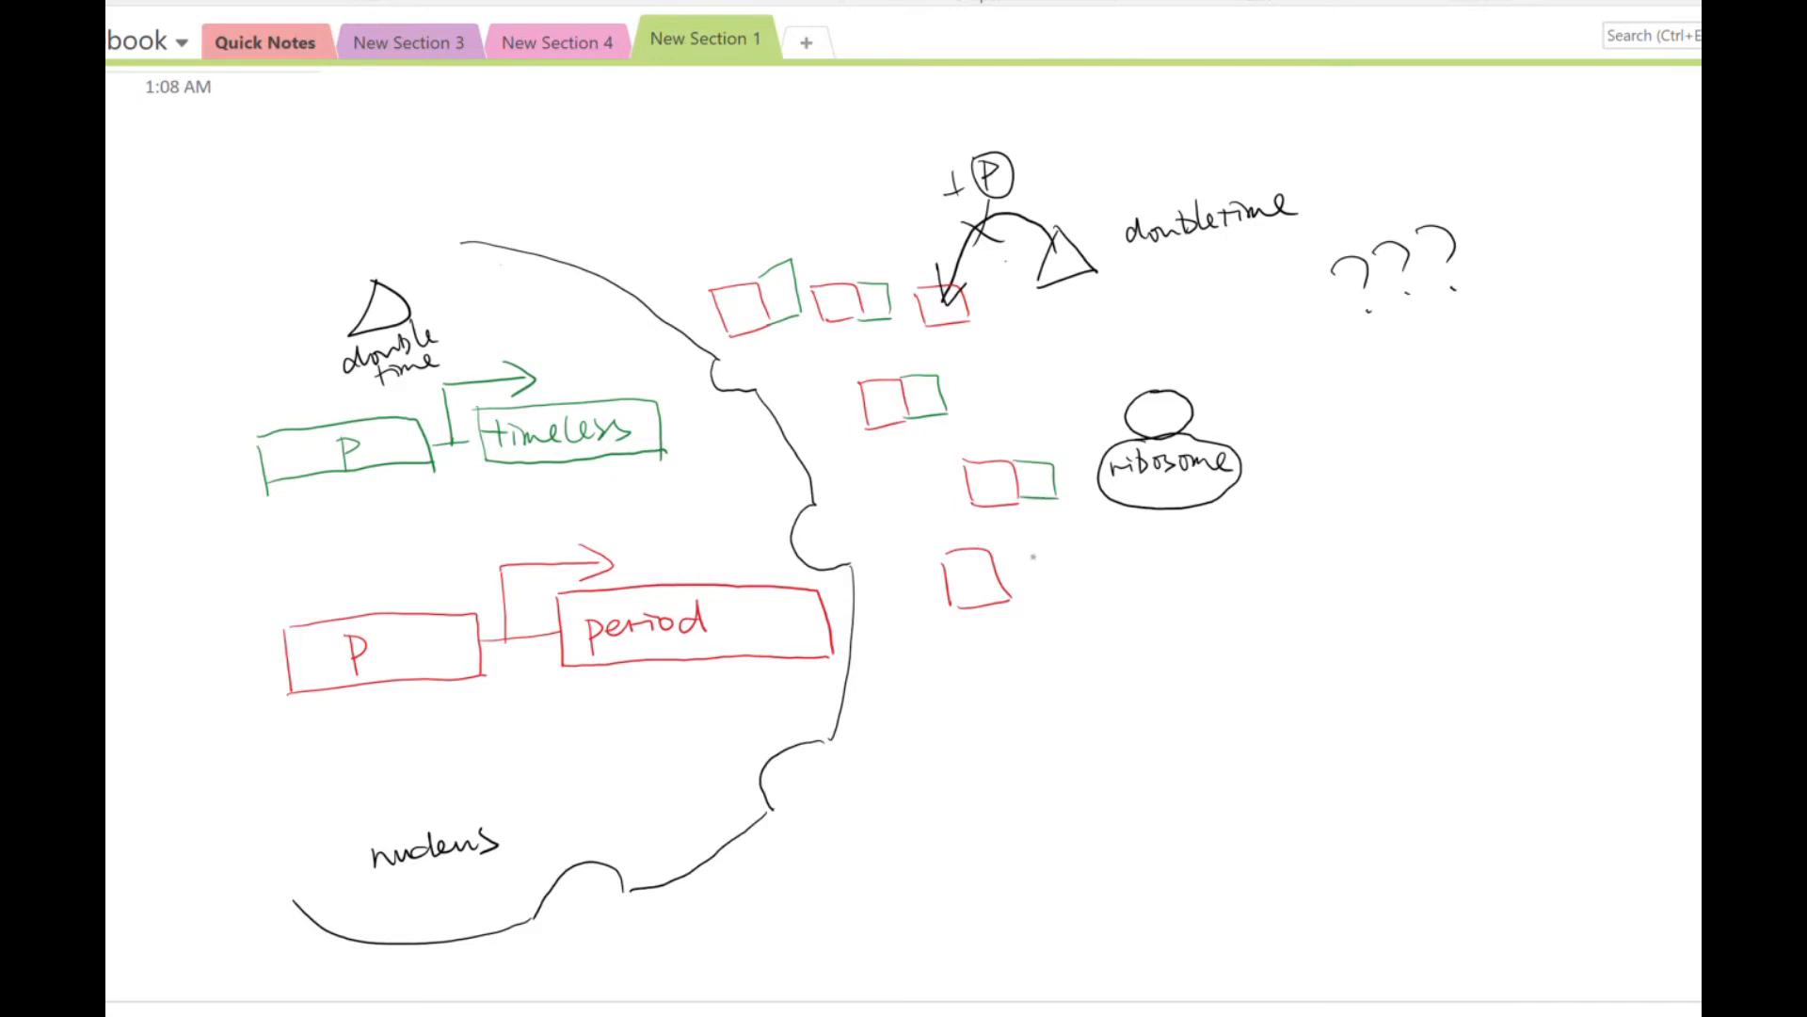
Pair the red boxes with green halves to form red-green protein pairs.
{"action": "left_click_drag", "start_coordinate": [979, 587], "coordinate": [1043, 571]}
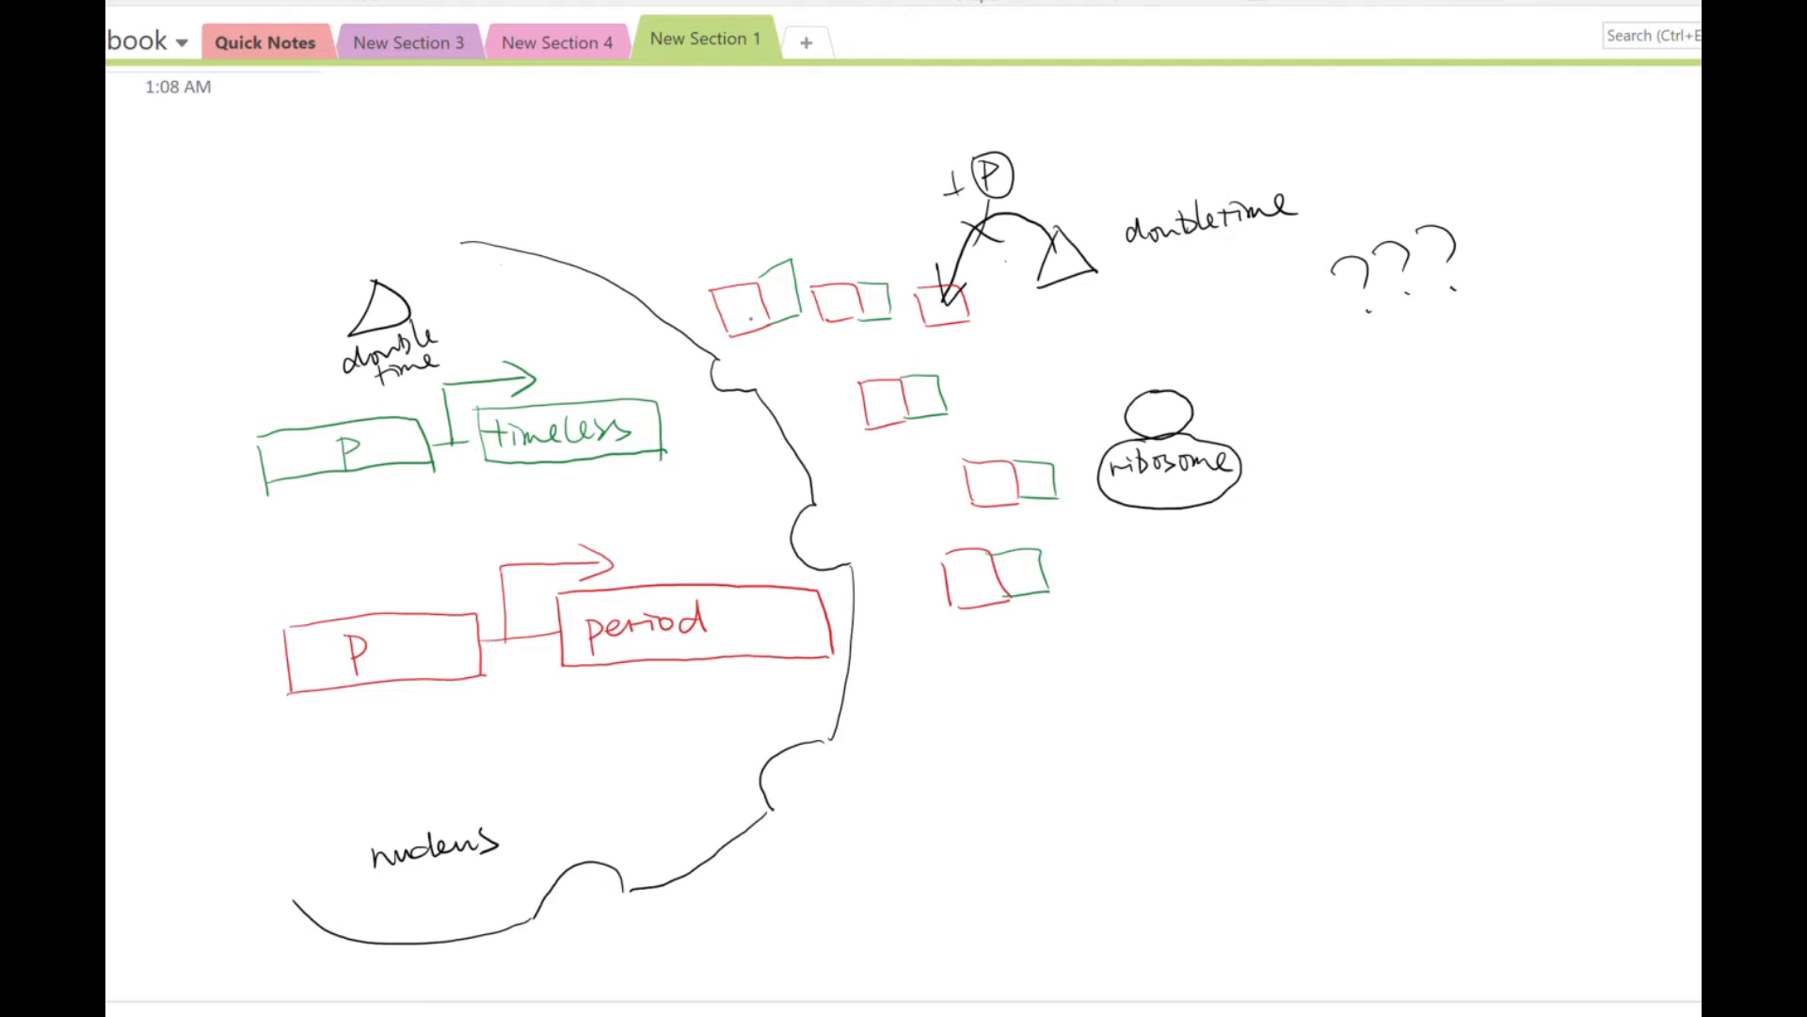
{"action": "left_click_drag", "start_coordinate": [743, 311], "coordinate": [691, 439]}
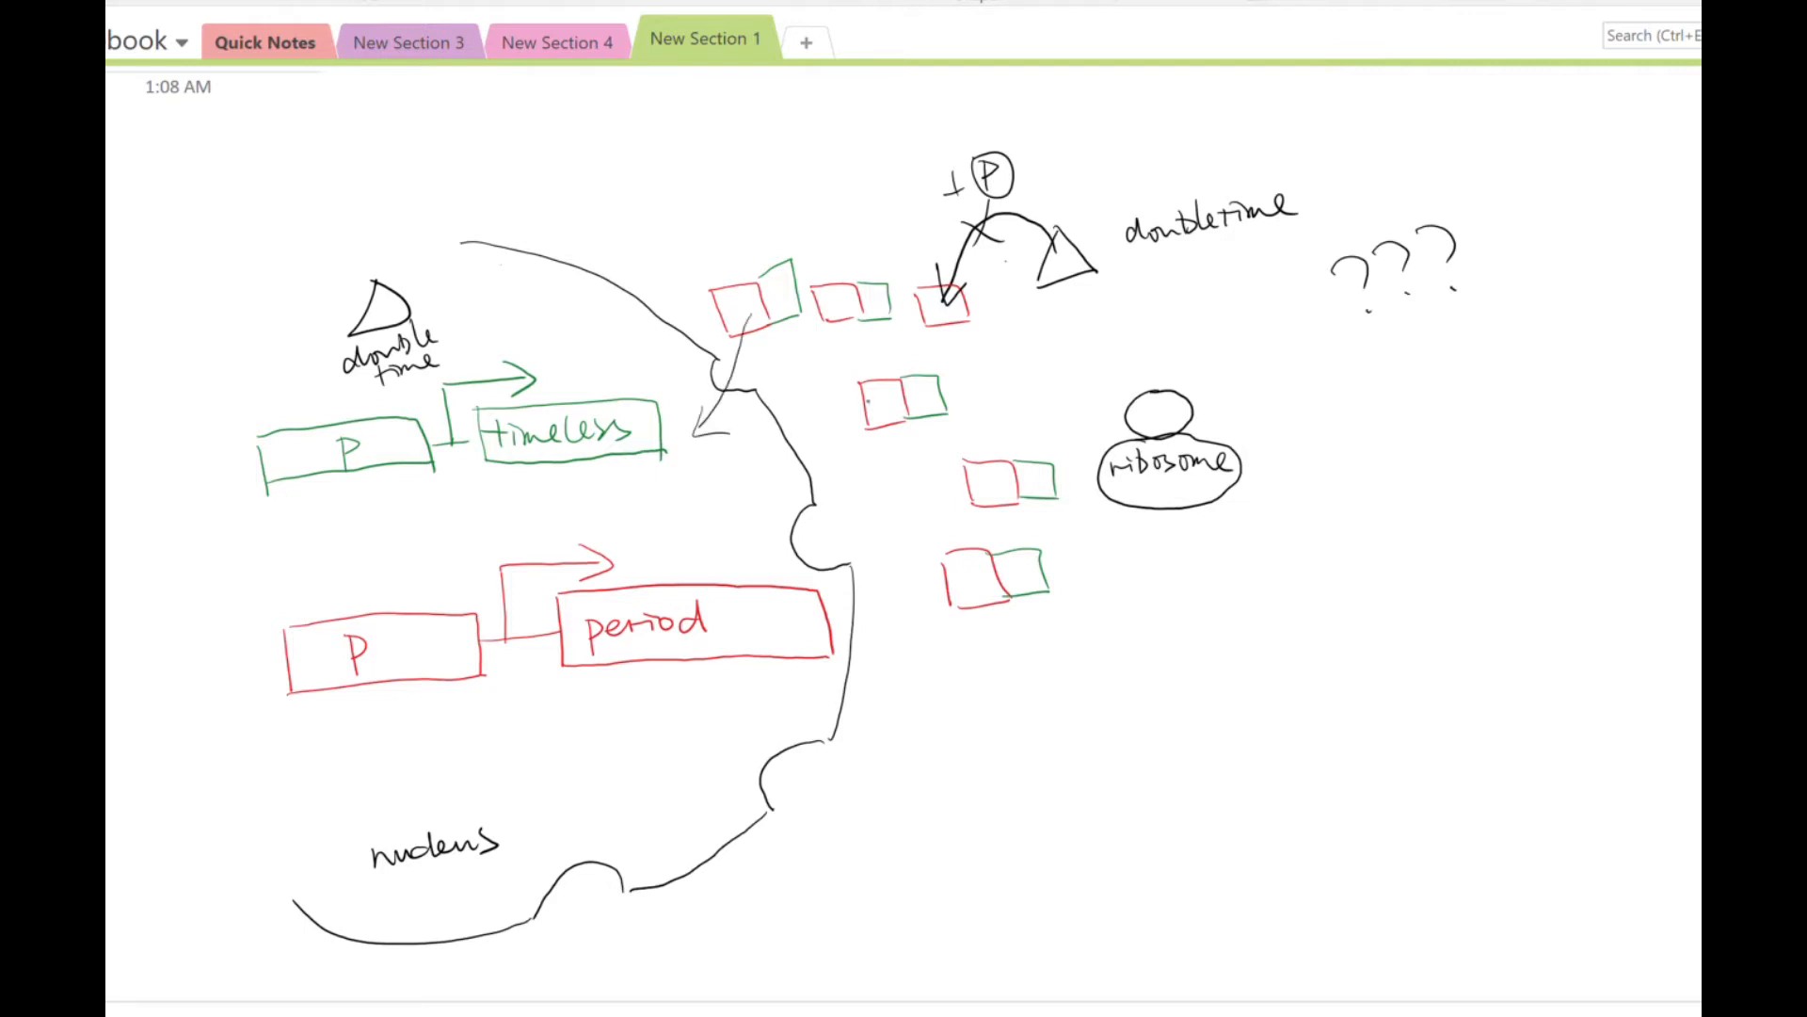
Draw an arrow carrying a pair into the nucleus and dab a yellow cryptochrome blob inside.
{"action": "left_click_drag", "start_coordinate": [870, 397], "coordinate": [727, 542]}
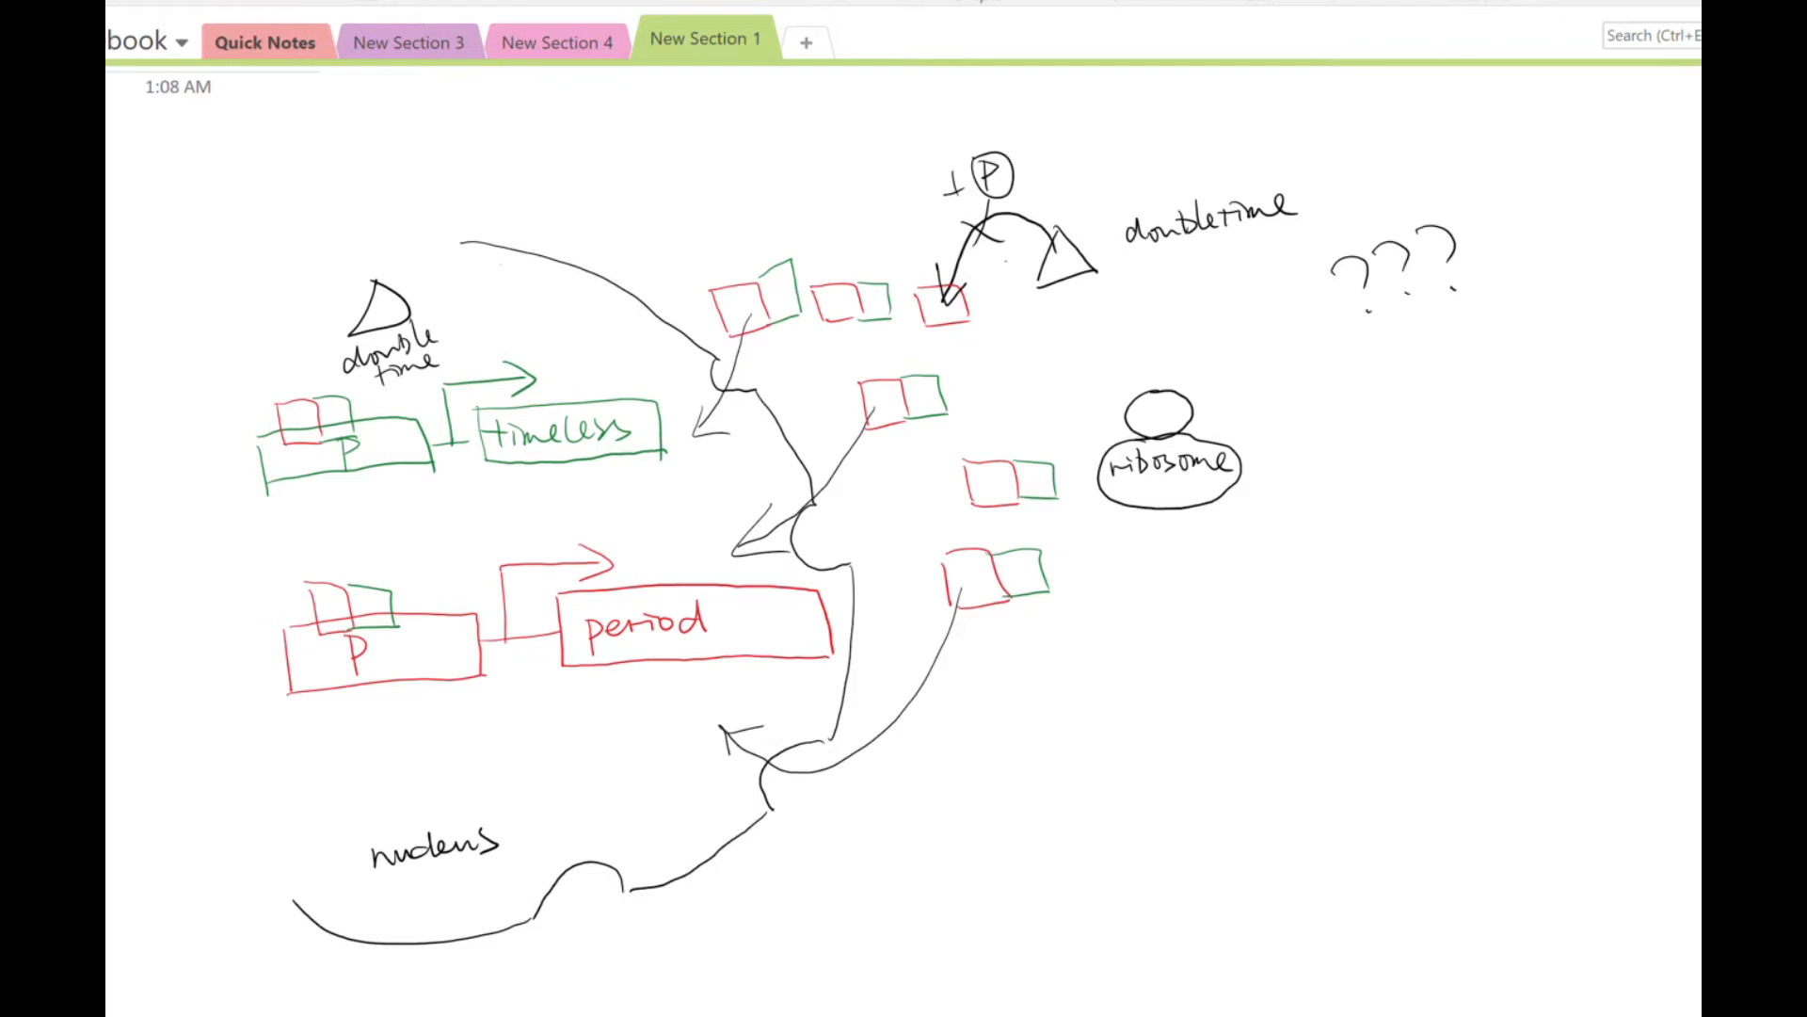
{"action": "left_click", "coordinate": [619, 772]}
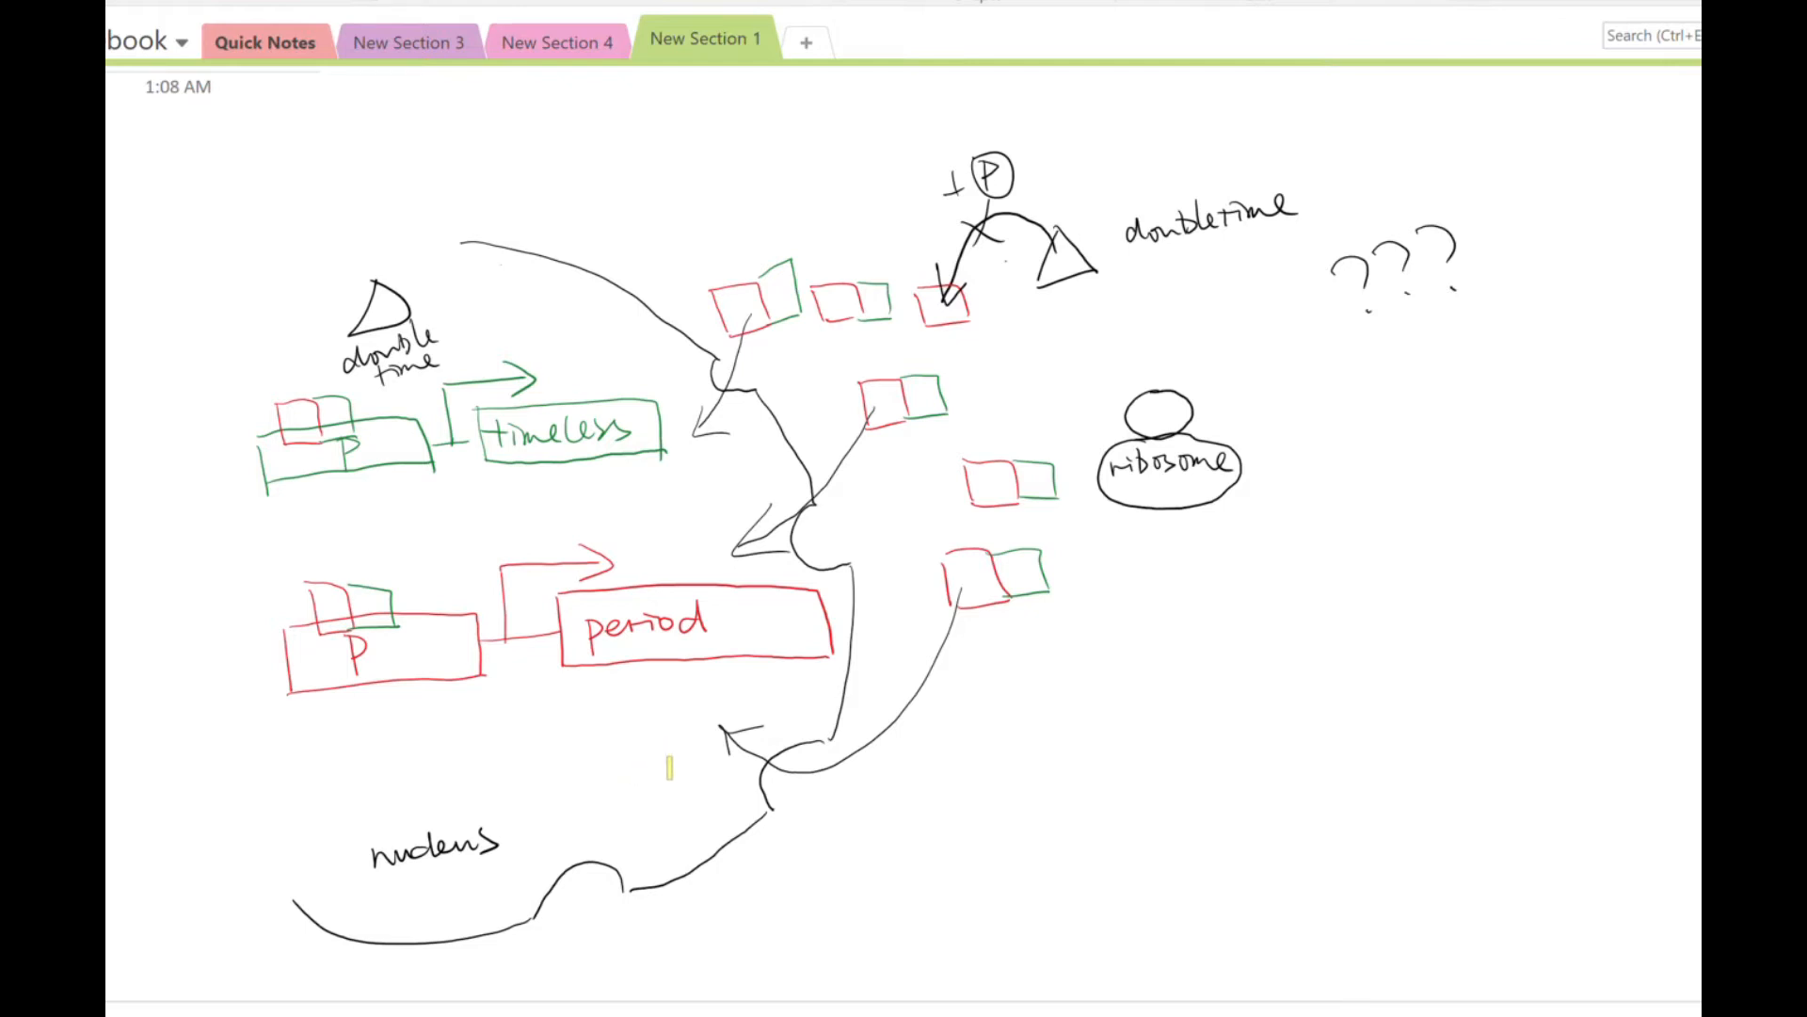
{"action": "left_click", "coordinate": [654, 759]}
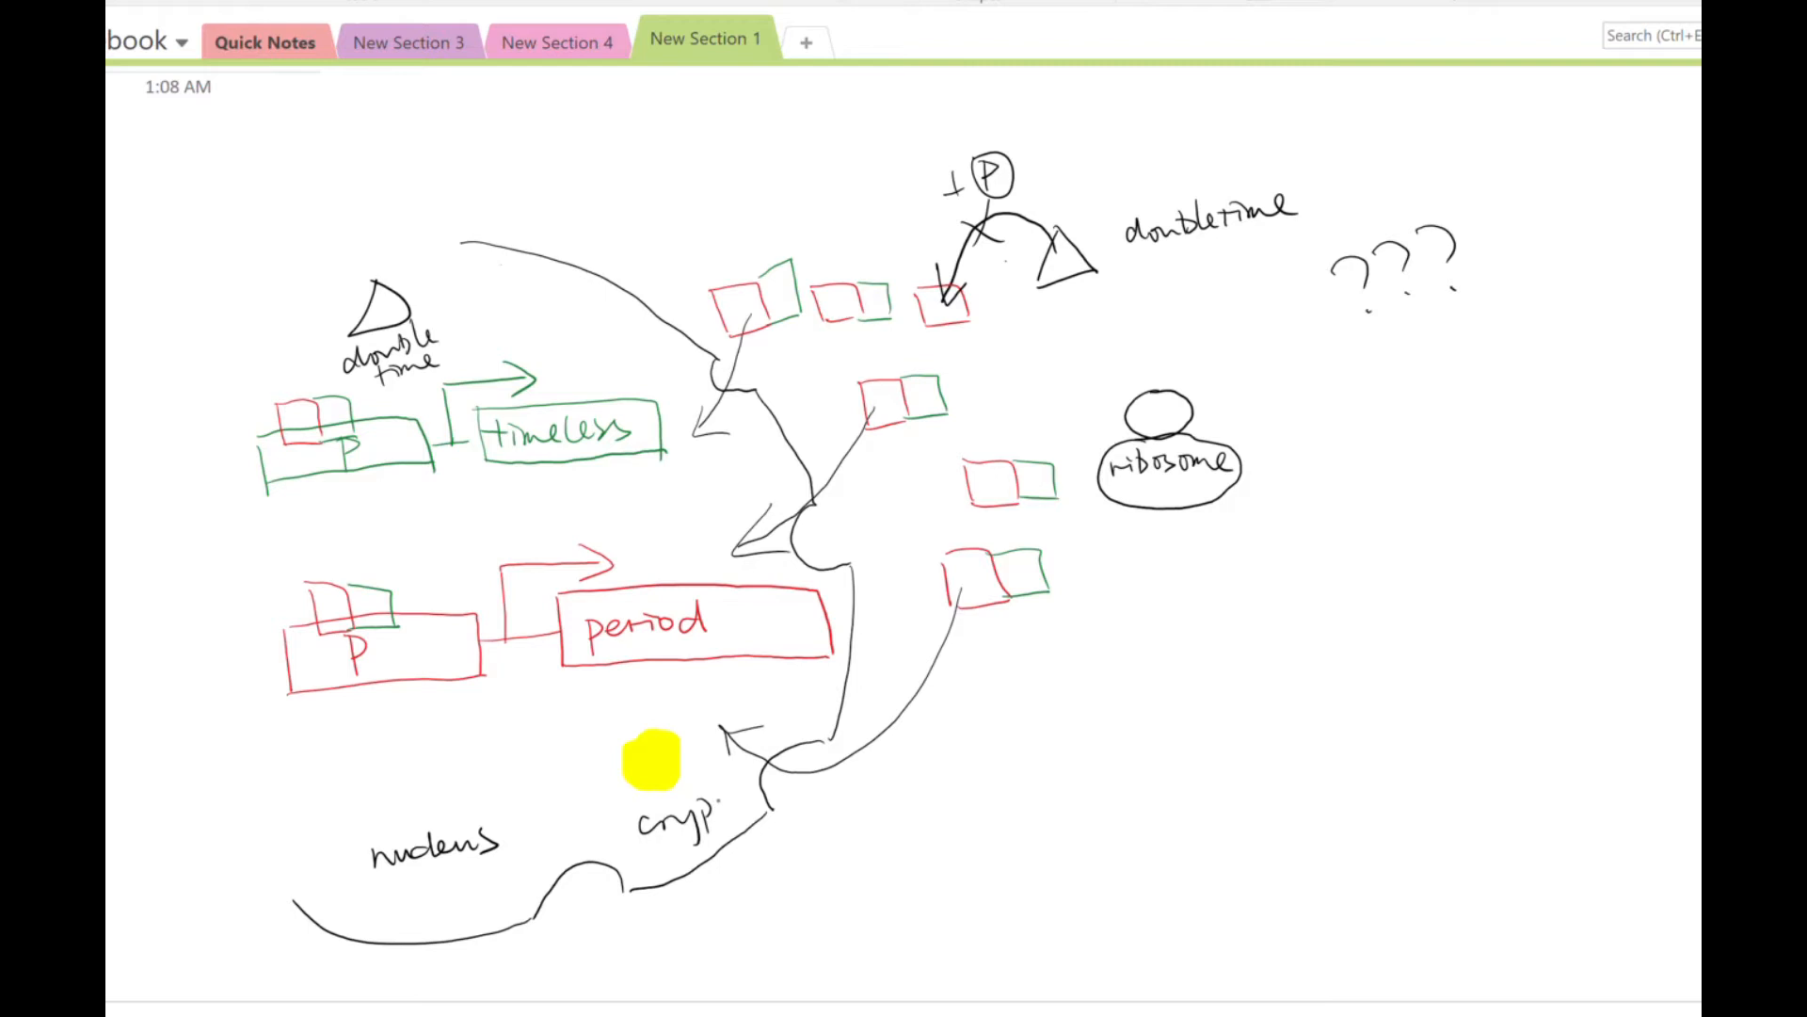
Label the yellow block cryptochrome and erase the import arrows and promoter pairs.
{"action": "type", "text": "tochrome"}
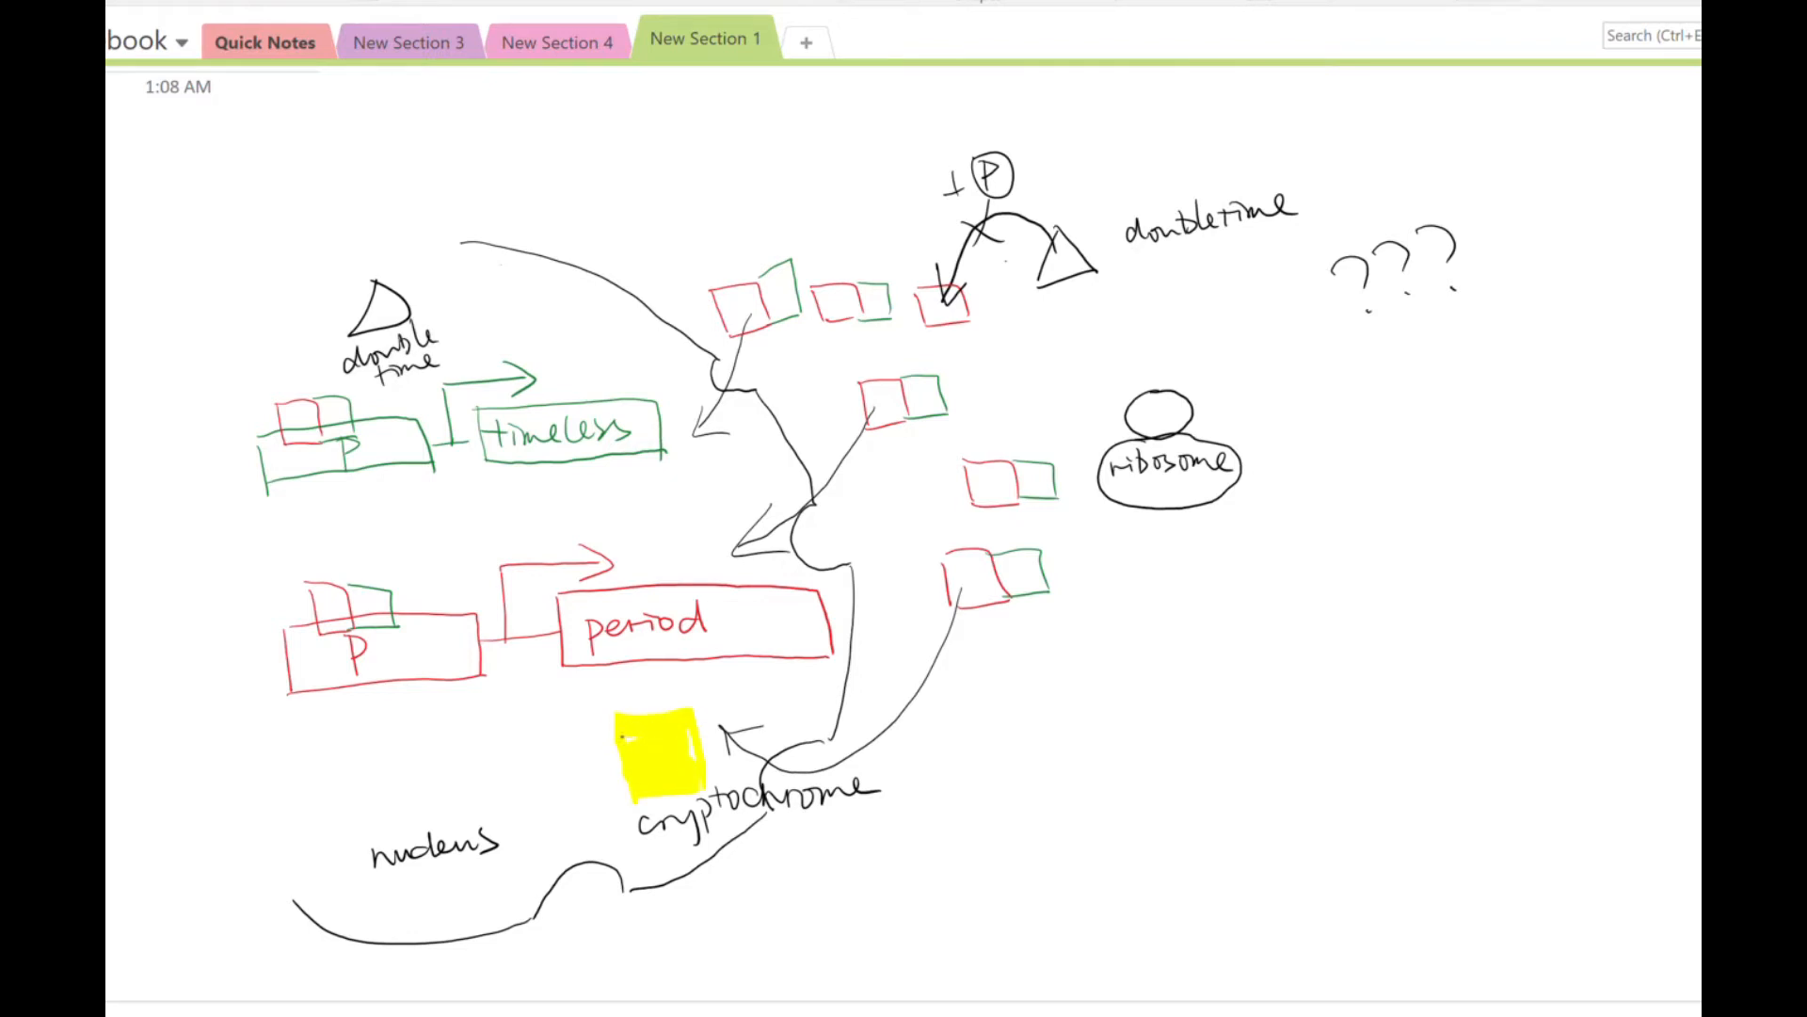
{"action": "left_click_drag", "start_coordinate": [628, 748], "coordinate": [398, 624]}
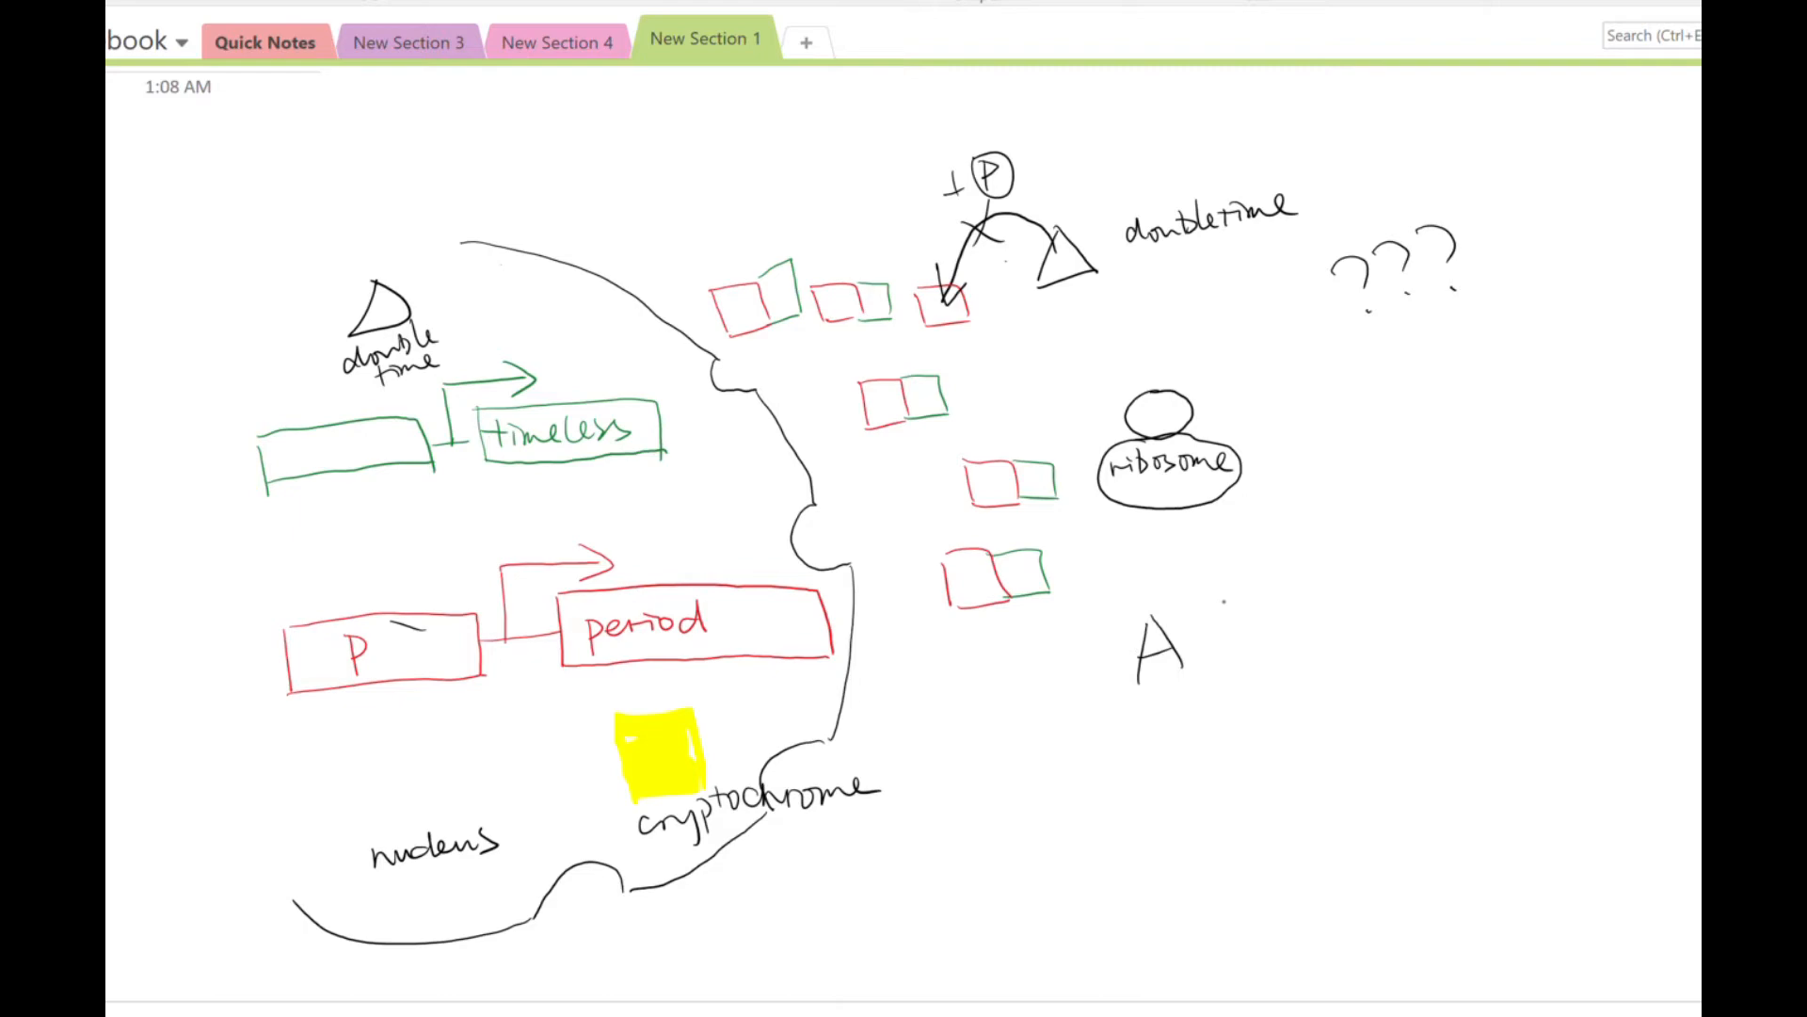
{"action": "type", "text": "New D."}
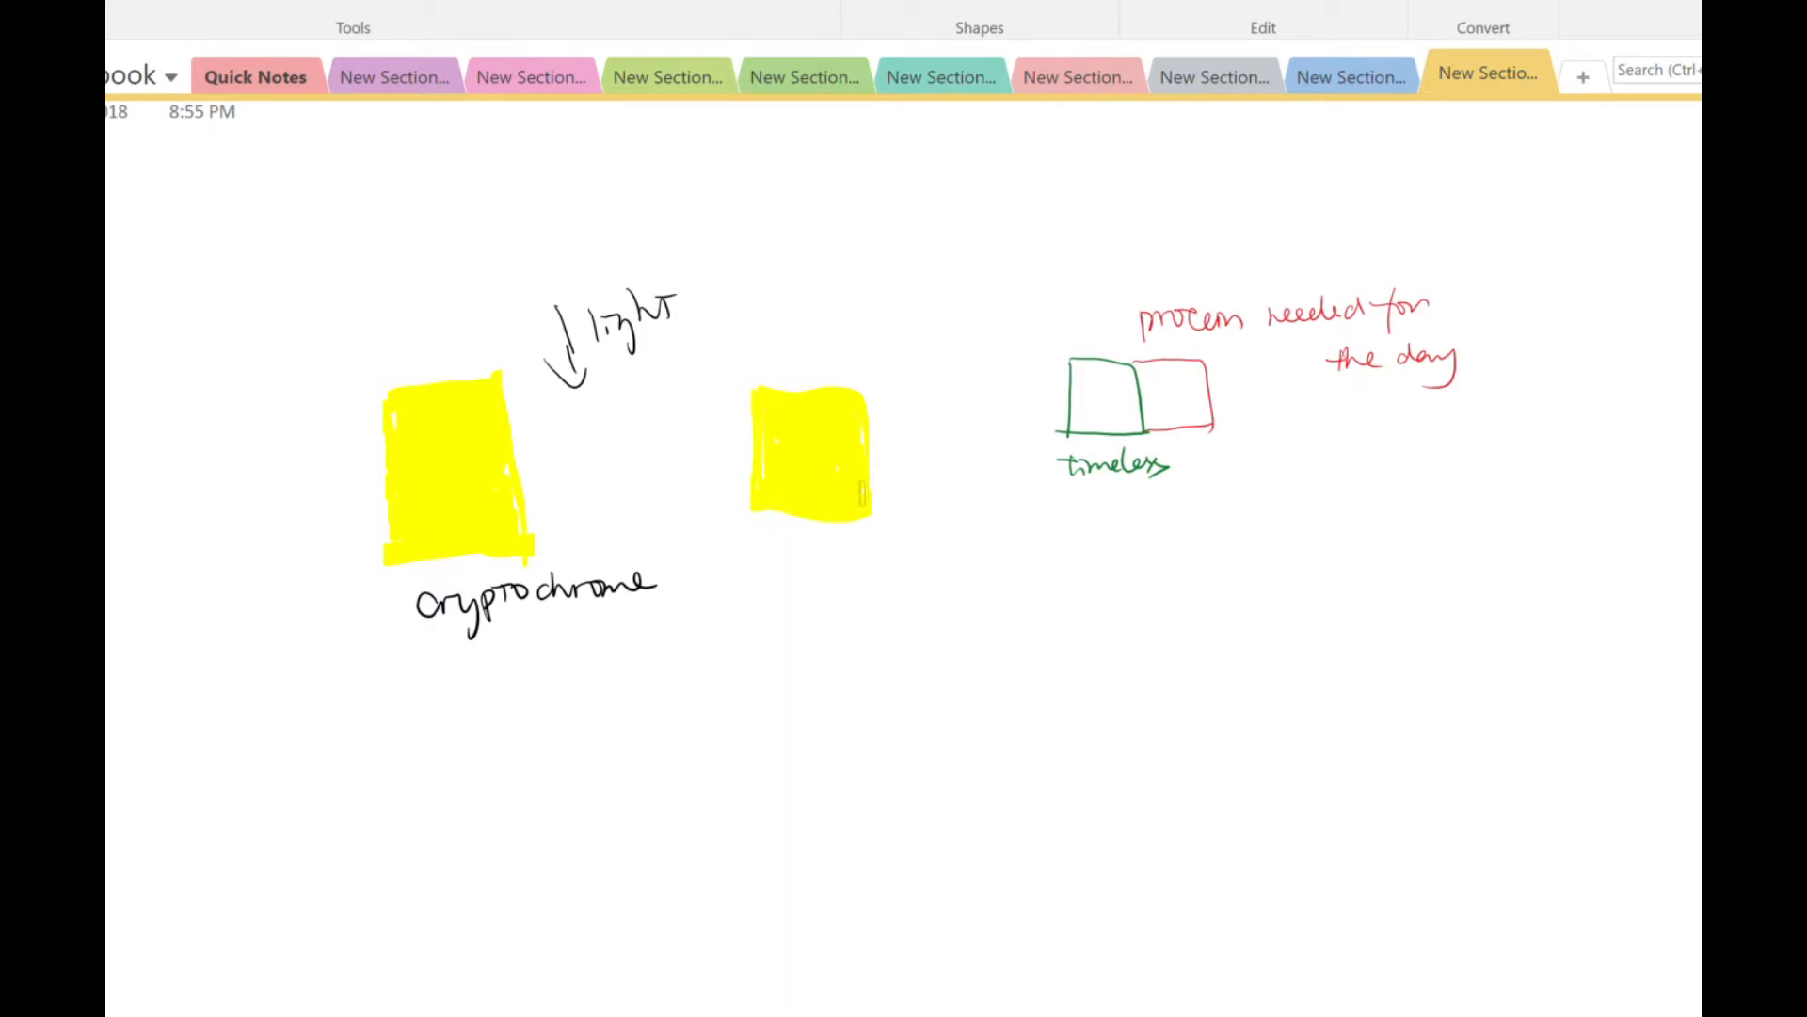
Switch to the later section page with the light-activated cryptochrome and timeless sketch.
{"action": "left_click_drag", "start_coordinate": [807, 450], "coordinate": [1014, 419]}
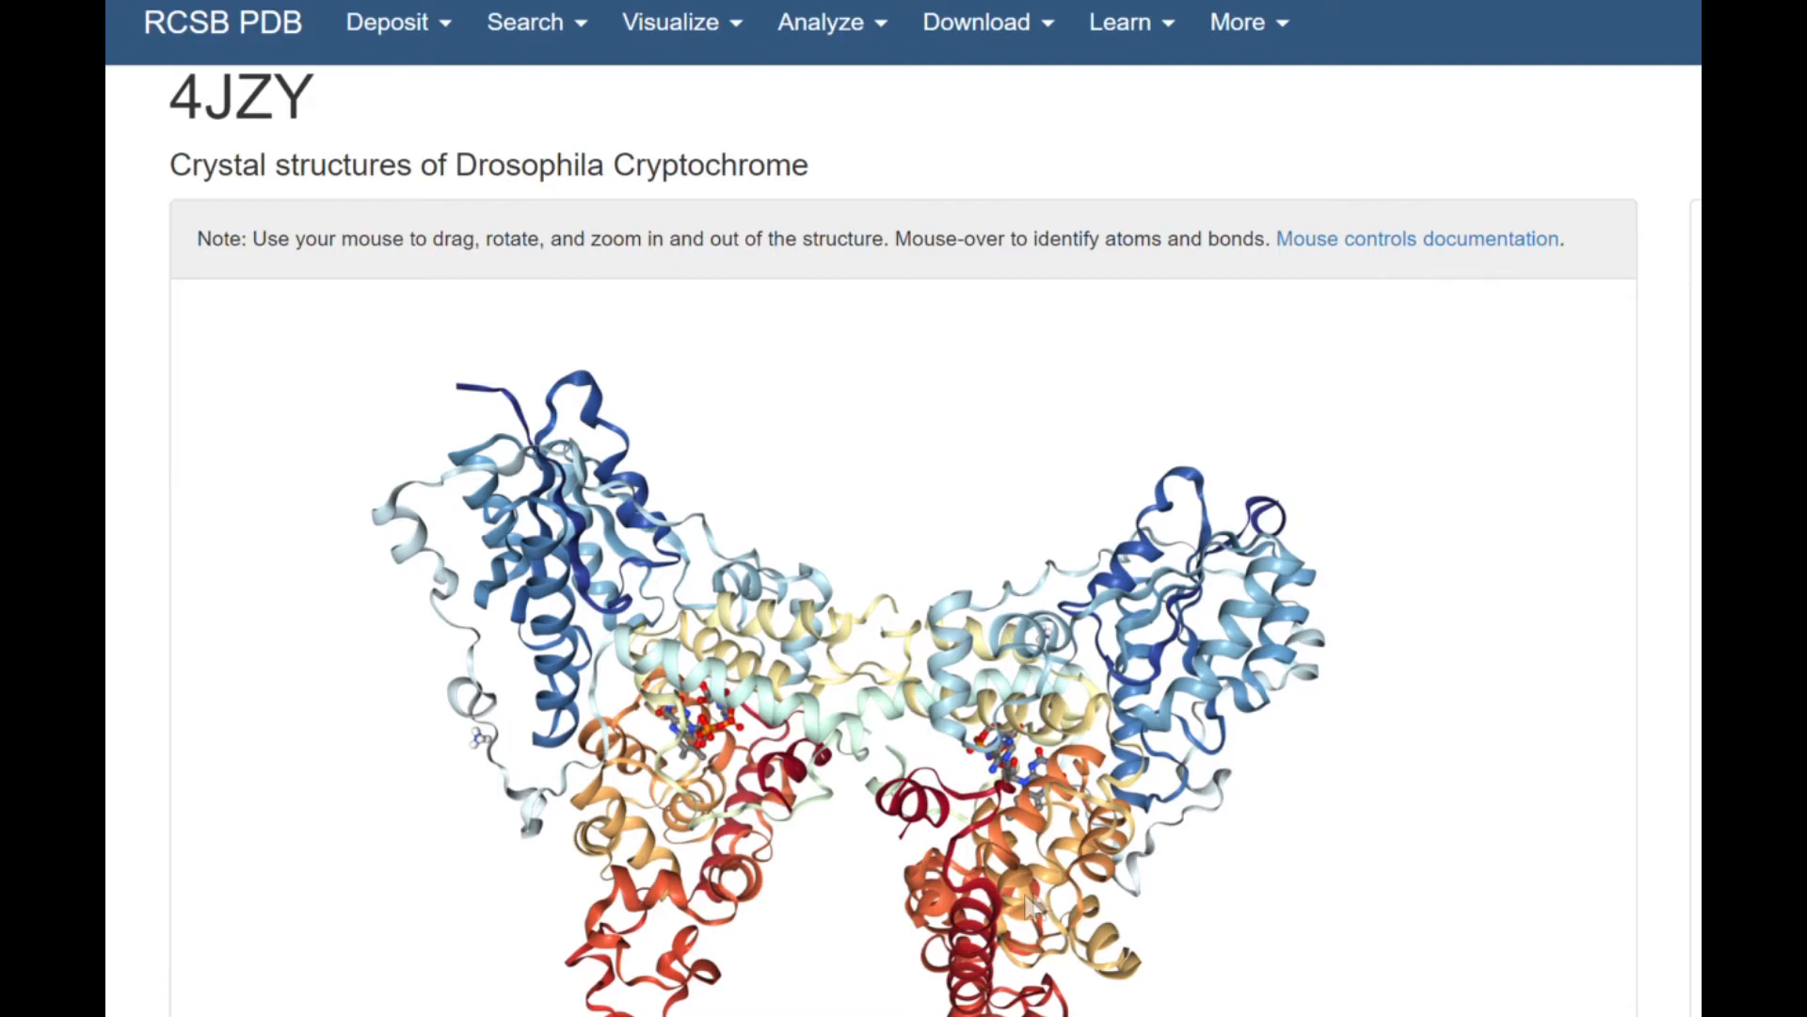
Rotate the 4JZY Drosophila cryptochrome structure in the 3D viewer to side and other angles.
{"action": "left_click_drag", "start_coordinate": [1032, 912], "coordinate": [1169, 934]}
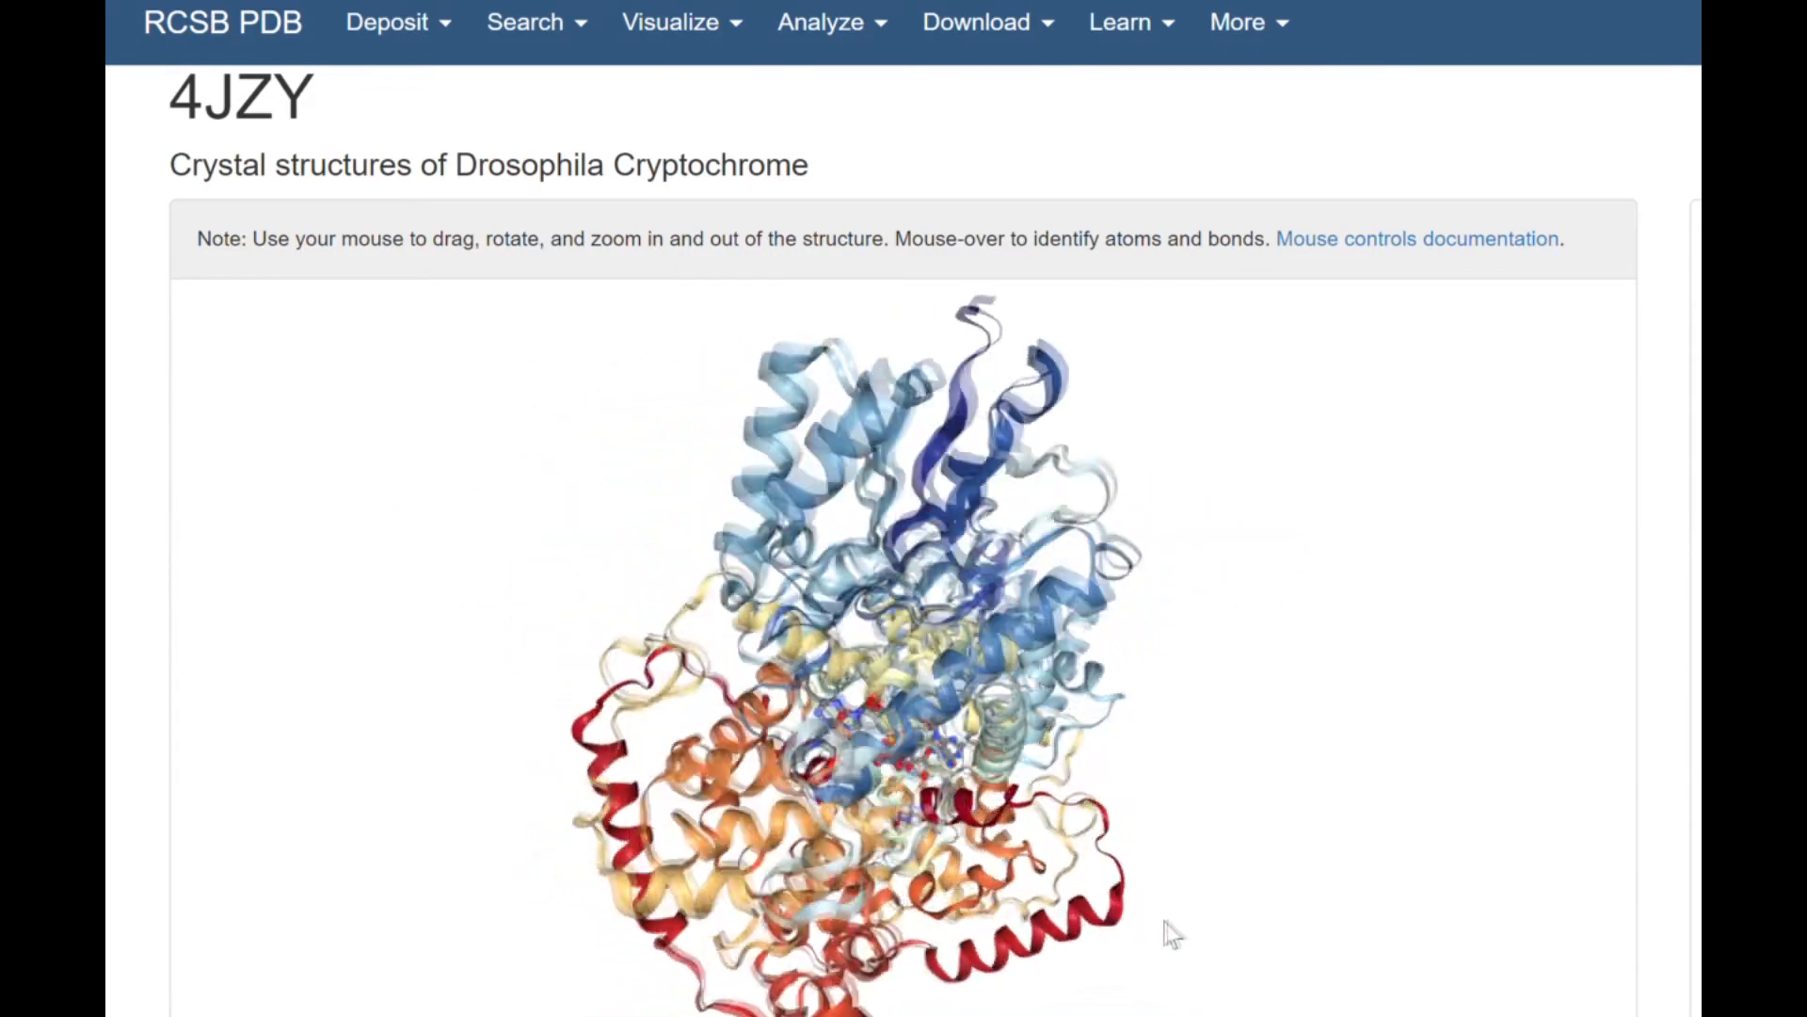
{"action": "left_click_drag", "start_coordinate": [1173, 934], "coordinate": [1312, 962]}
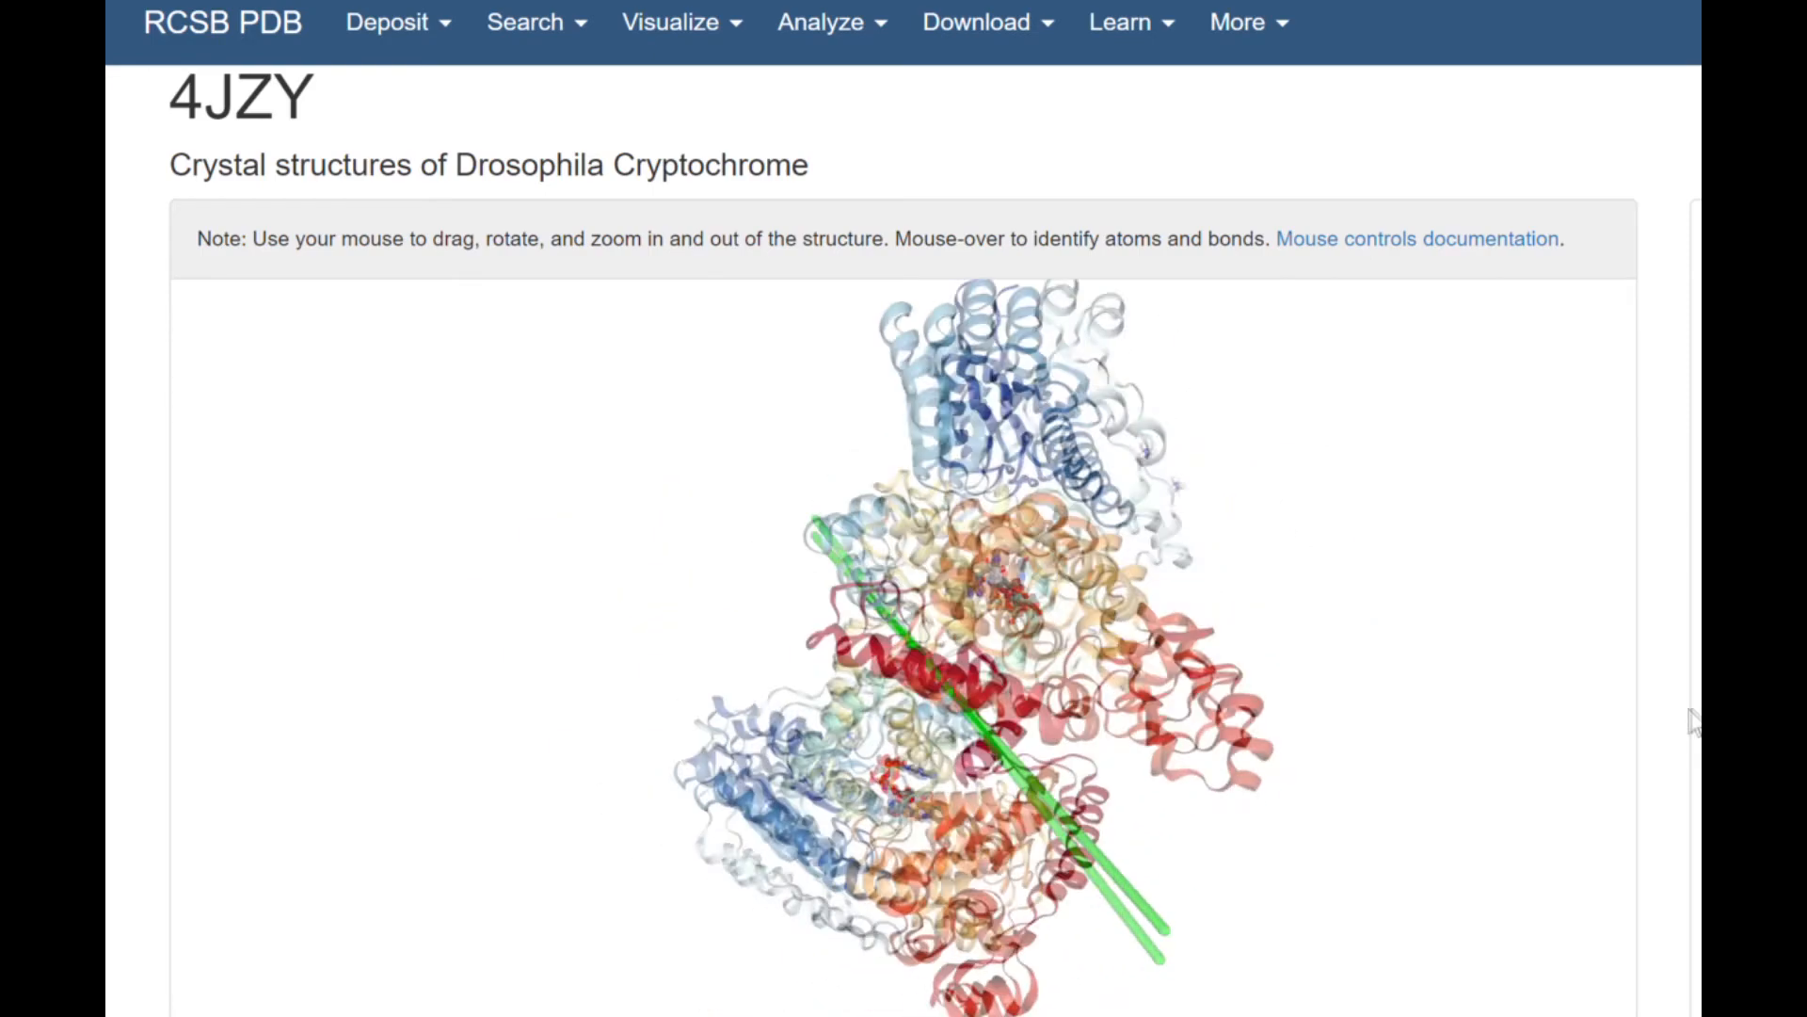
{"action": "left_click_drag", "start_coordinate": [1694, 721], "coordinate": [1211, 761]}
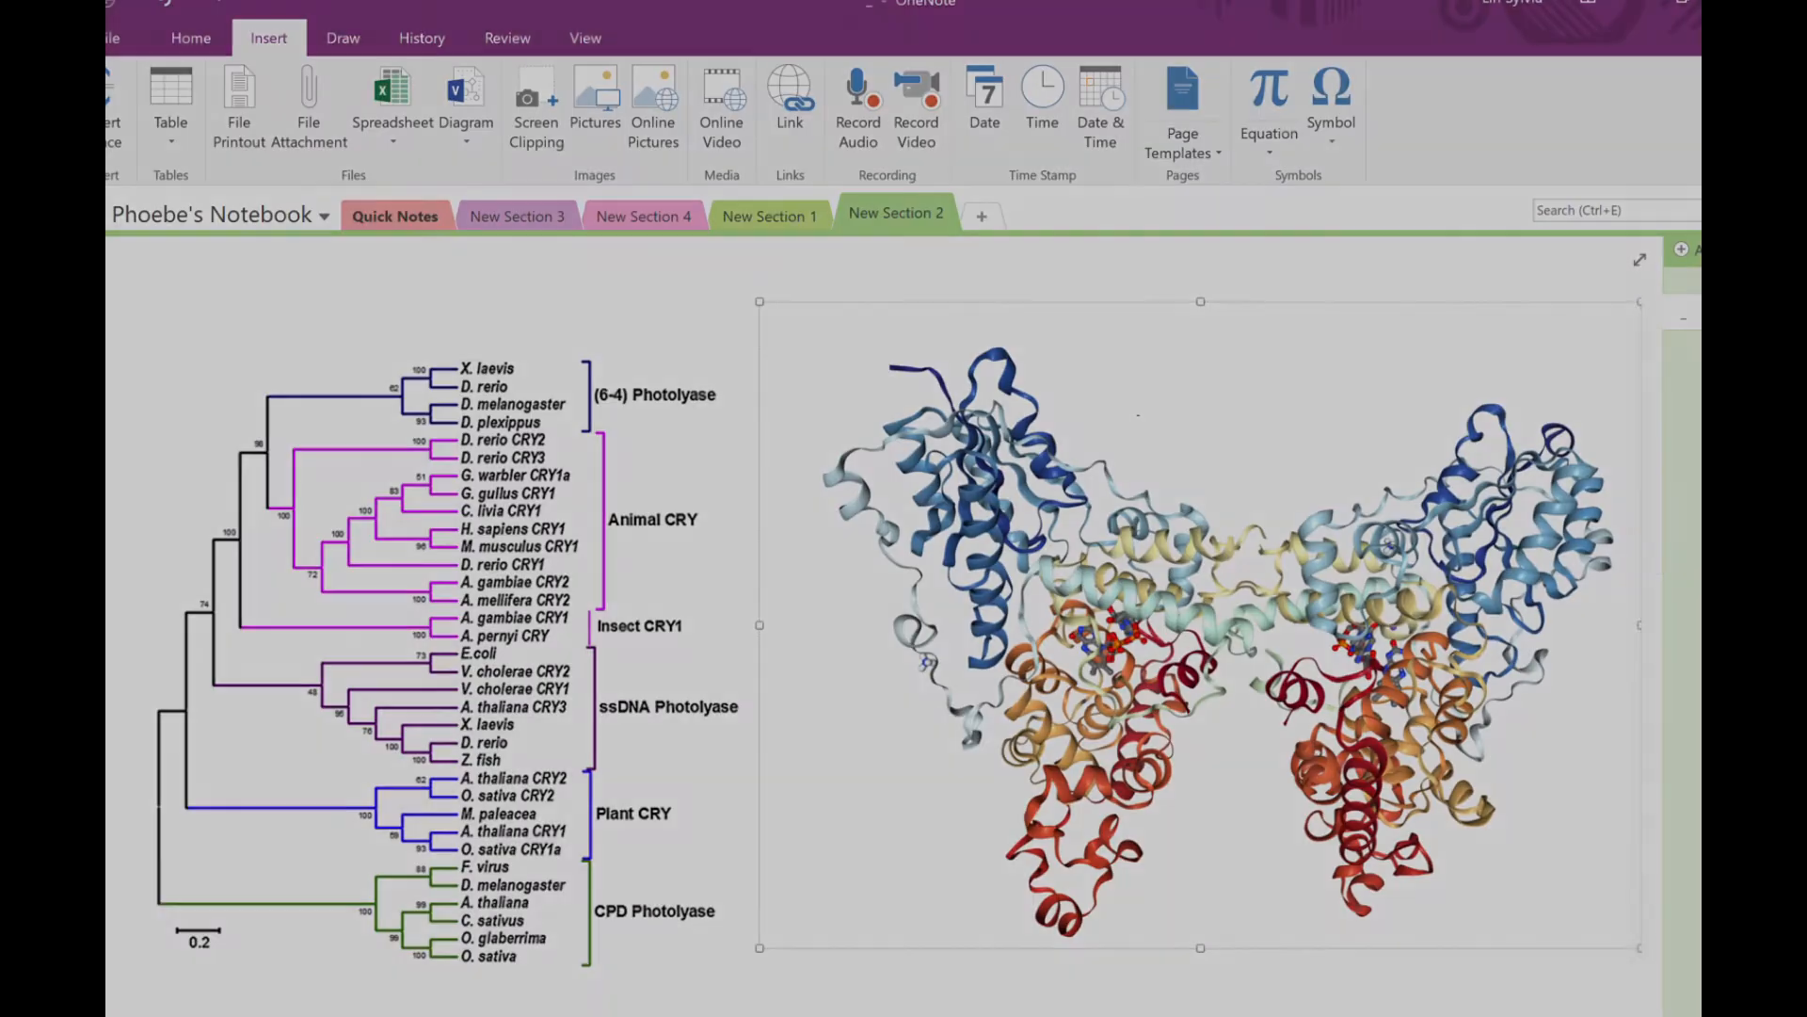
Handwrite the page title 'CRY/PL Family' above the tree and structure image.
{"action": "type", "text": "CRY/"}
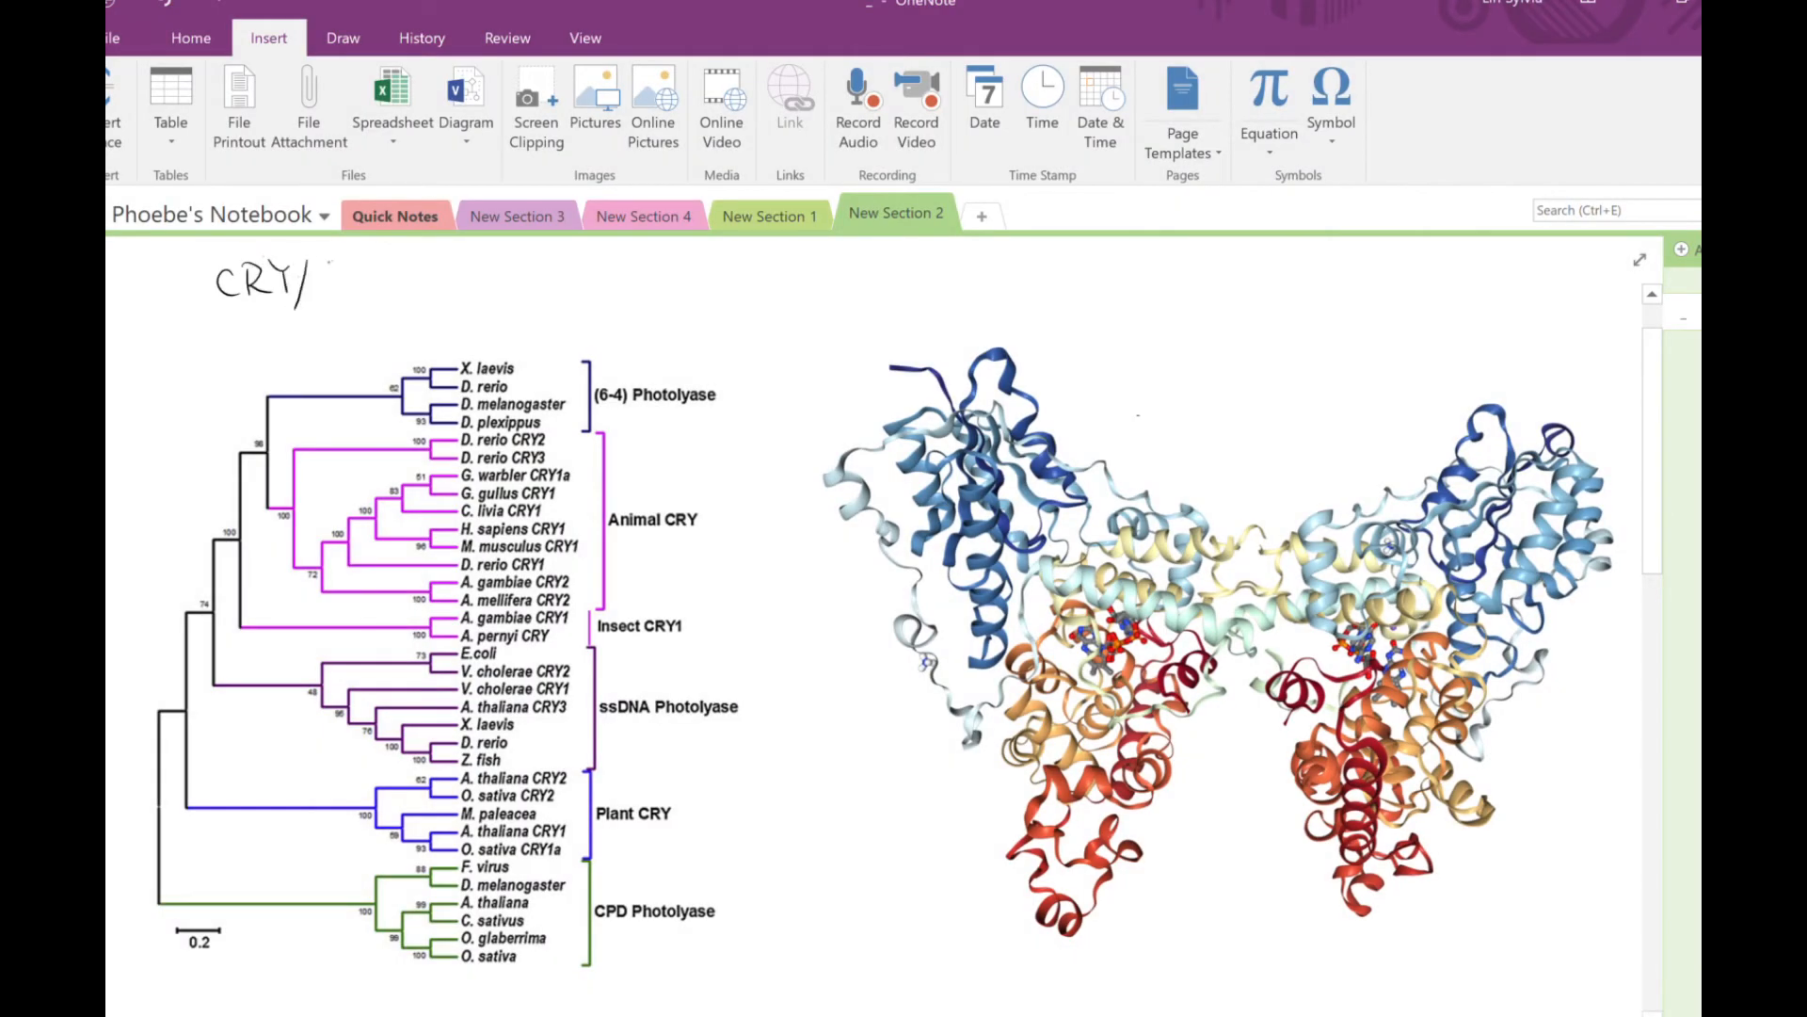
{"action": "type", "text": "PL F."}
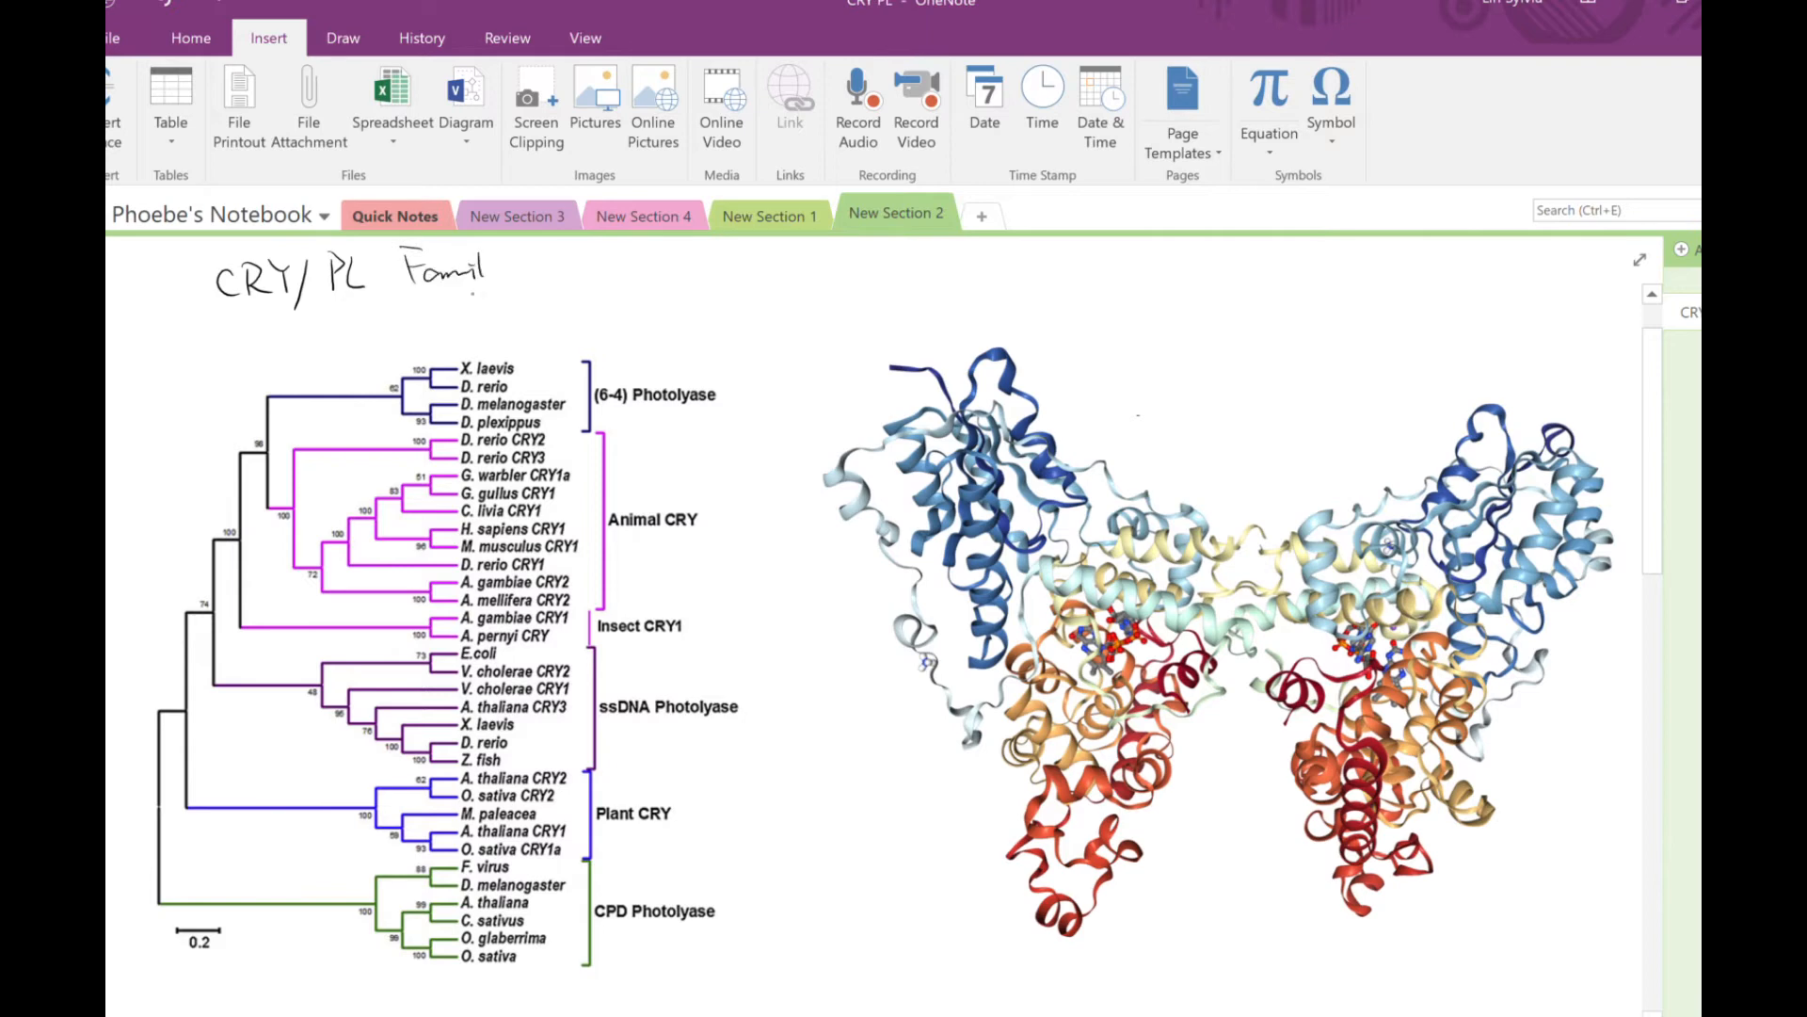
{"action": "type", "text": "y"}
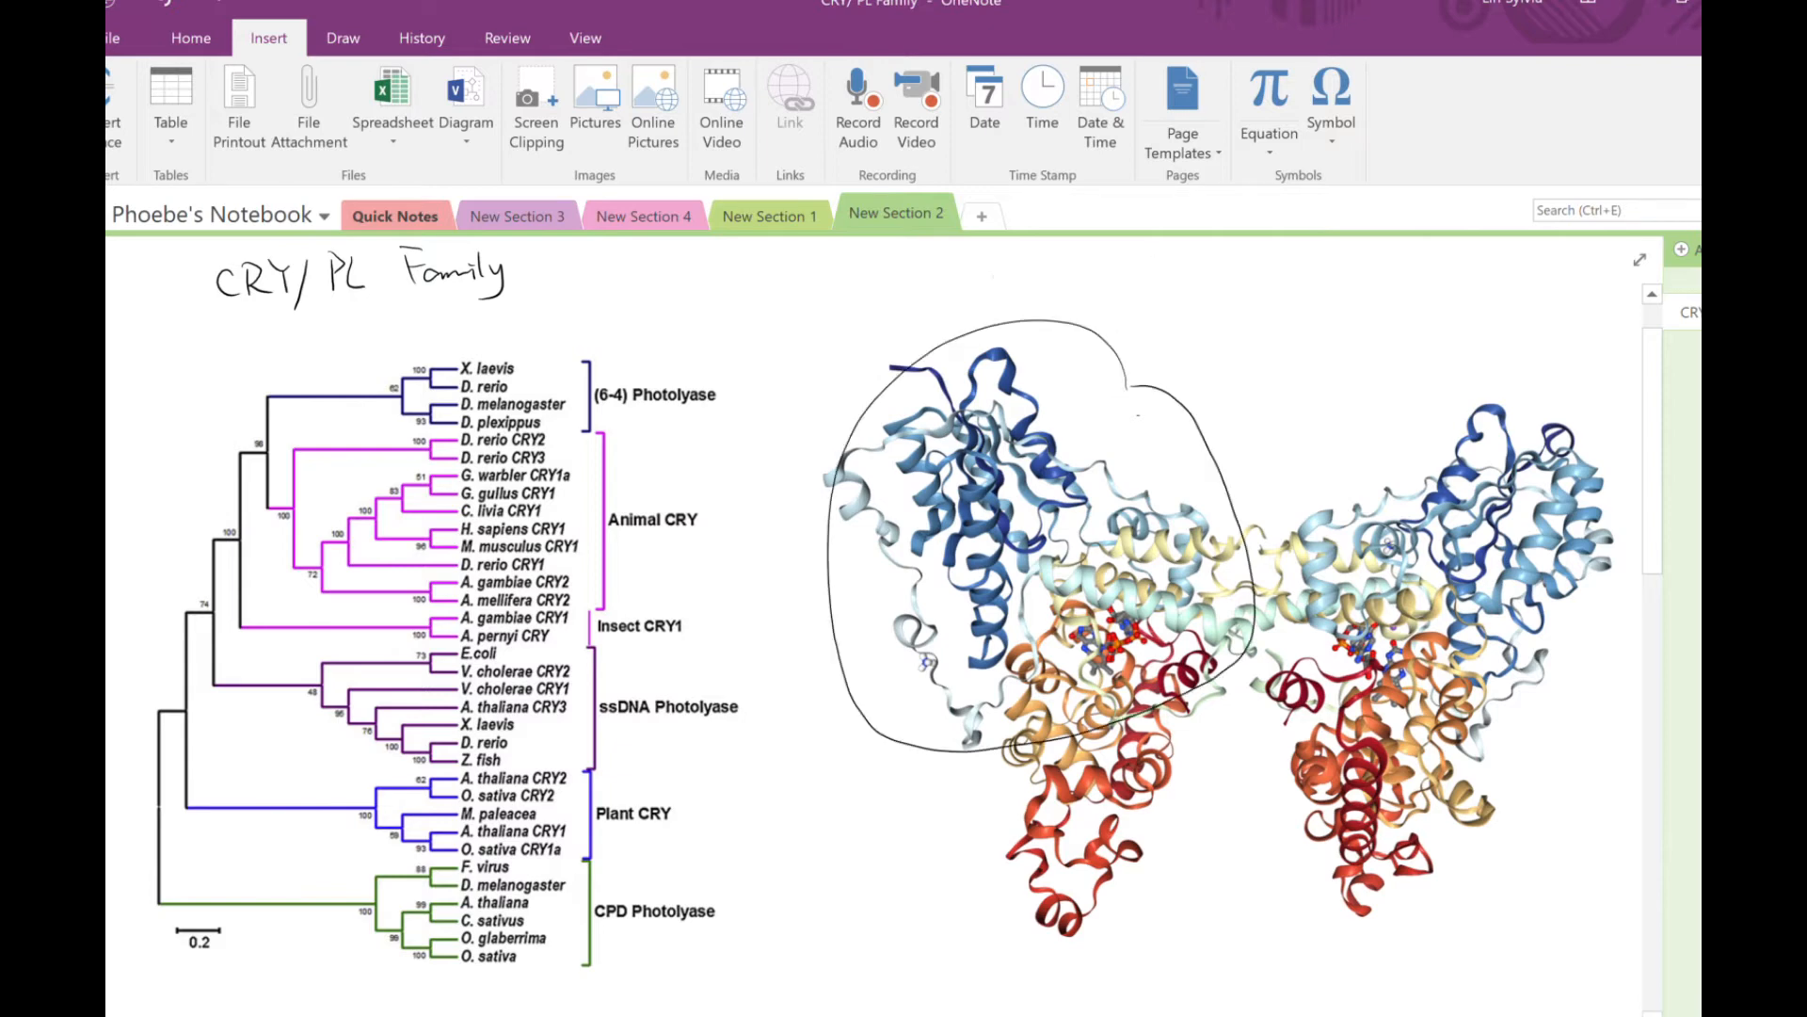
Label the PHR domain and circle the N region on the right protein structure.
{"action": "type", "text": "PHI"}
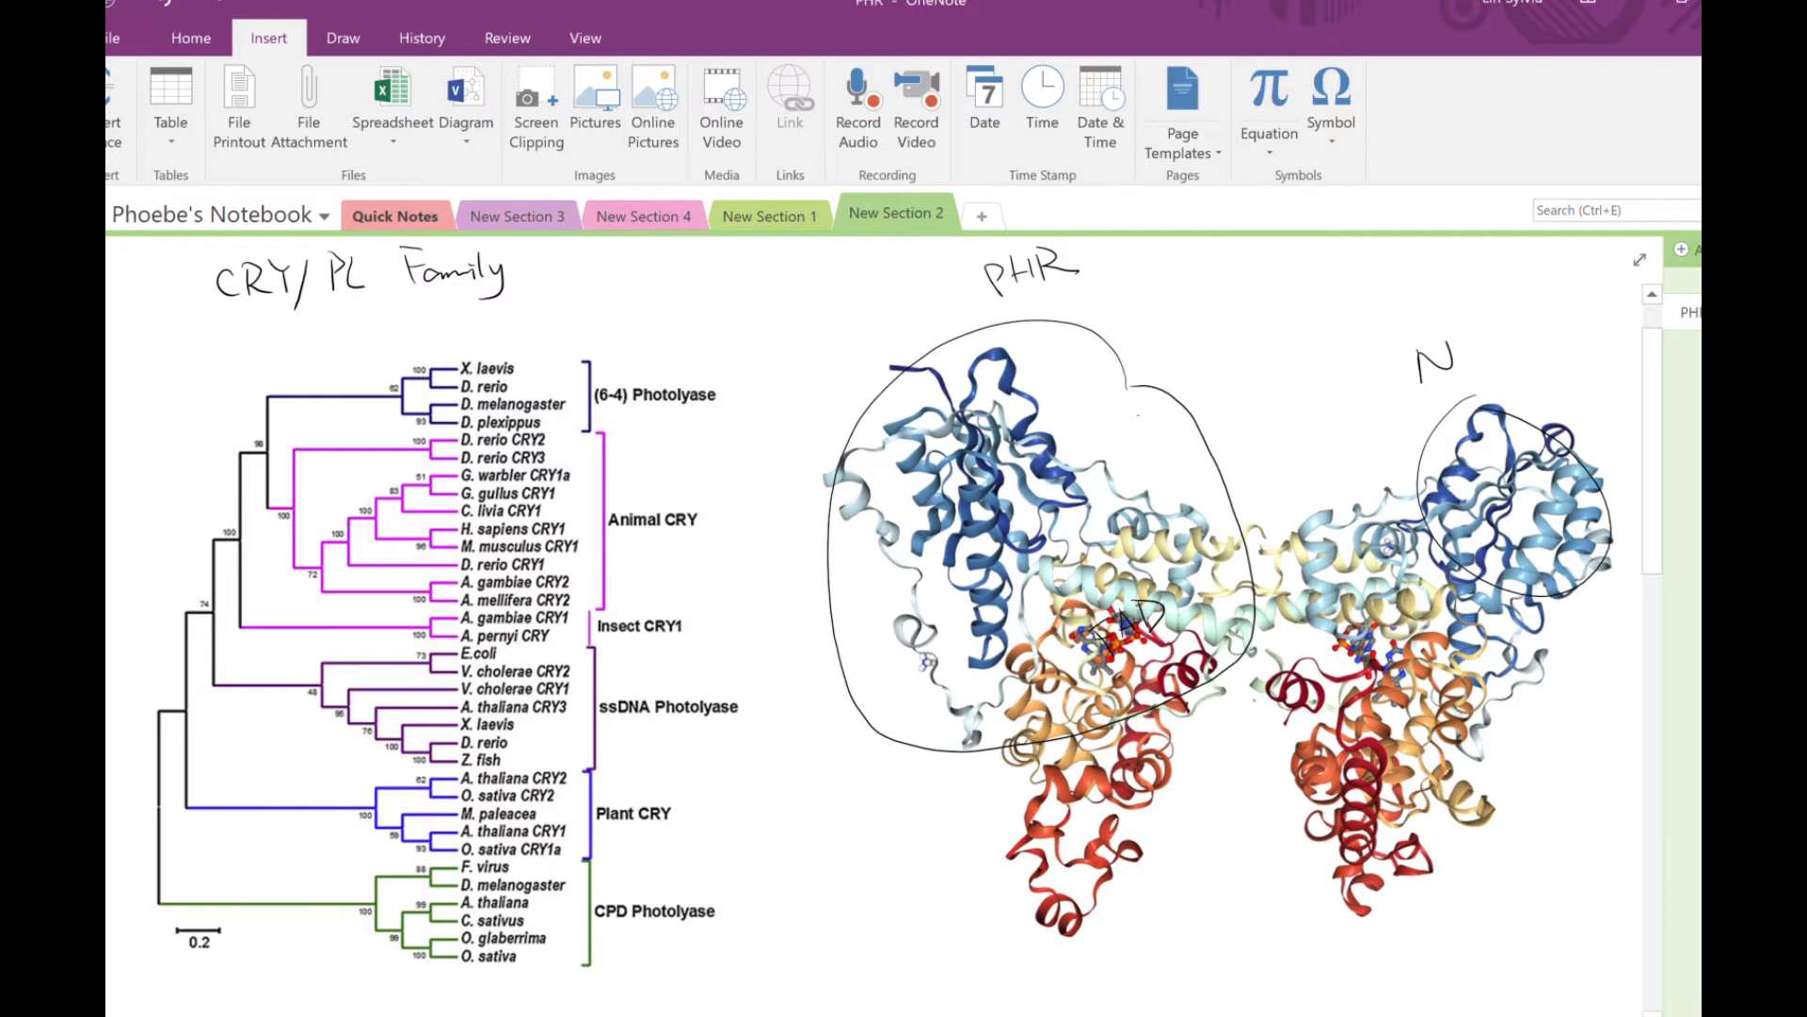
{"action": "left_click_drag", "start_coordinate": [1281, 669], "coordinate": [1233, 760]}
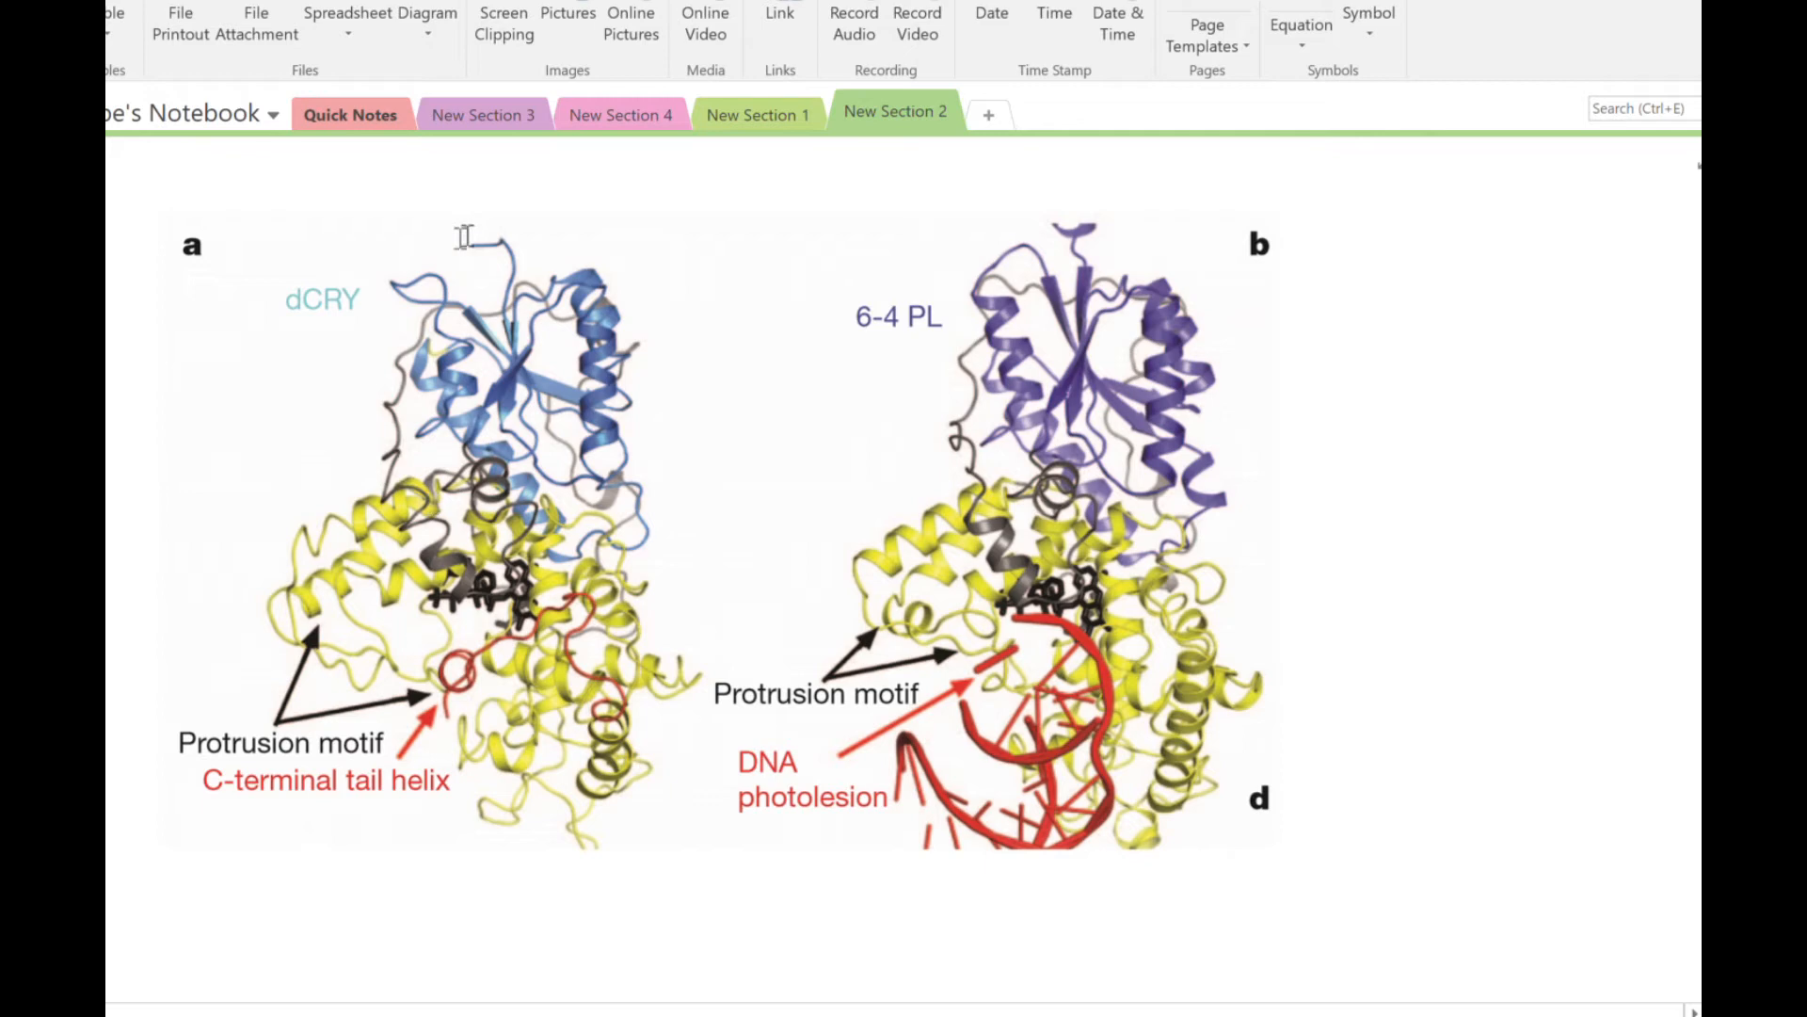
{"action": "mouse_move", "coordinate": [1282, 282]}
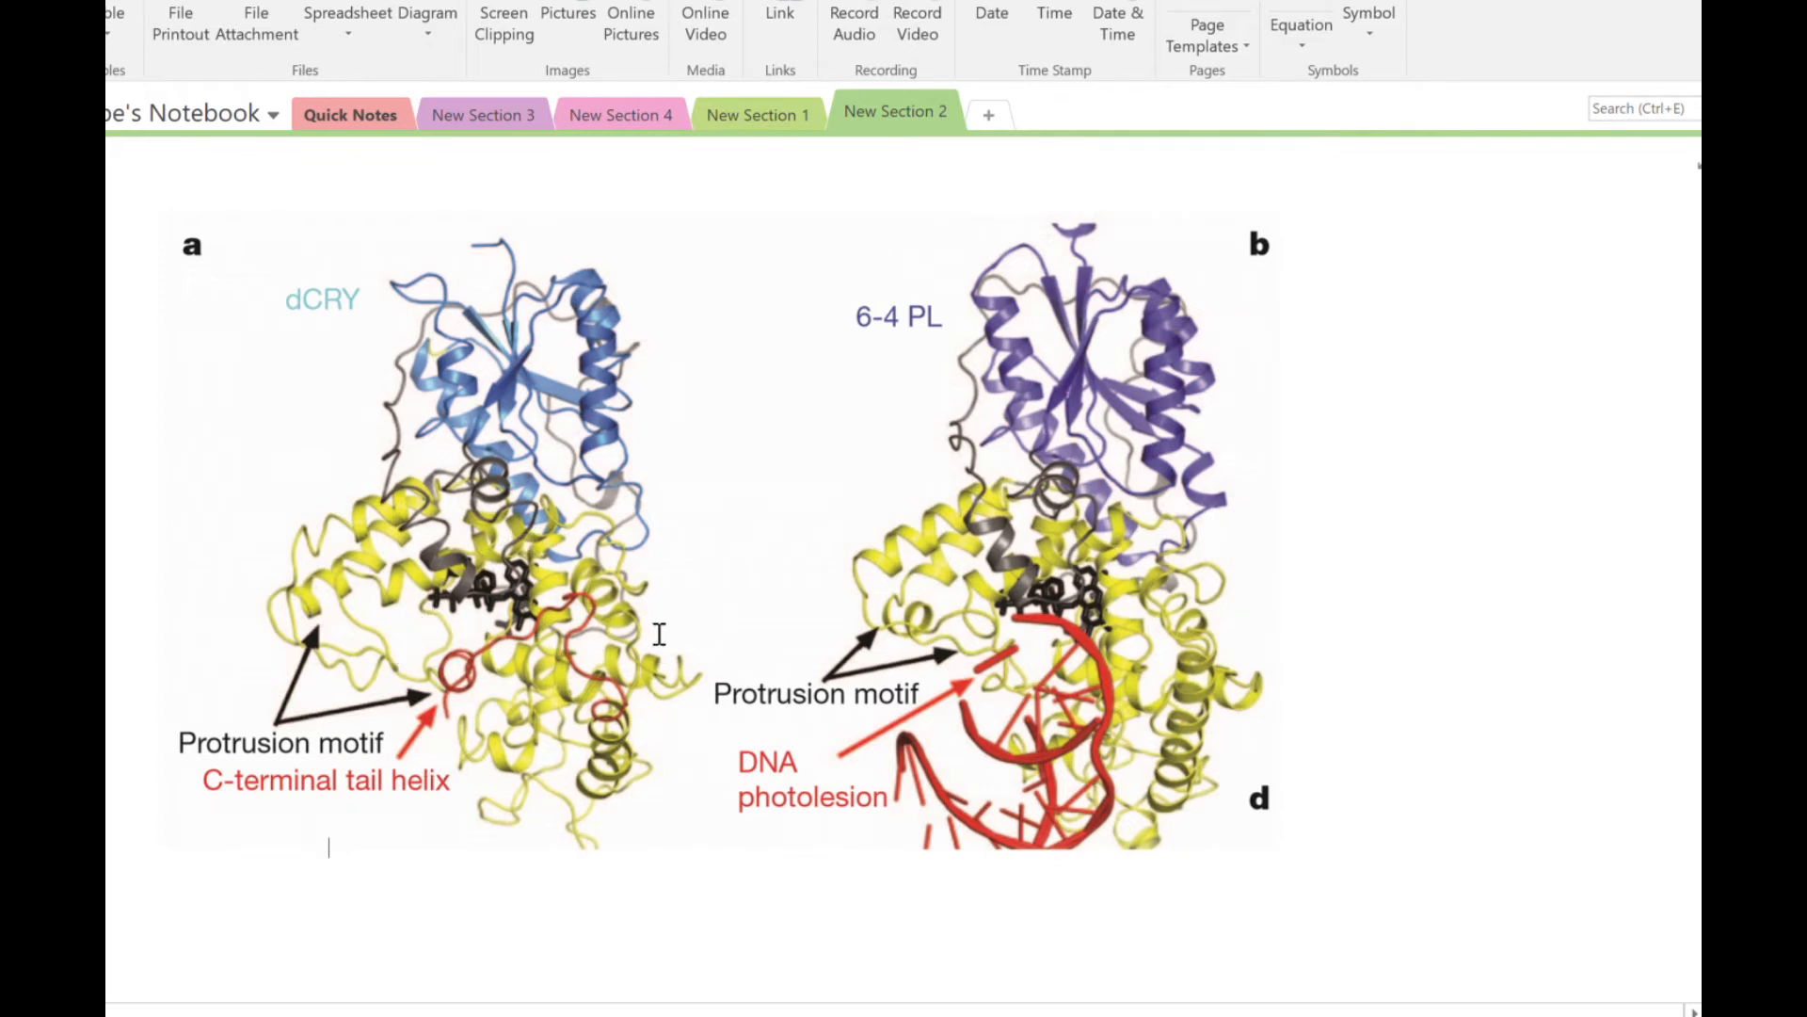
{"action": "mouse_move", "coordinate": [1124, 588]}
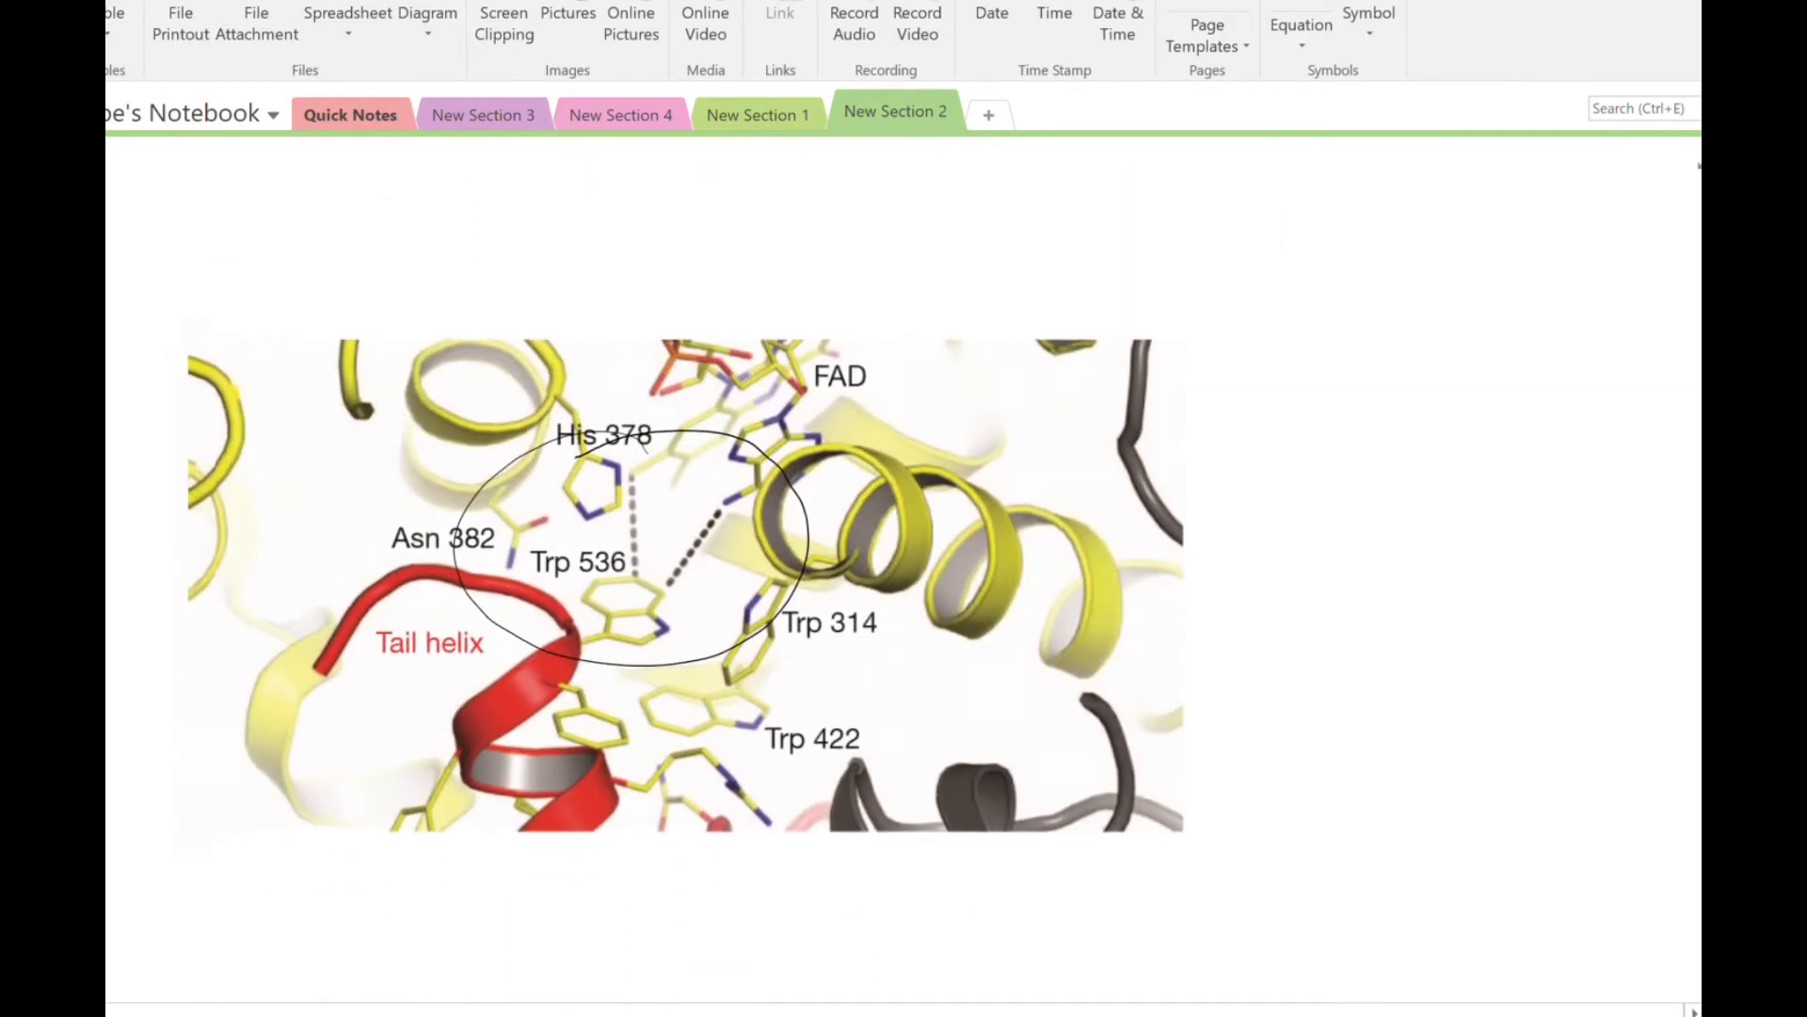
Scroll past the dCRY vs 6-4 PL figure to the tail helix pocket close-up with His 378 and Trp 536.
{"action": "scroll", "scroll_direction": "down", "scroll_amount": 3}
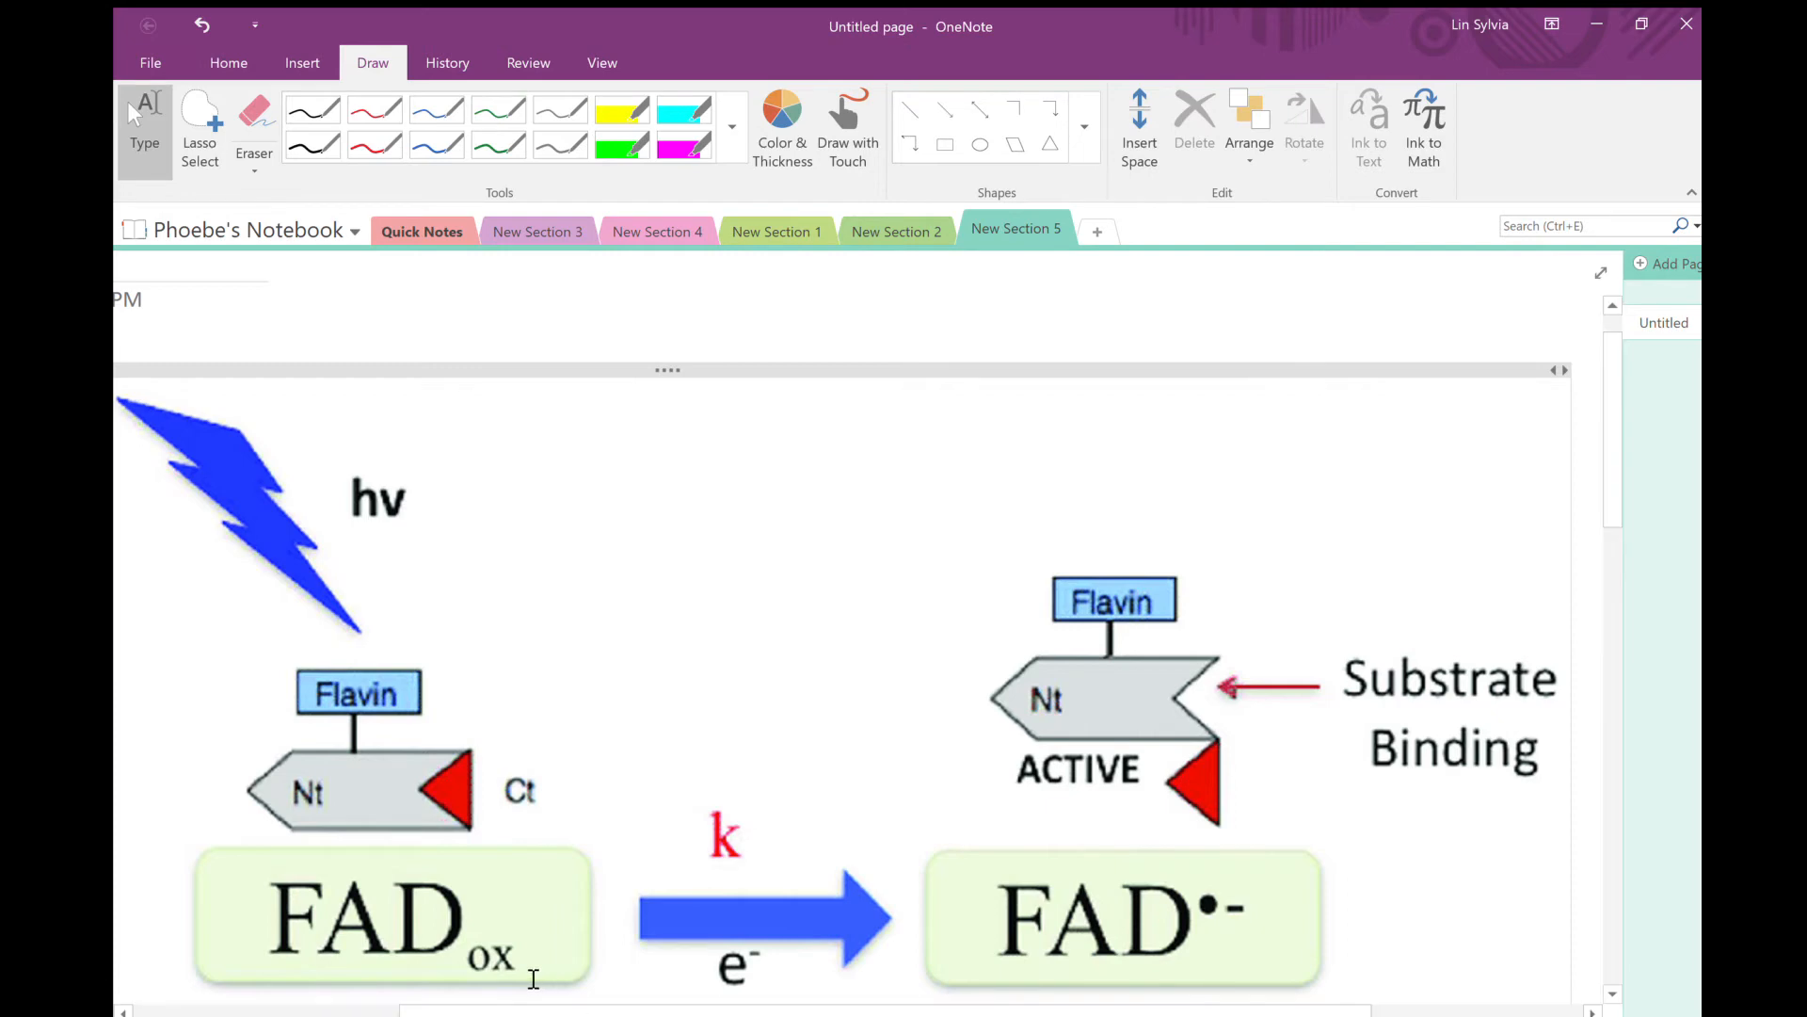
{"action": "mouse_move", "coordinate": [141, 460]}
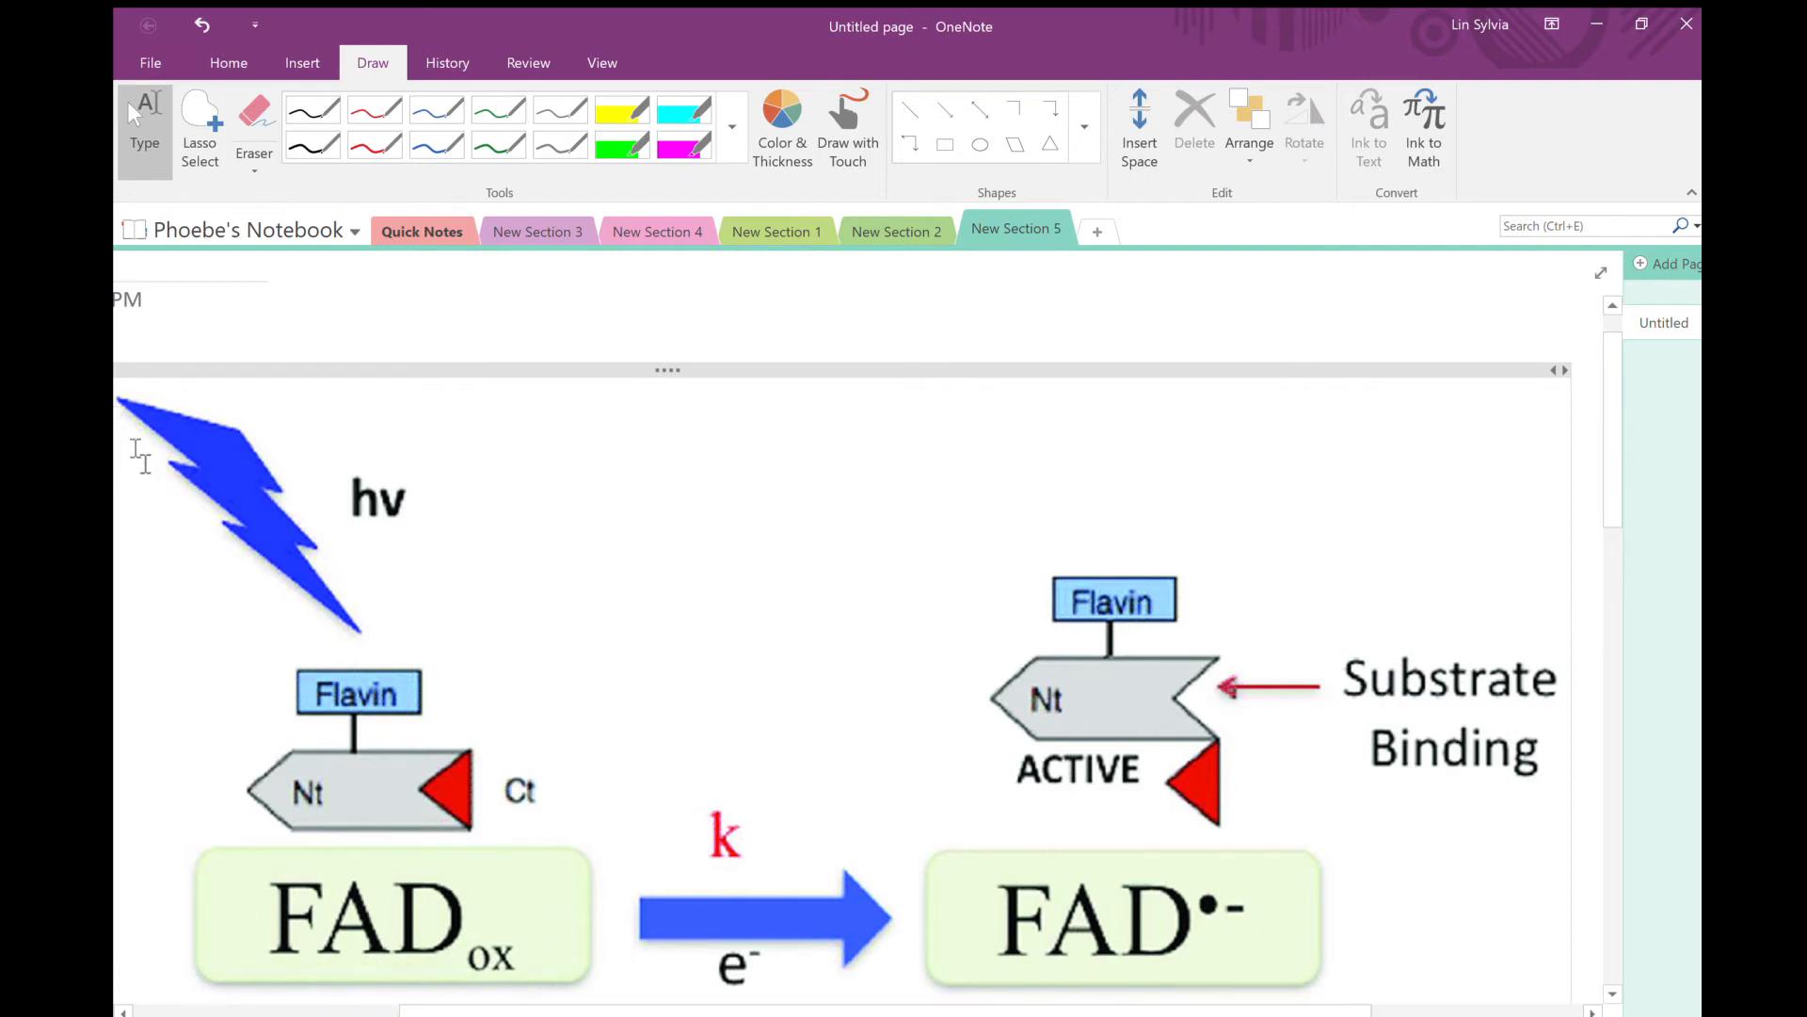
{"action": "mouse_move", "coordinate": [463, 437]}
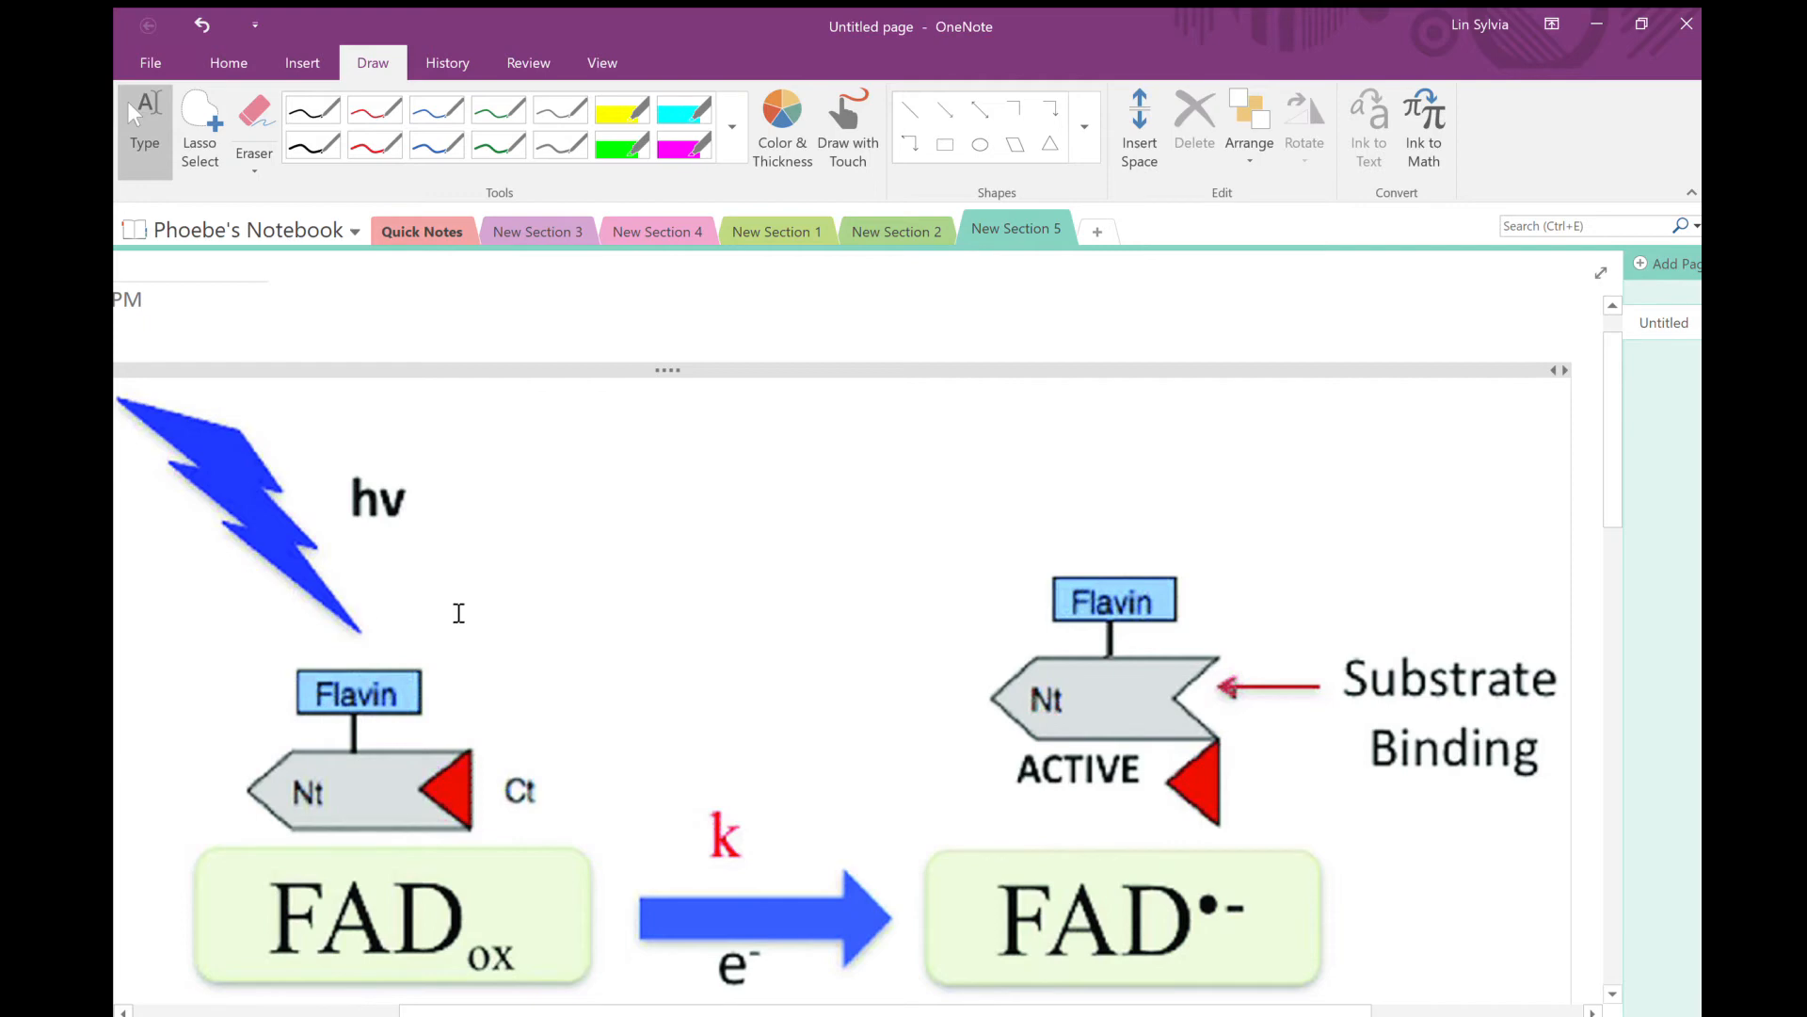
{"action": "mouse_move", "coordinate": [655, 891]}
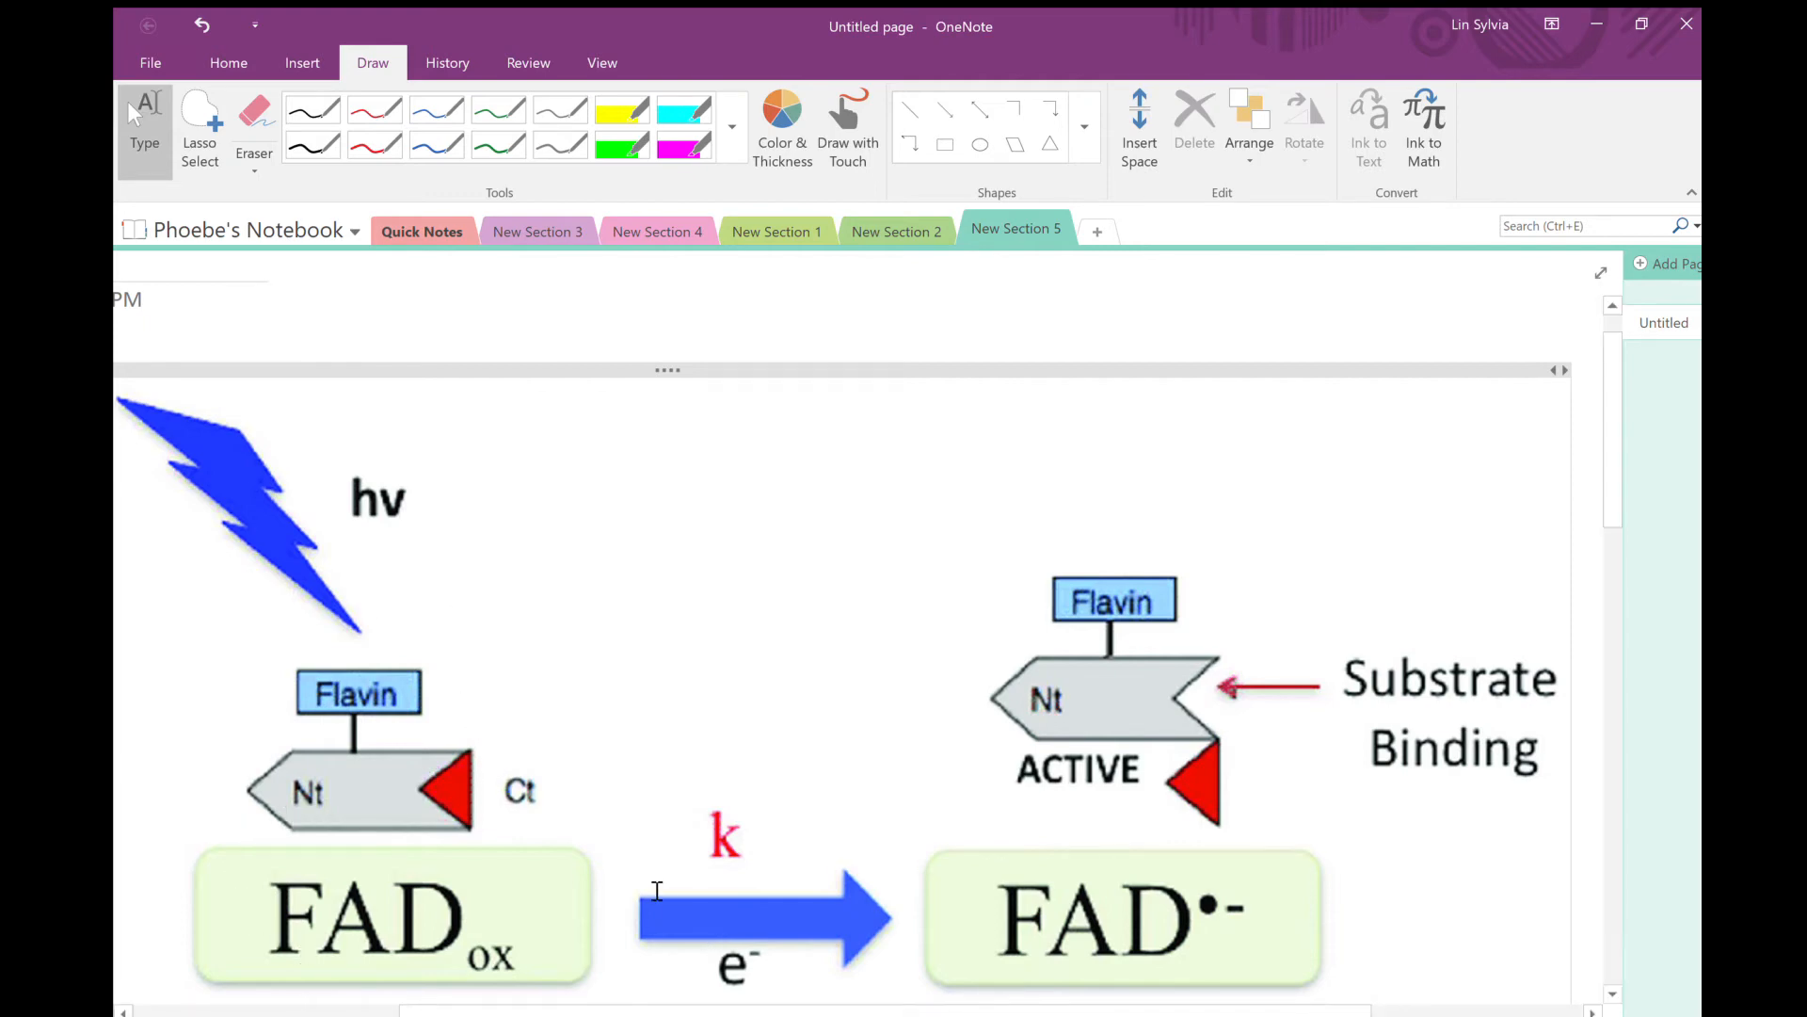
{"action": "mouse_move", "coordinate": [869, 882]}
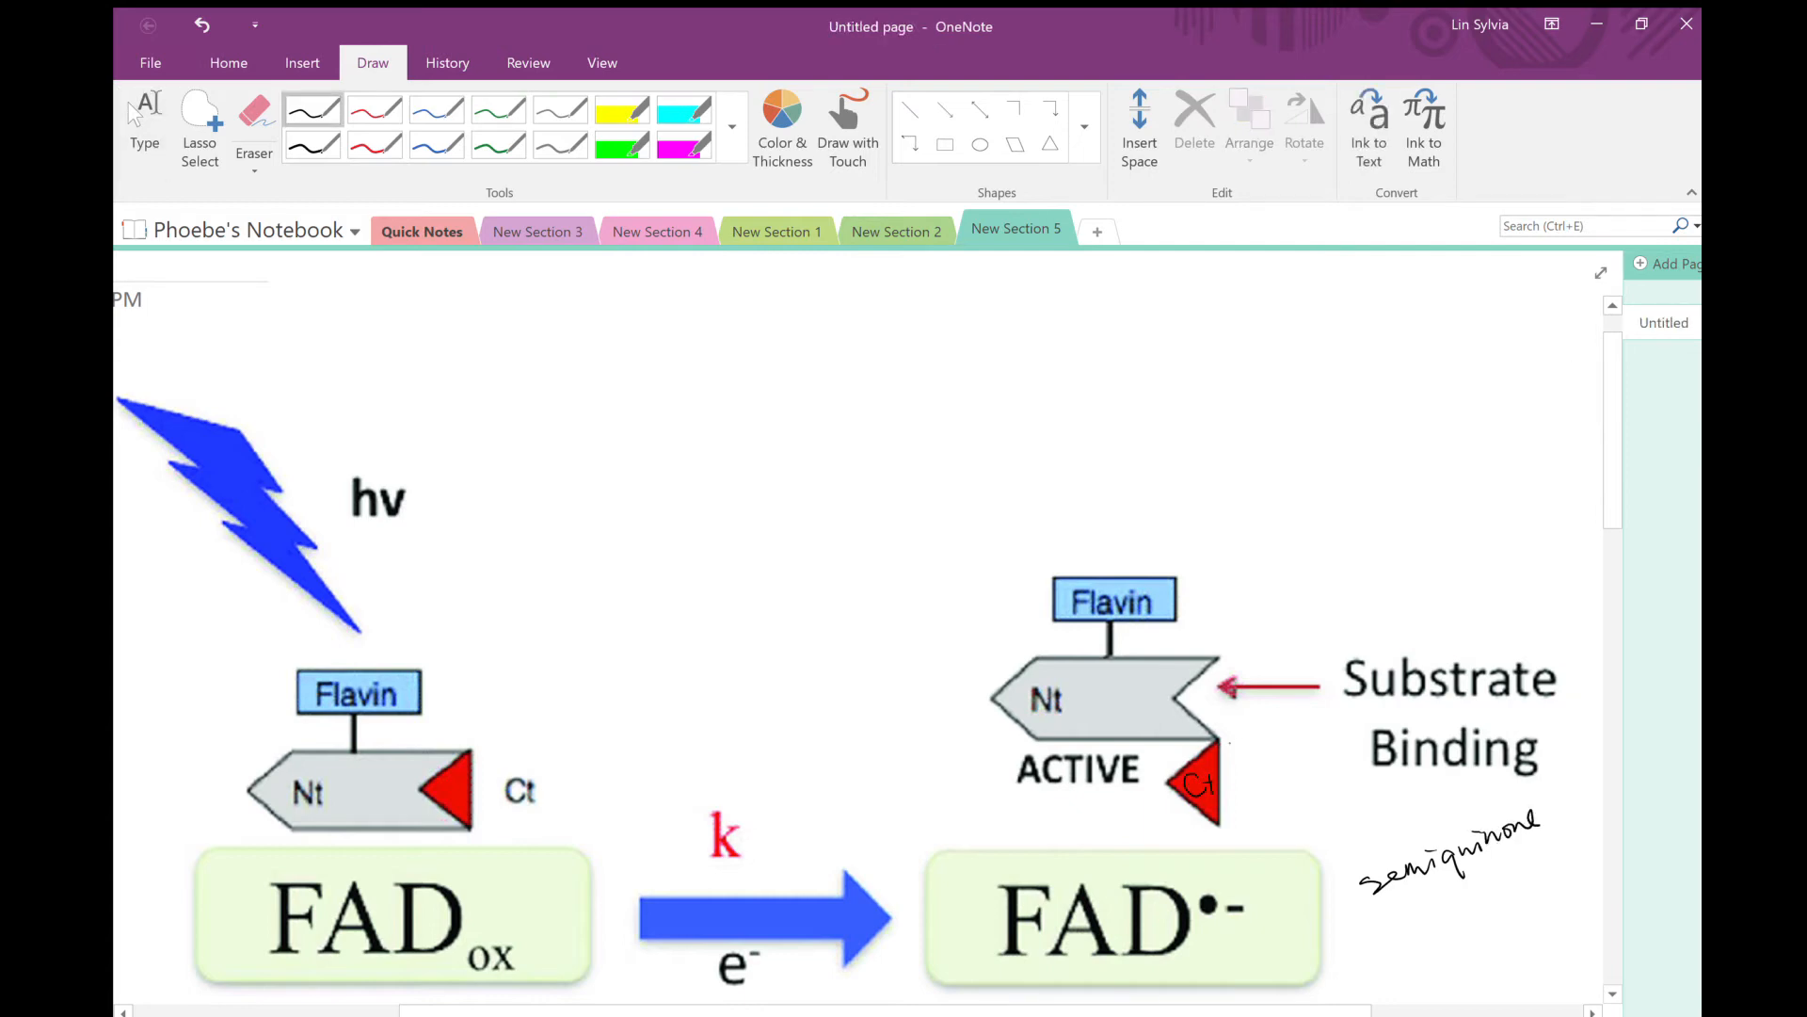
Handwrite semiquinone, Ct and timeless labels with curved arrows on the FAD activation diagram.
{"action": "left_click_drag", "start_coordinate": [1234, 727], "coordinate": [1251, 784]}
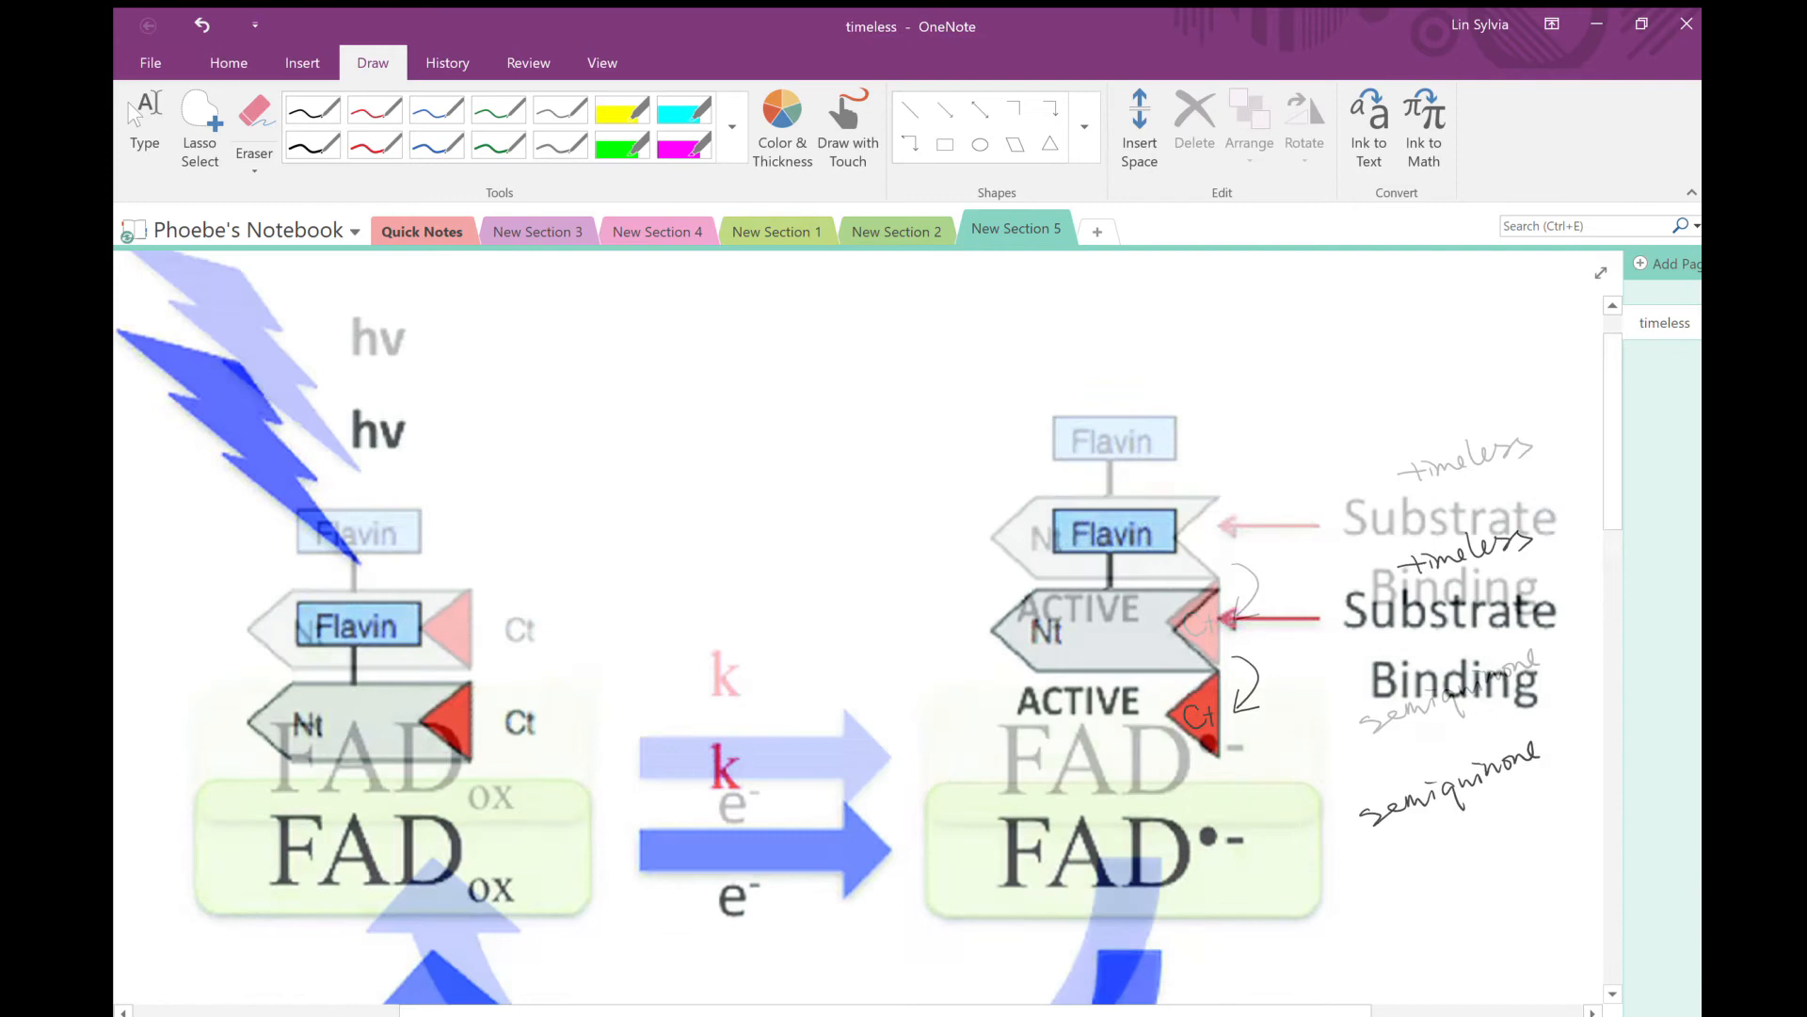
Highlight W342, W397, W420 and FAD yellow and C416, C337, C523 cyan on figure B.
{"action": "scroll", "scroll_direction": "down", "scroll_amount": 3}
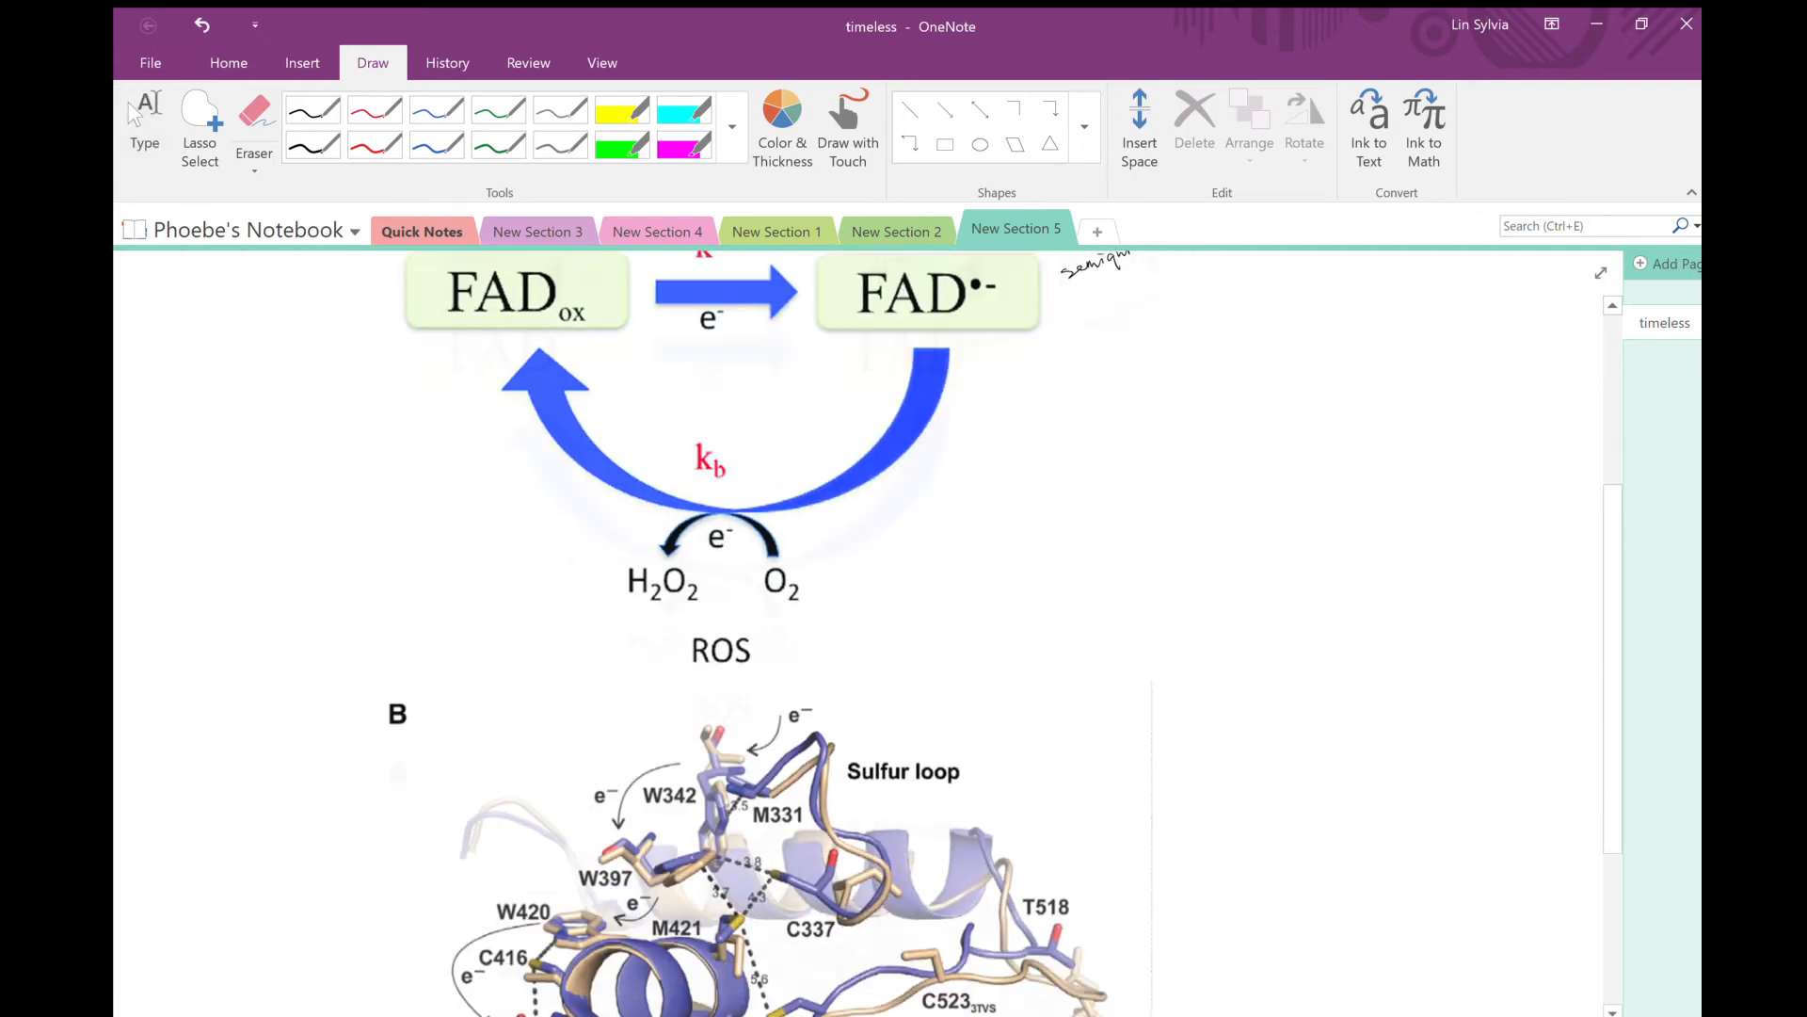
{"action": "scroll", "scroll_direction": "down", "scroll_amount": 3}
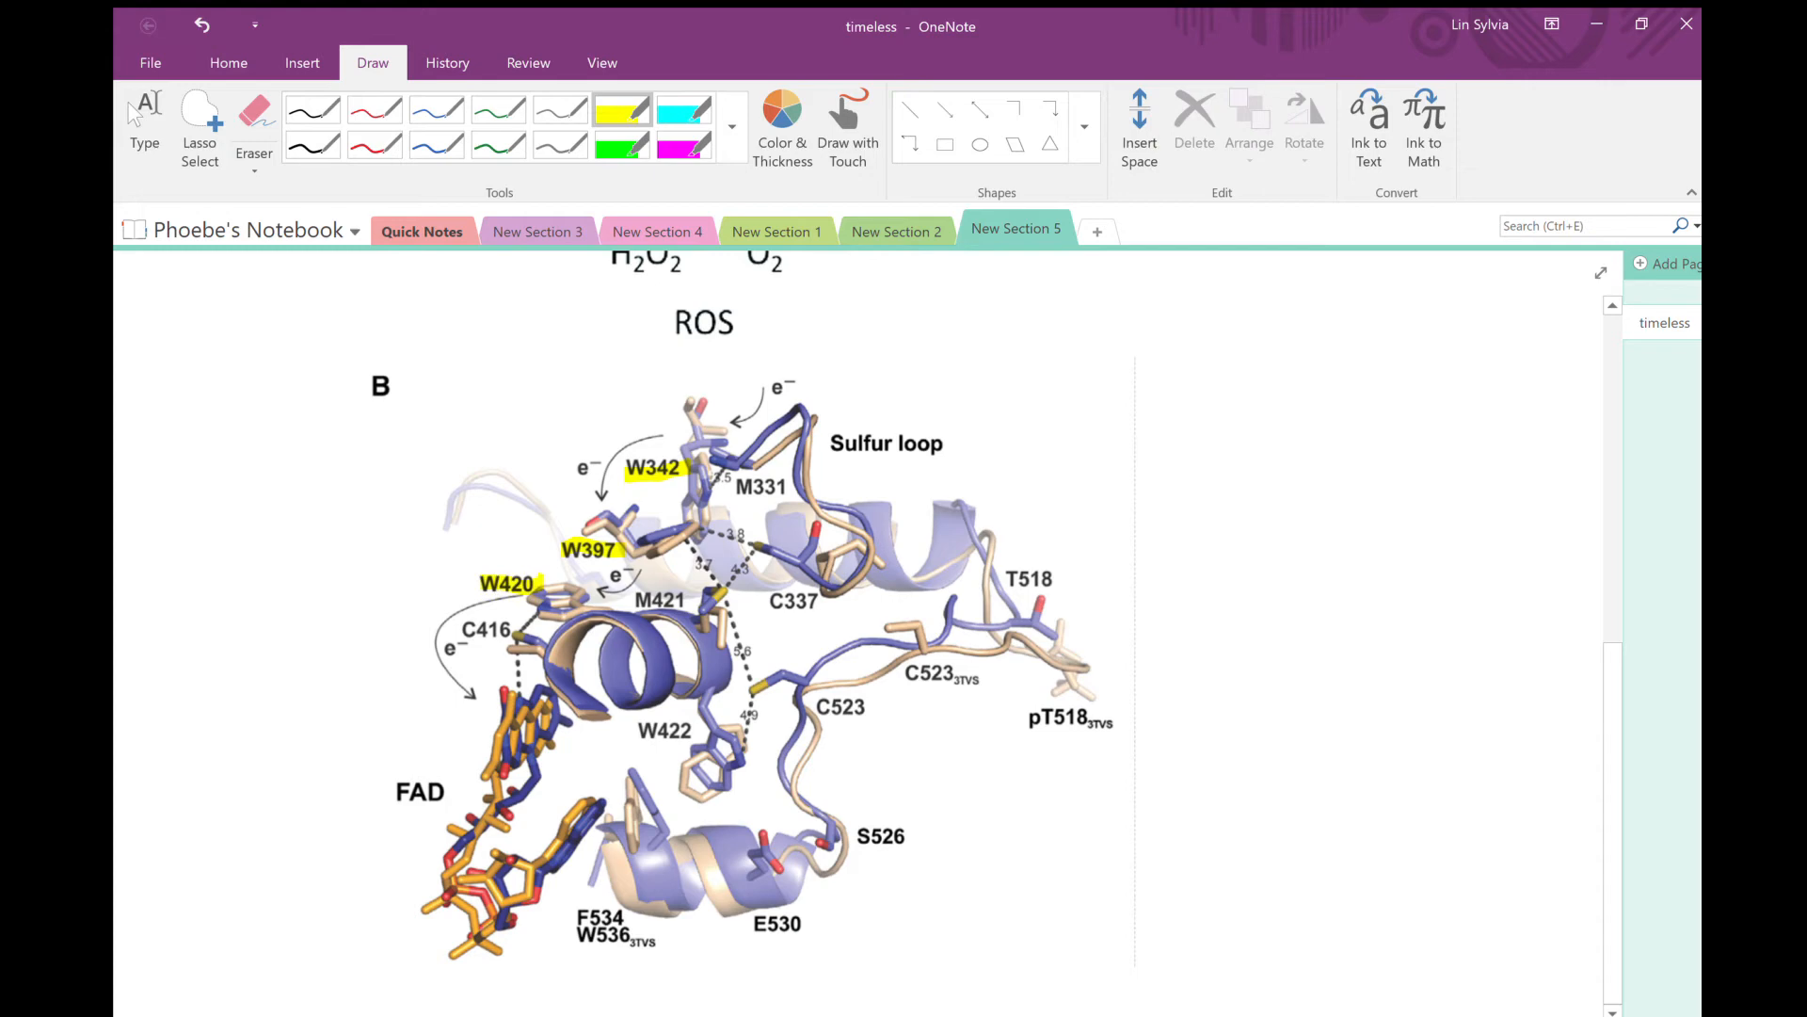
{"action": "left_click", "coordinate": [311, 109]}
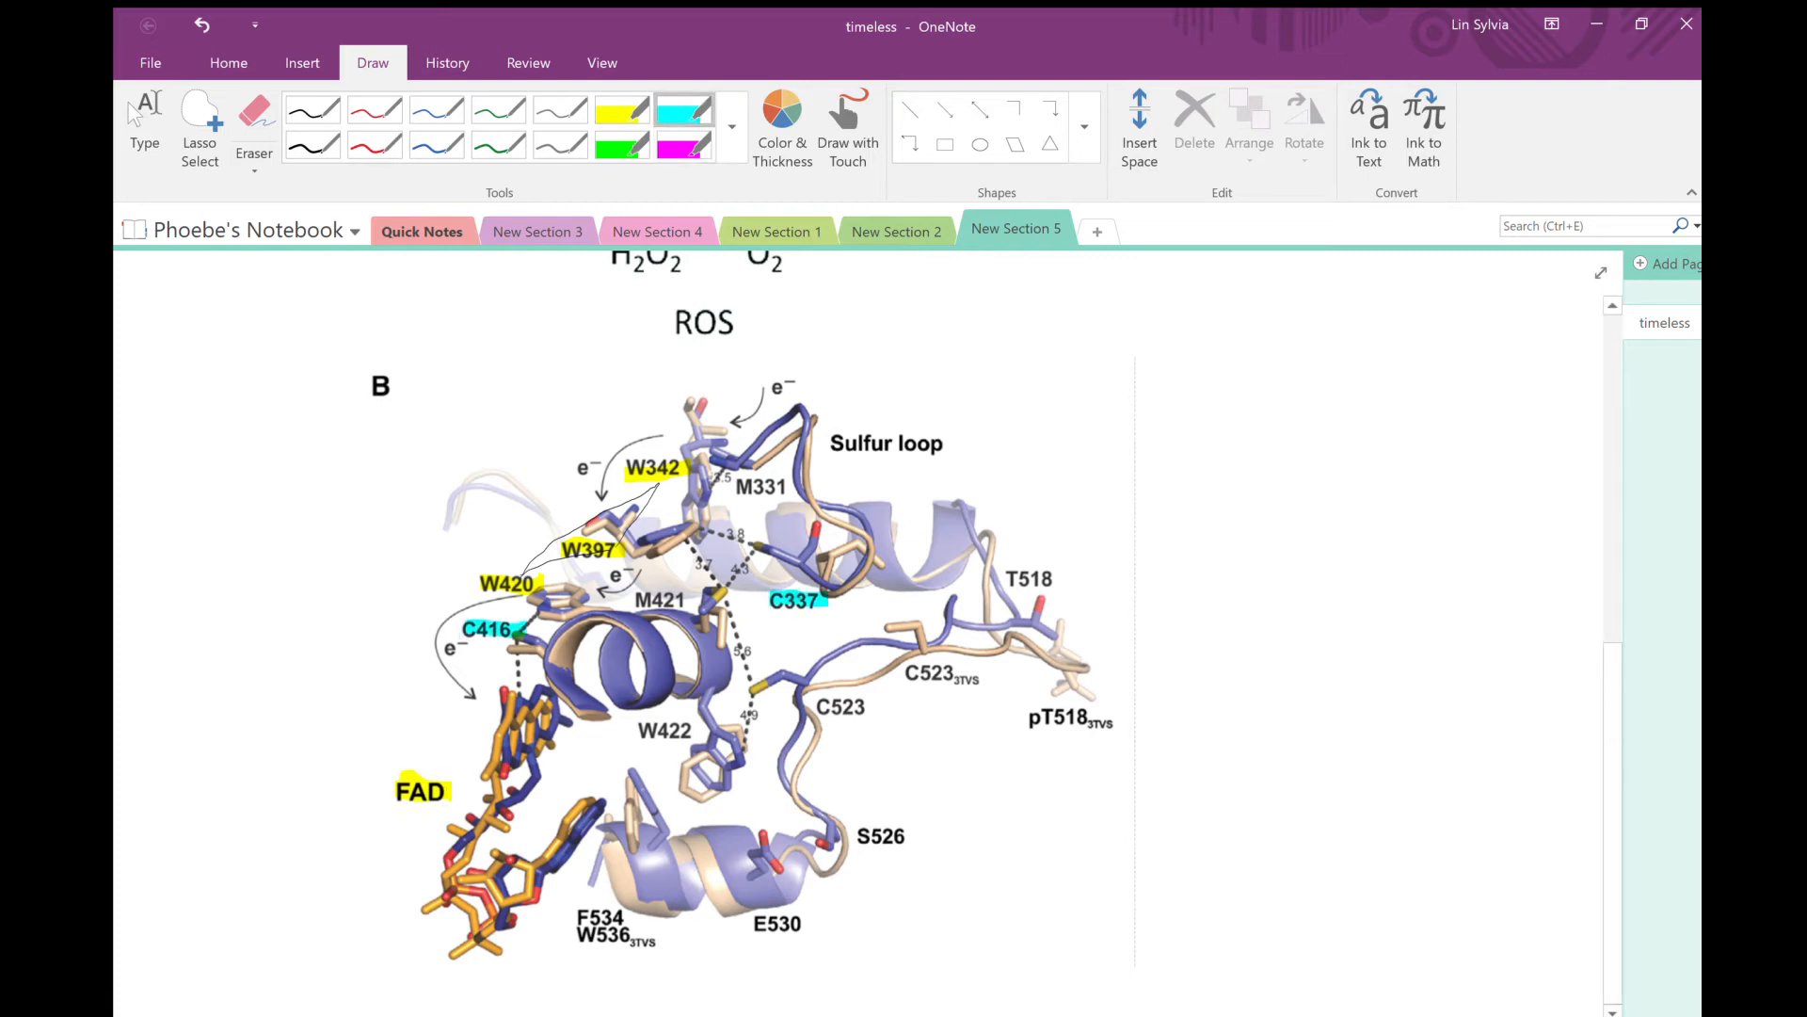
{"action": "left_click", "coordinate": [840, 706]}
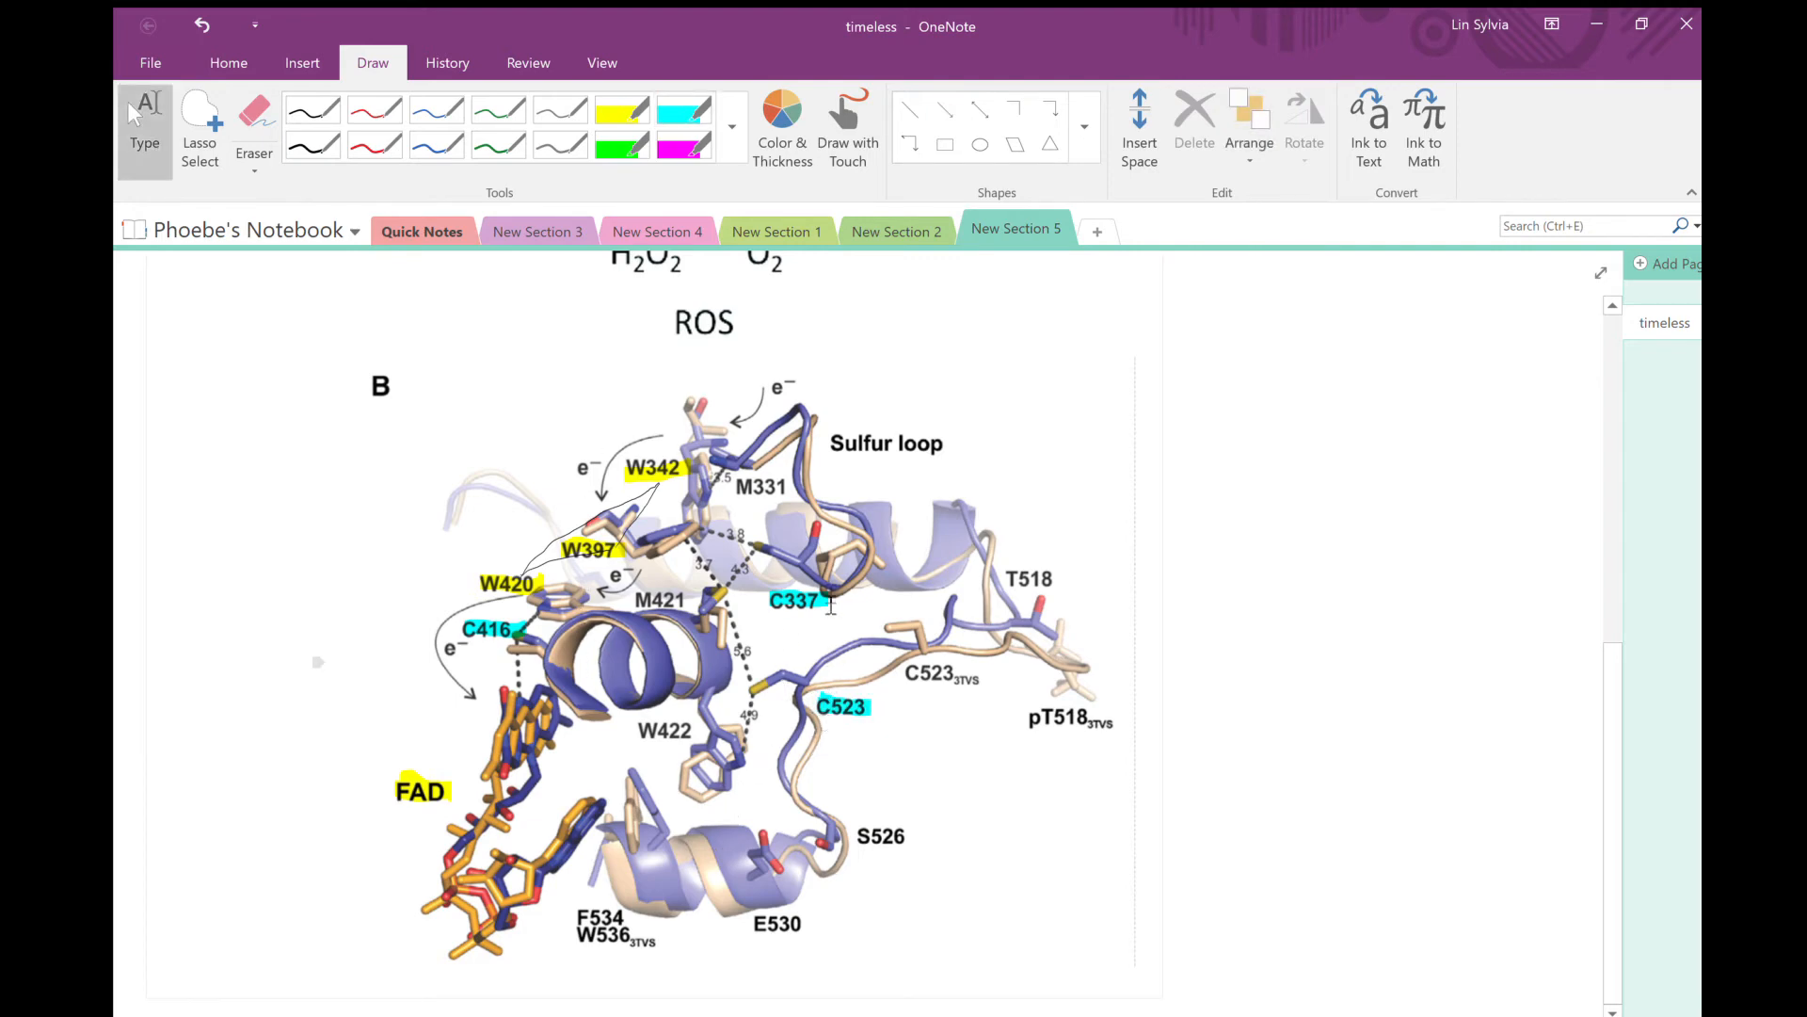
{"action": "mouse_move", "coordinate": [1101, 593]}
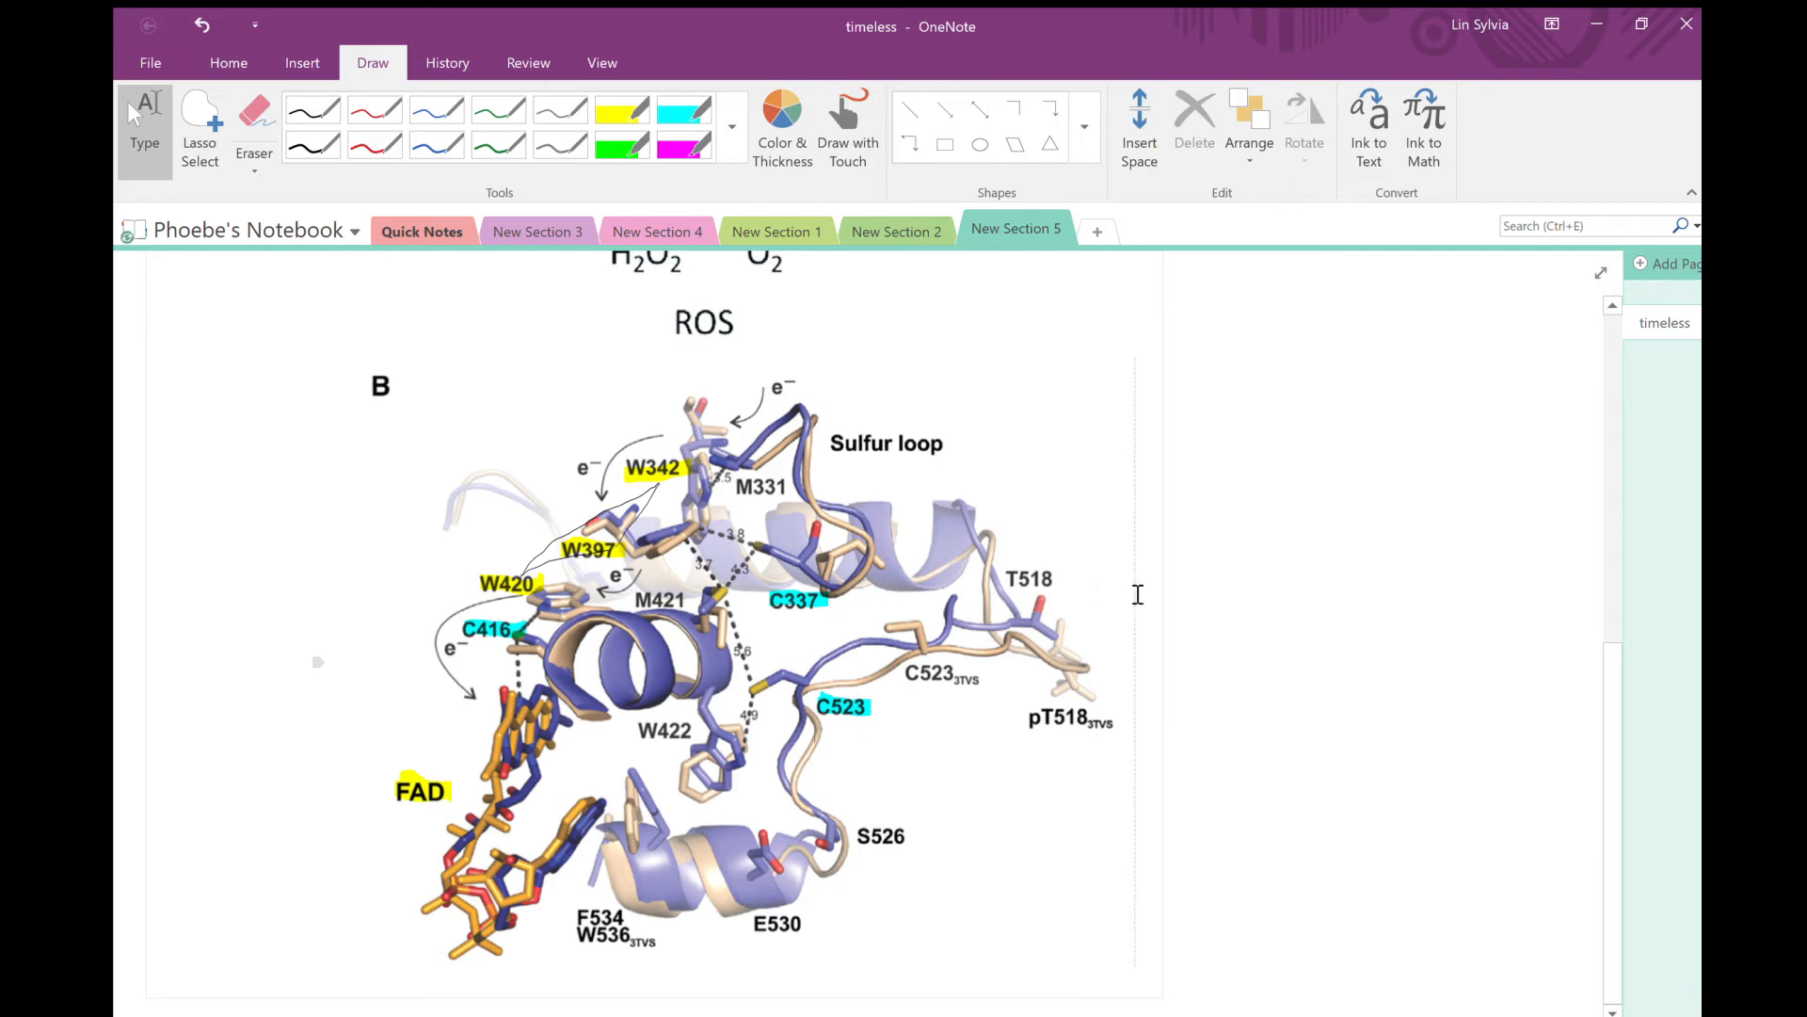
Open the New Section 7 PER page with the PER/Tim, cryptochrome and protease sketches.
{"action": "left_click", "coordinate": [1095, 232]}
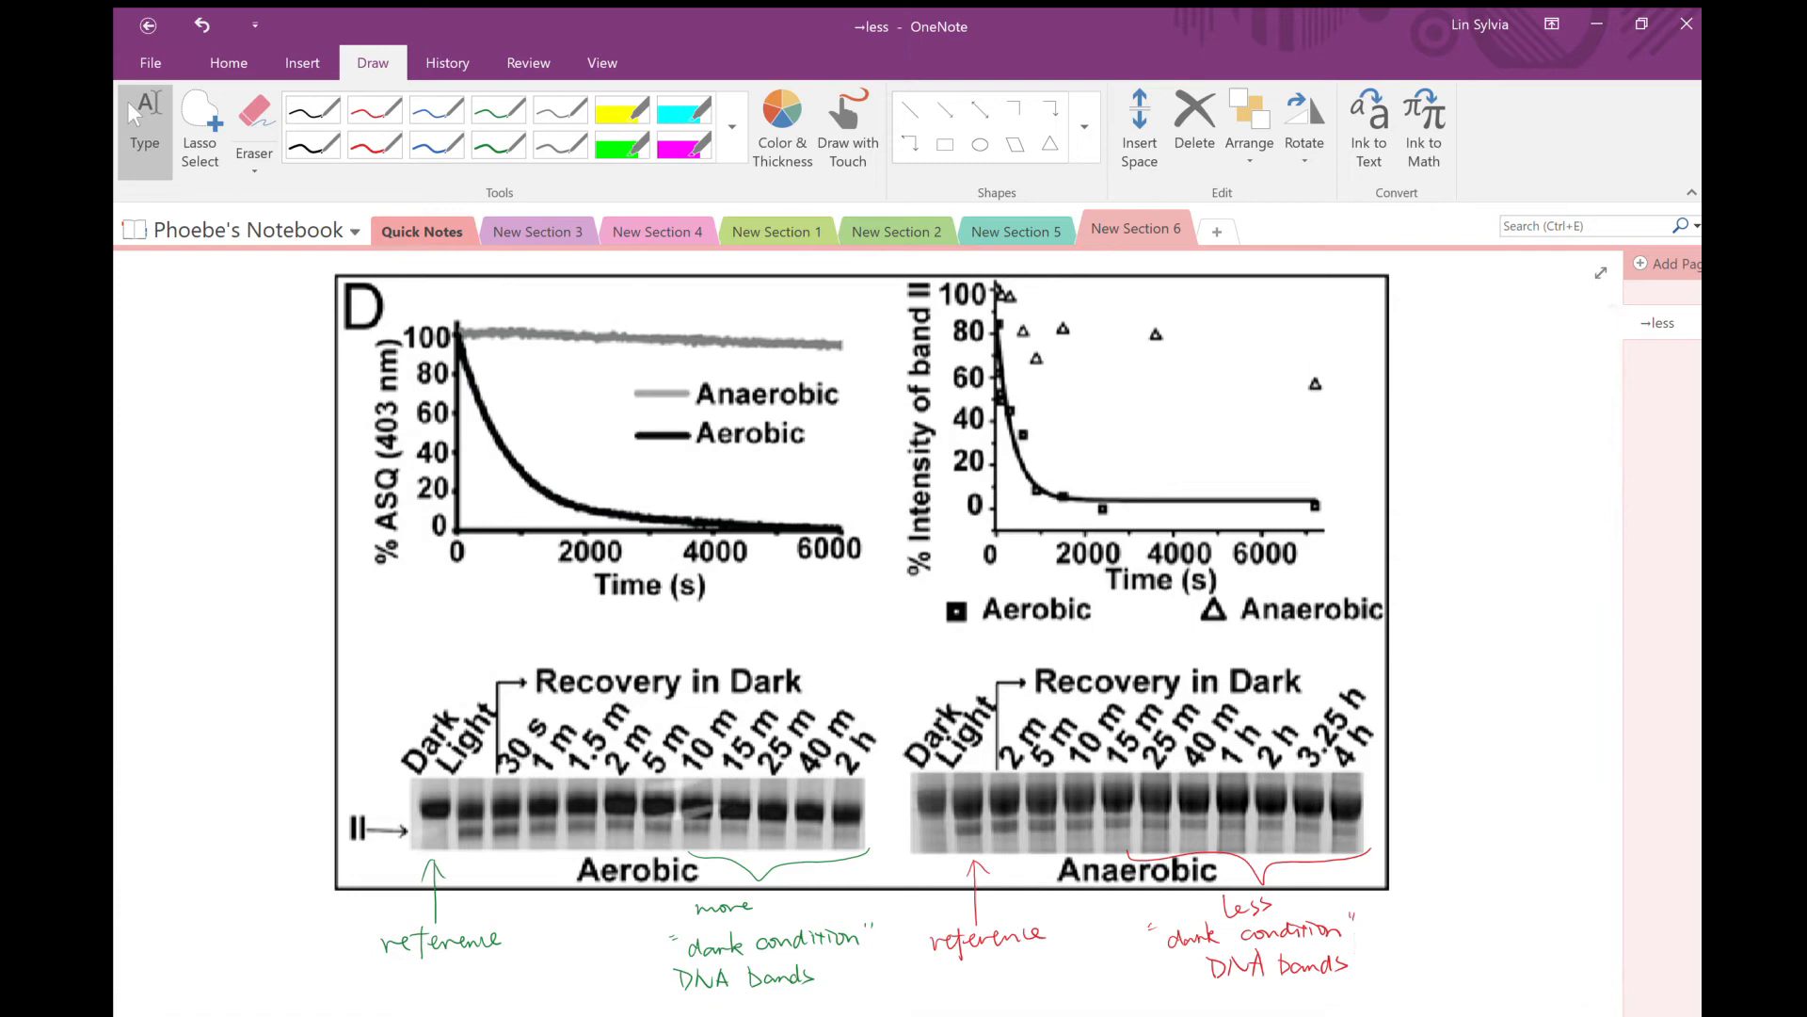
{"action": "left_click_drag", "start_coordinate": [1450, 484], "coordinate": [1465, 461]}
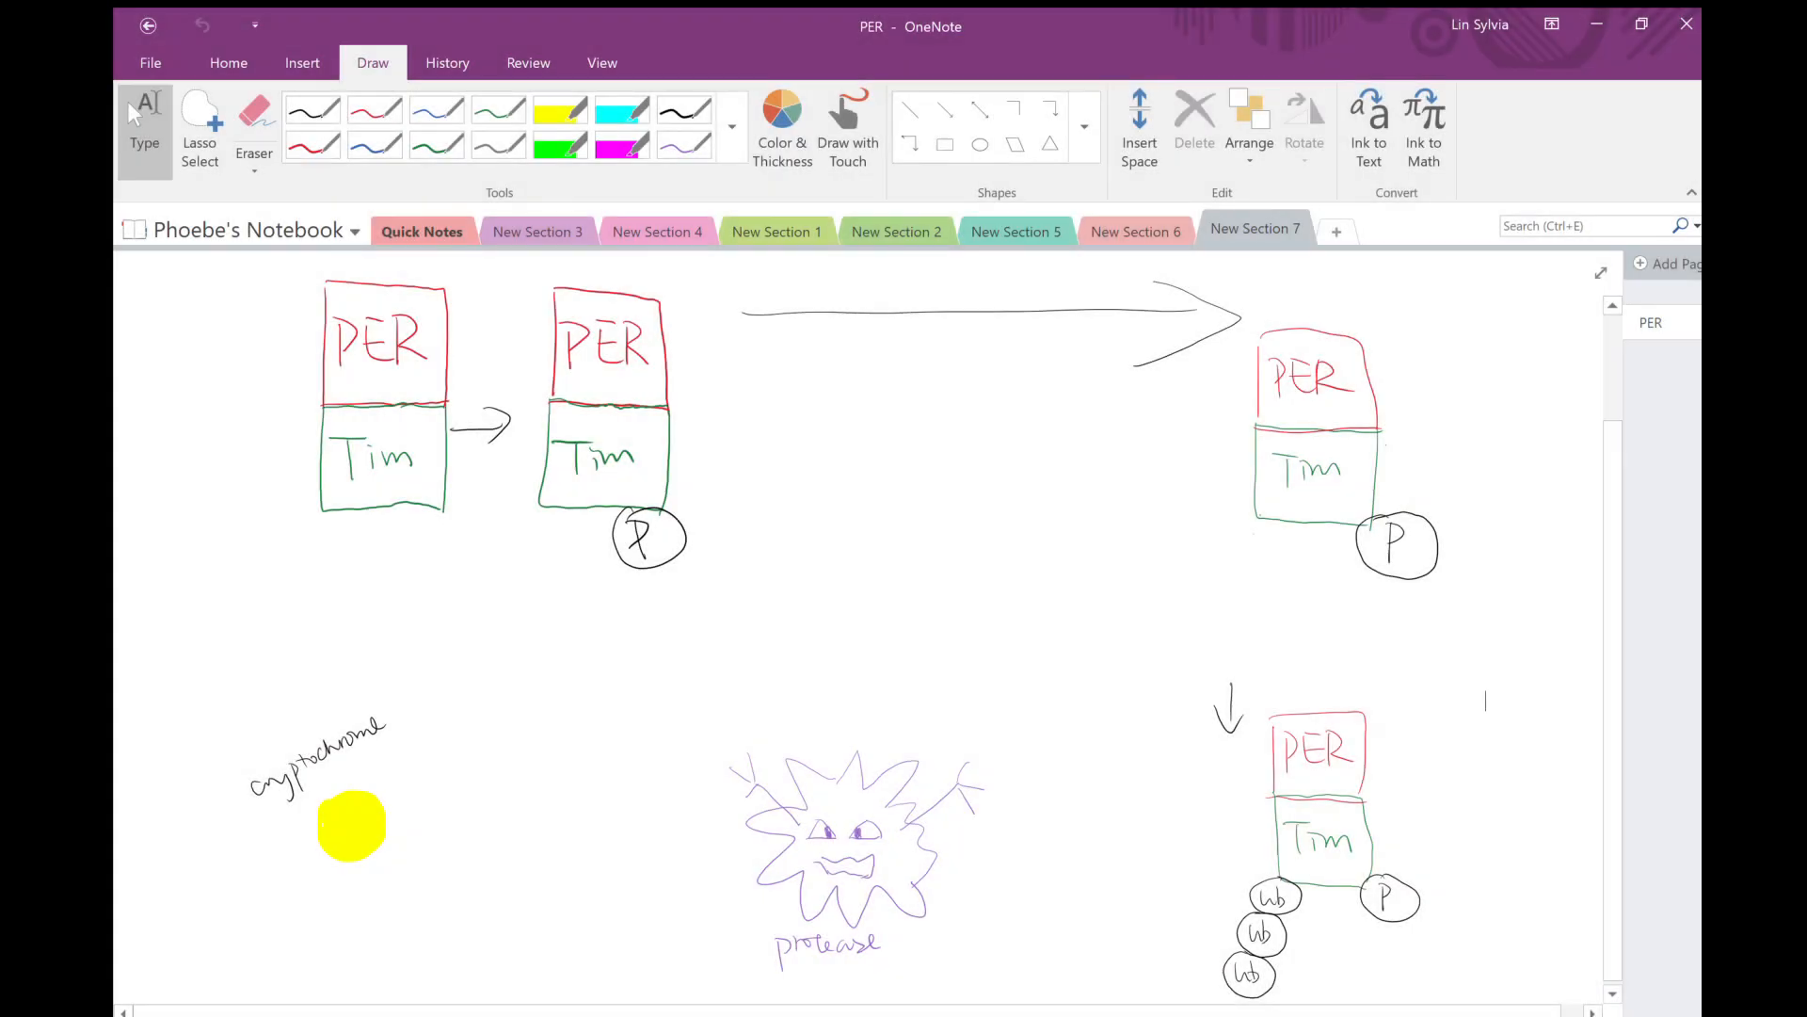
Sketch the JETLAG shape in blue ink binding phosphorylated PER/Tim, add Ub tags, then go to the dark/light section.
{"action": "left_click", "coordinate": [374, 143]}
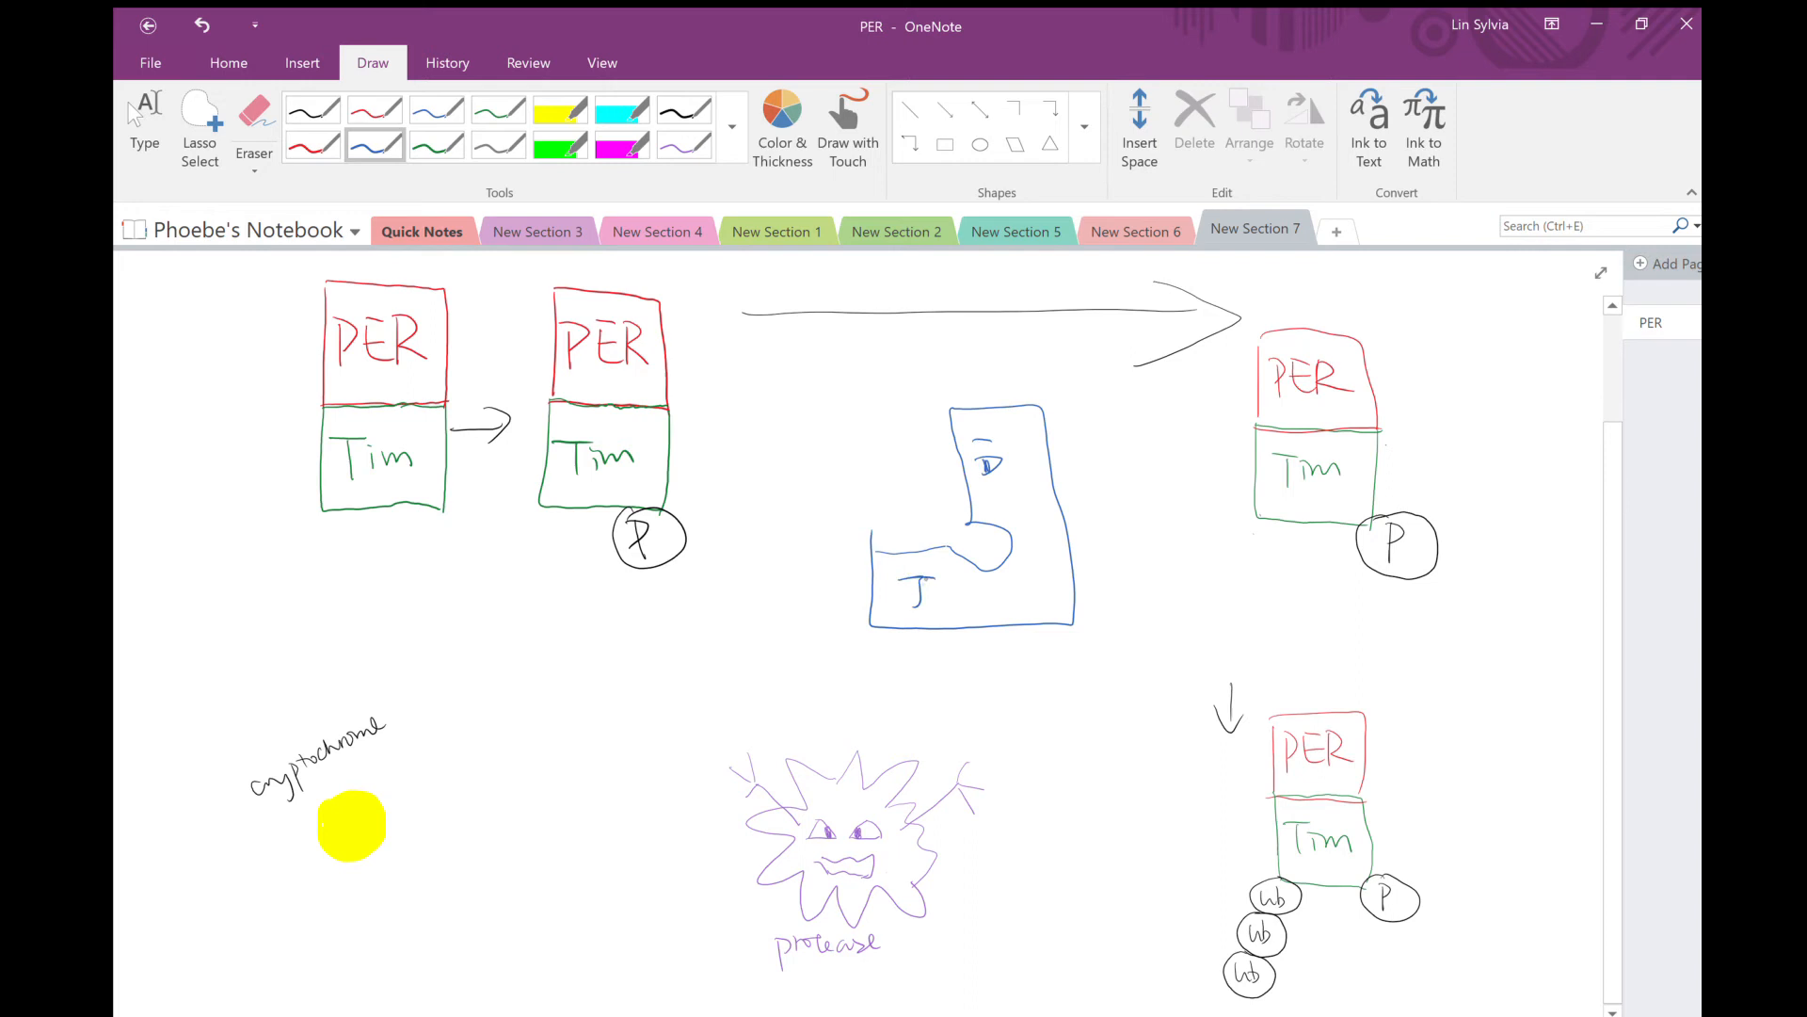
{"action": "type", "text": "eTLA"}
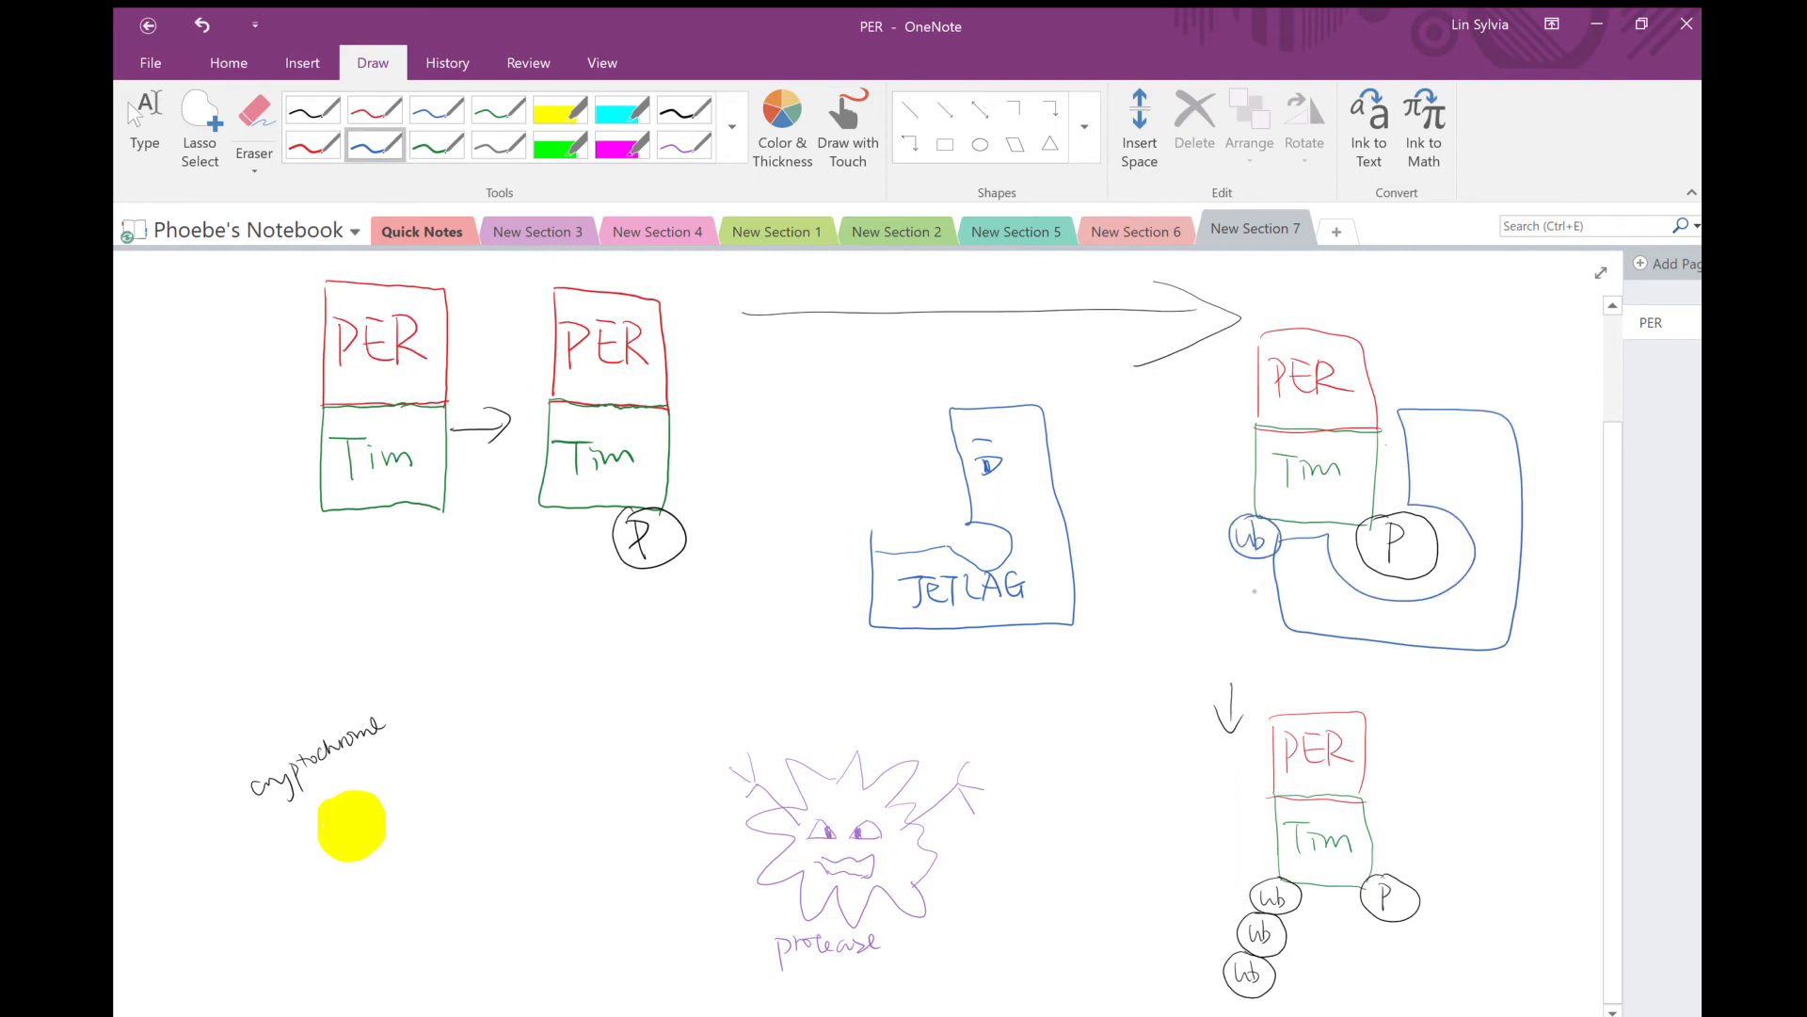
{"action": "left_click_drag", "start_coordinate": [1248, 577], "coordinate": [1248, 629]}
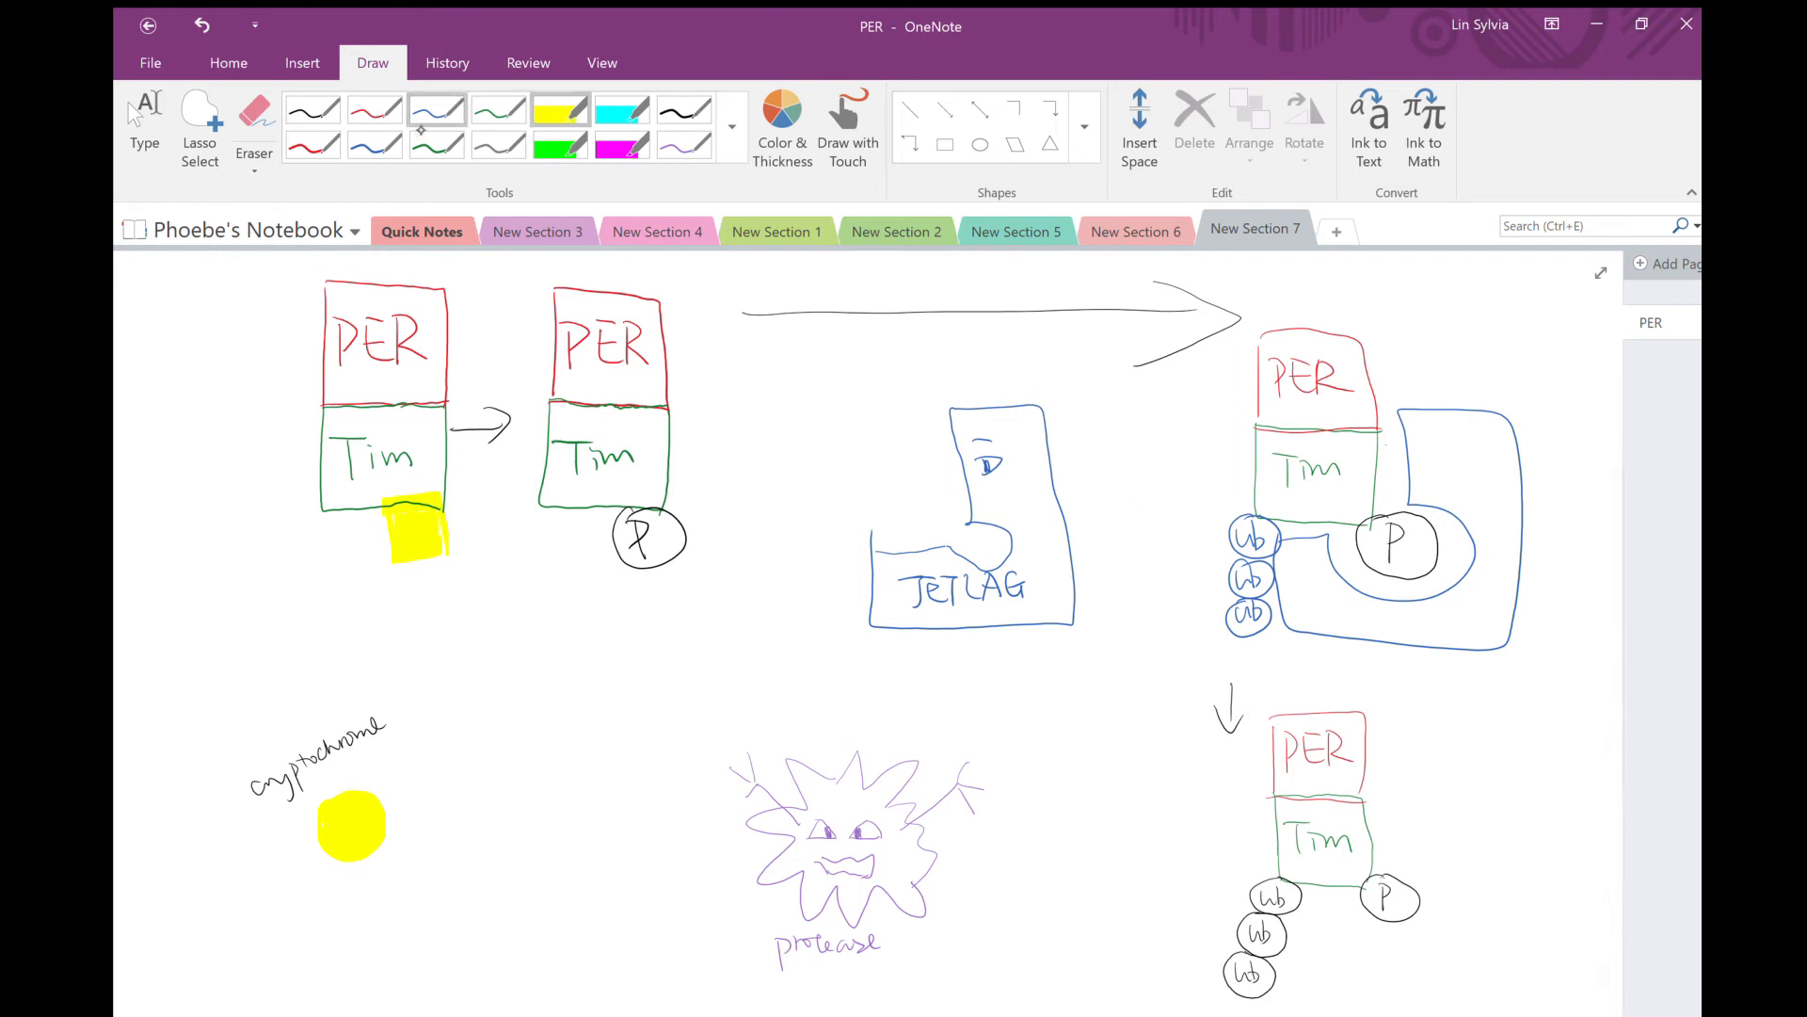
{"action": "left_click", "coordinate": [375, 145]}
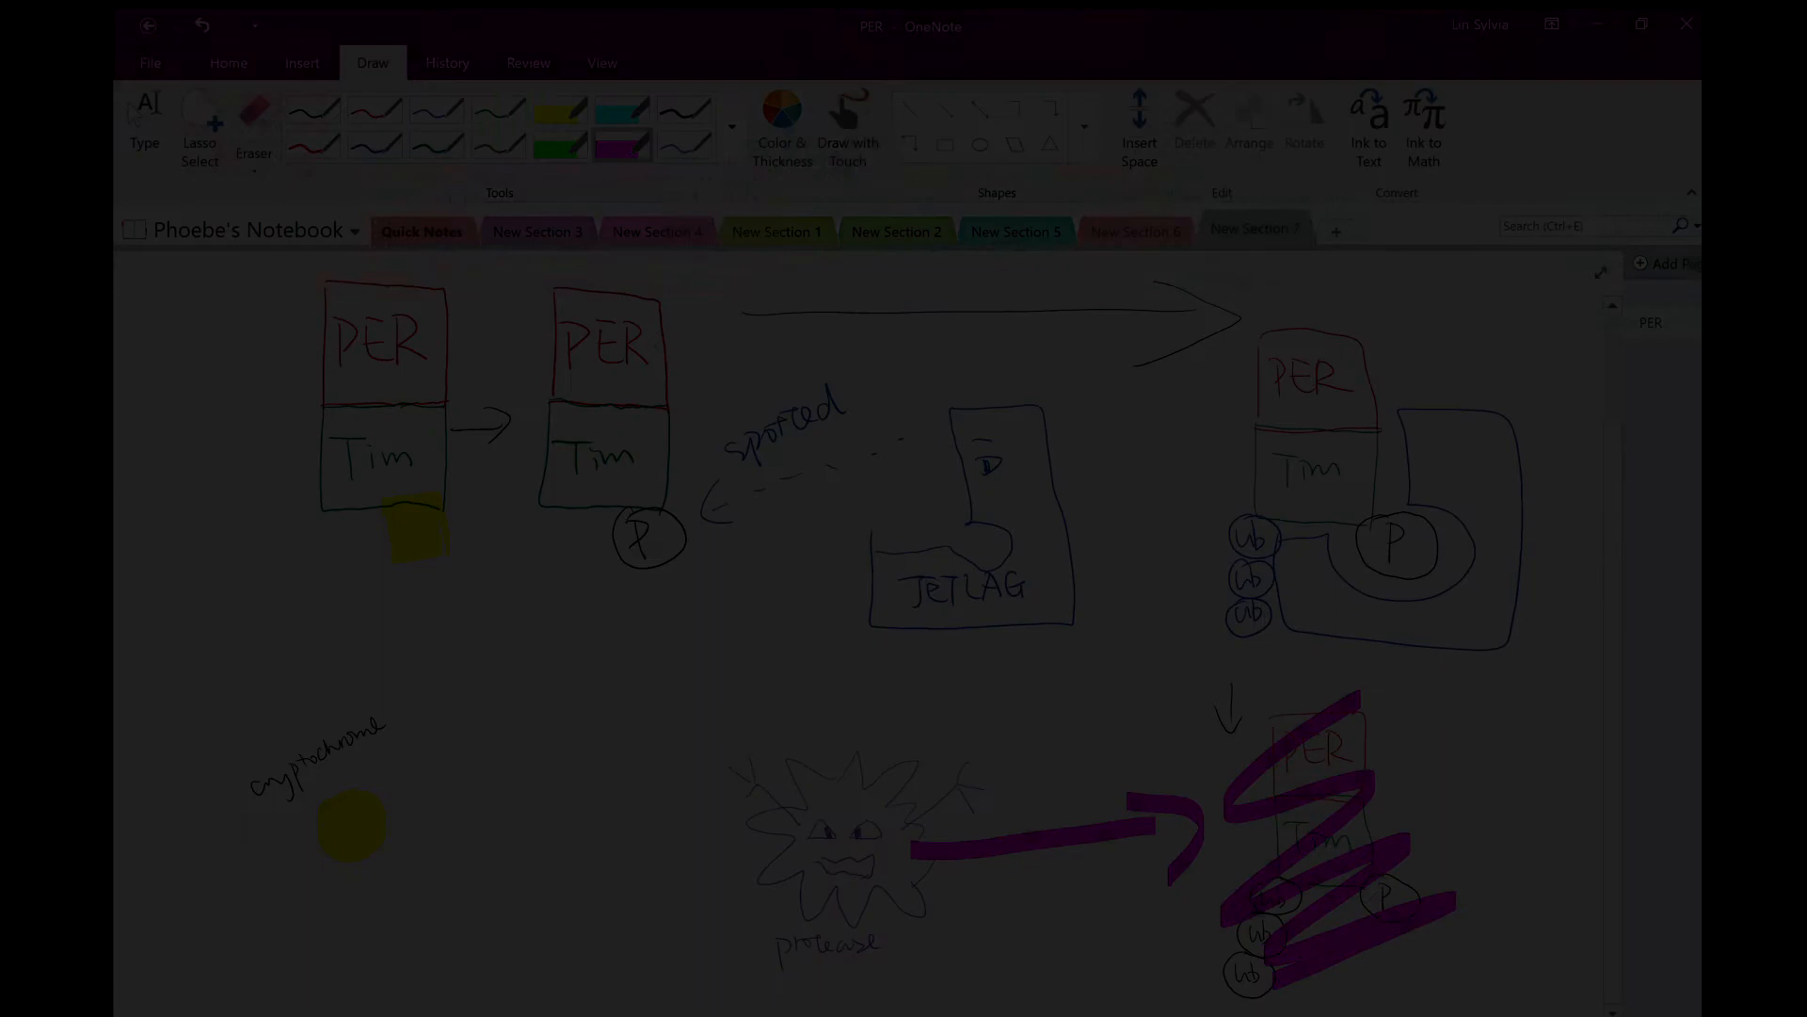
{"action": "left_click", "coordinate": [1373, 229]}
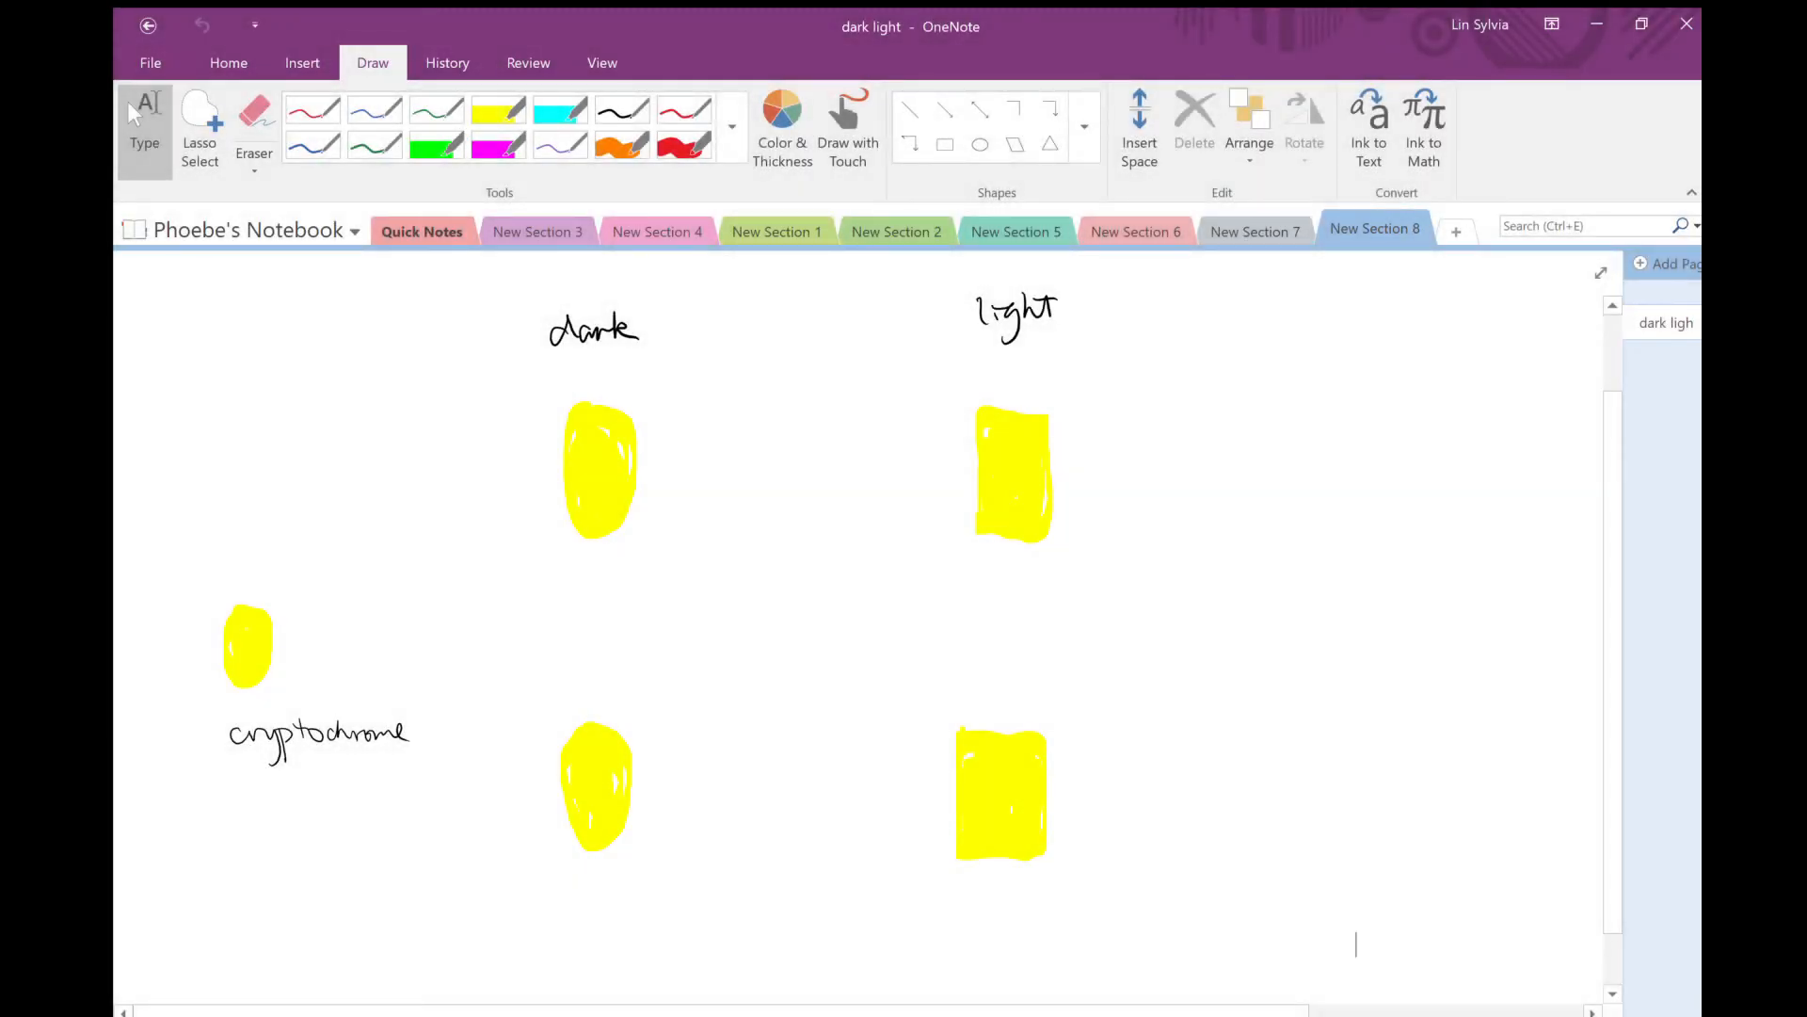
Mark cryptochrome in red and link both dark and light shapes to the timeless block in orange.
{"action": "left_click", "coordinate": [623, 109]}
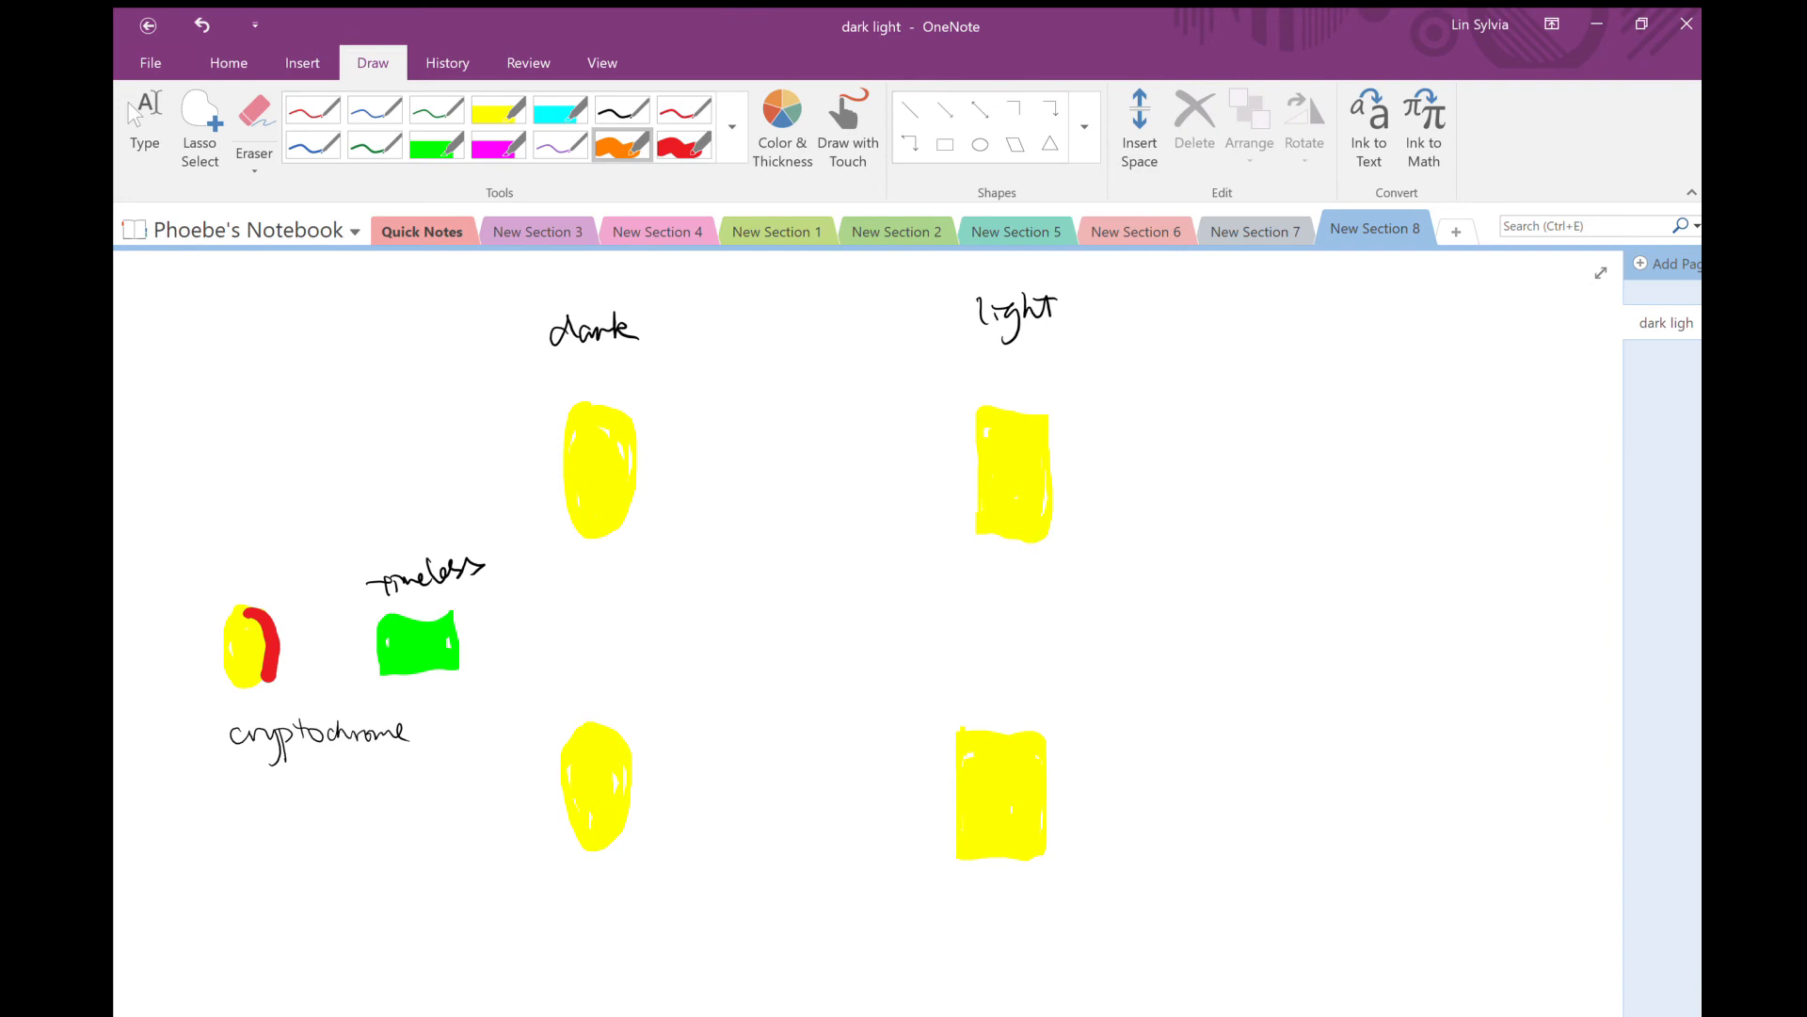
{"action": "left_click_drag", "start_coordinate": [373, 593], "coordinate": [397, 663]}
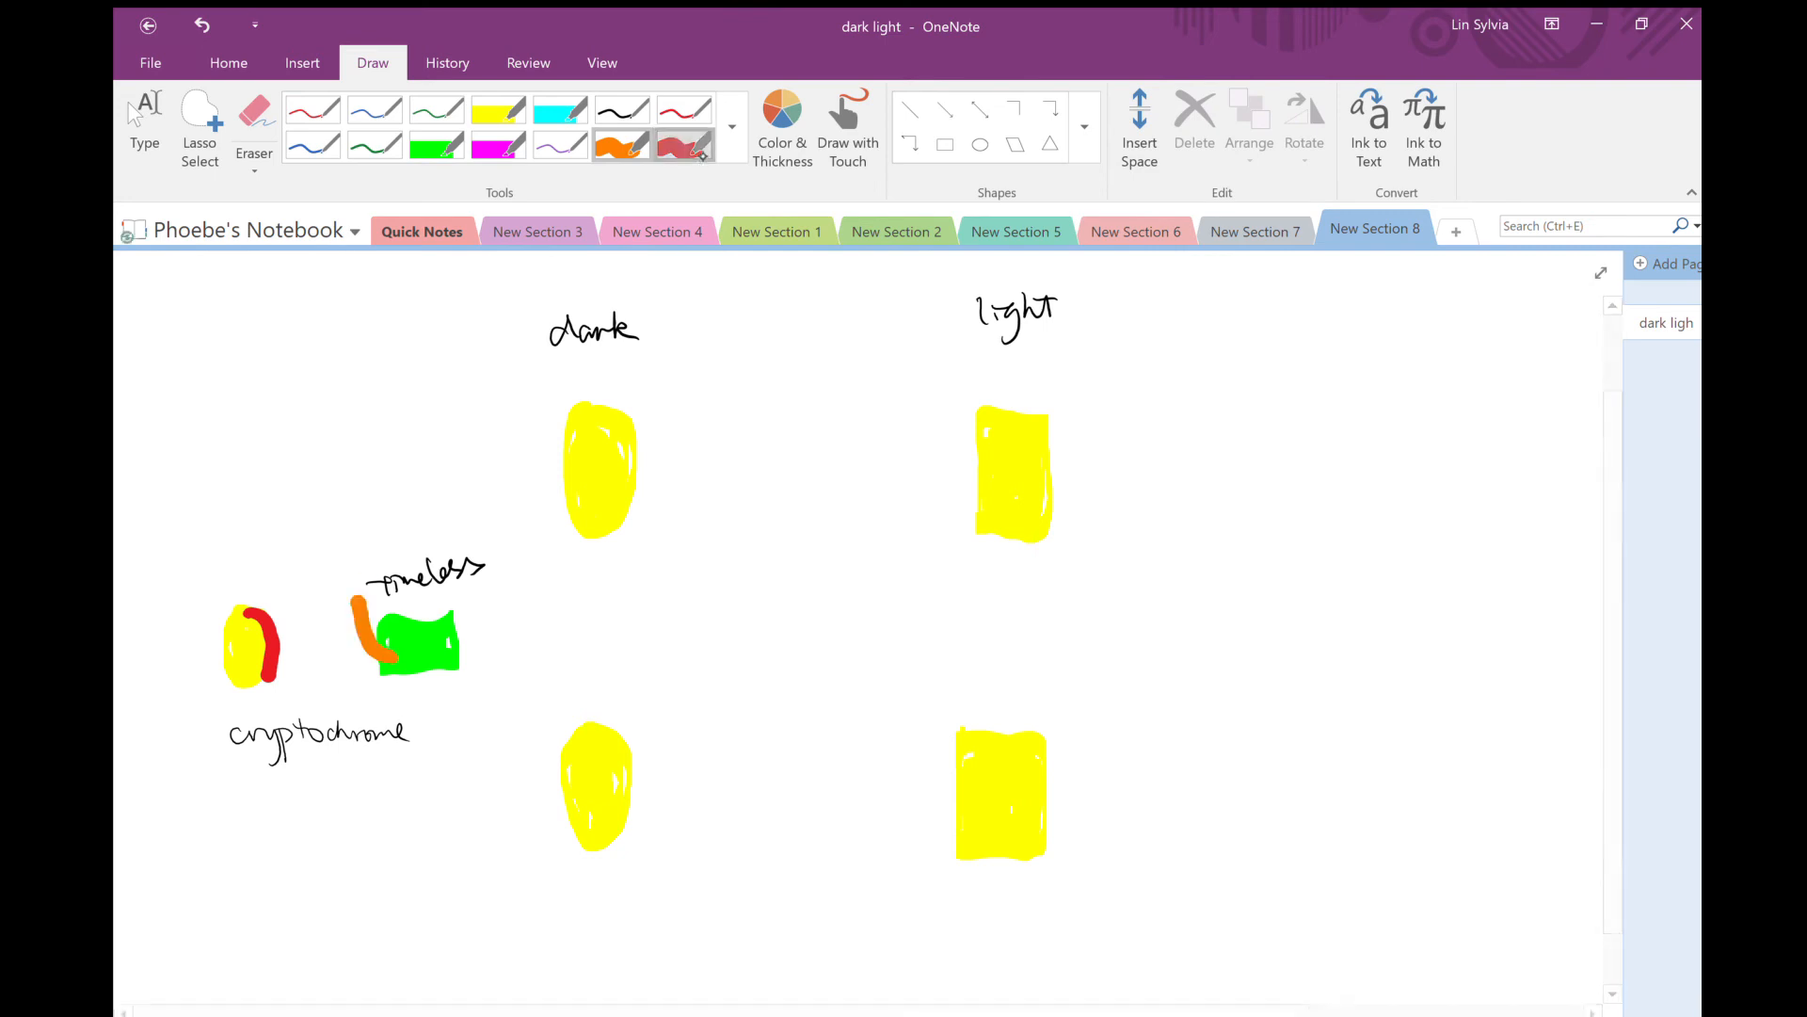
{"action": "left_click", "coordinate": [686, 144]}
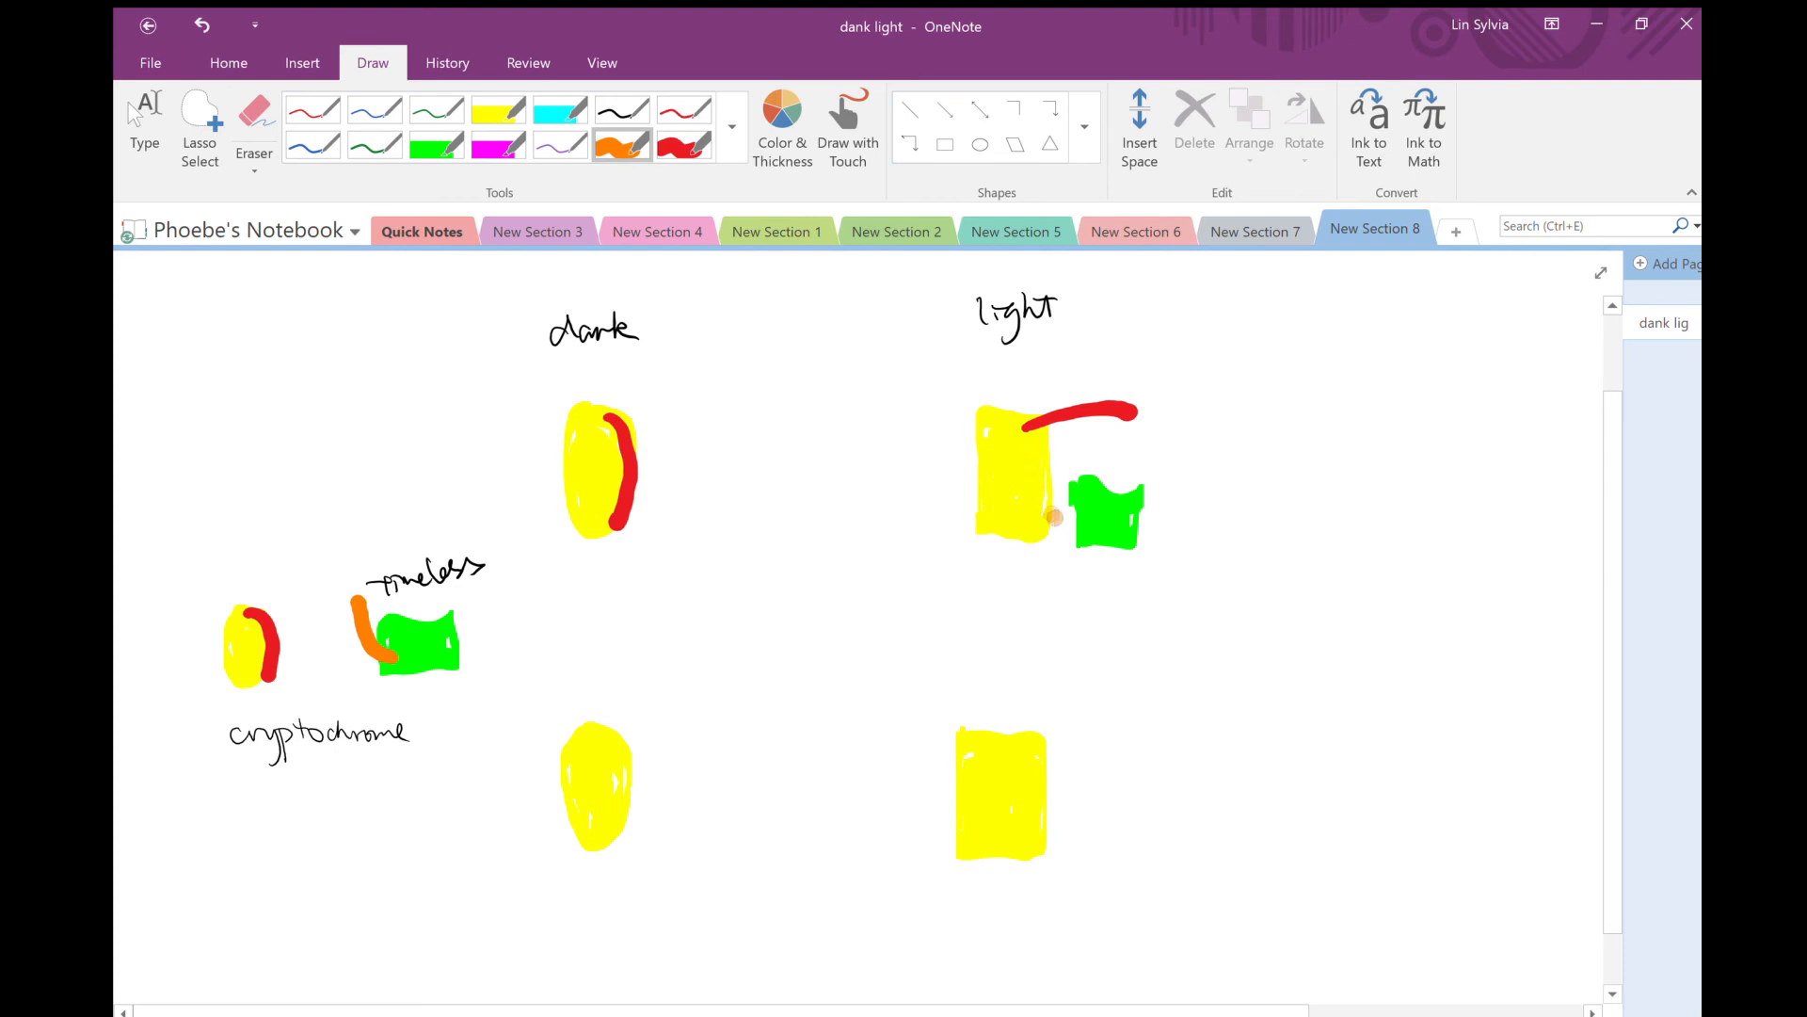
{"action": "left_click_drag", "start_coordinate": [1037, 444], "coordinate": [1077, 526]}
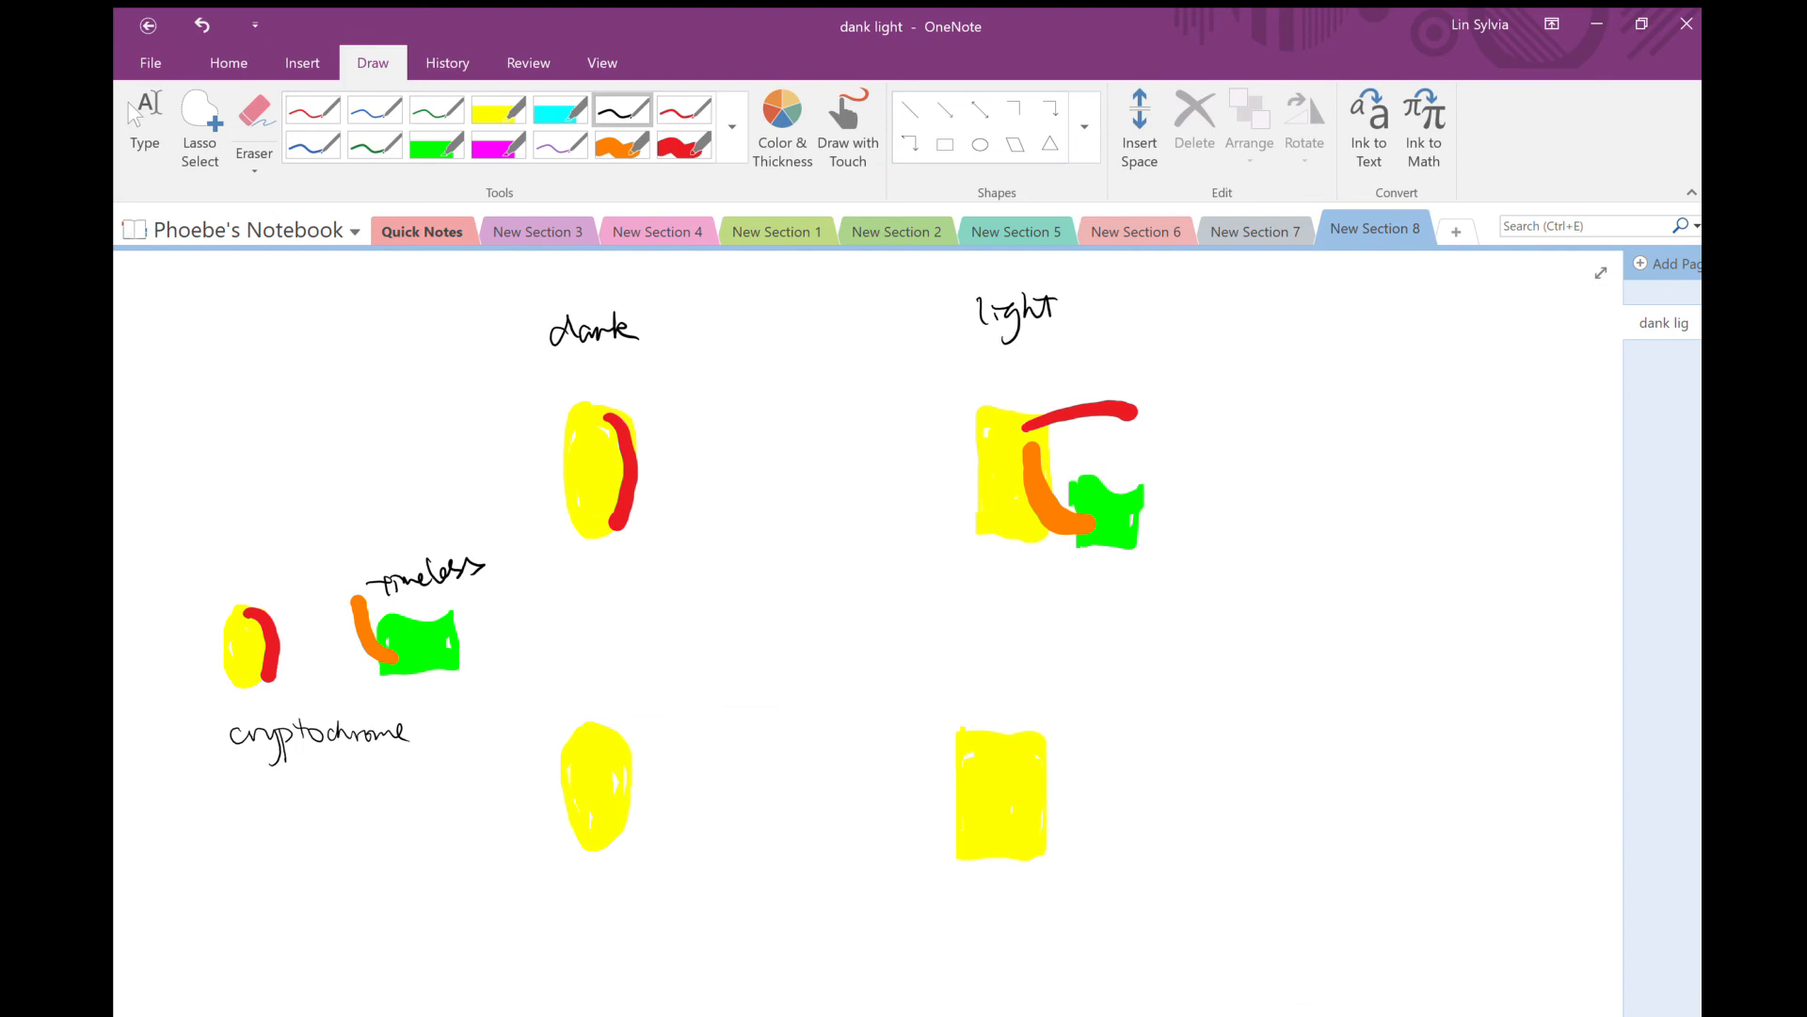
{"action": "scroll", "scroll_direction": "down", "scroll_amount": 3}
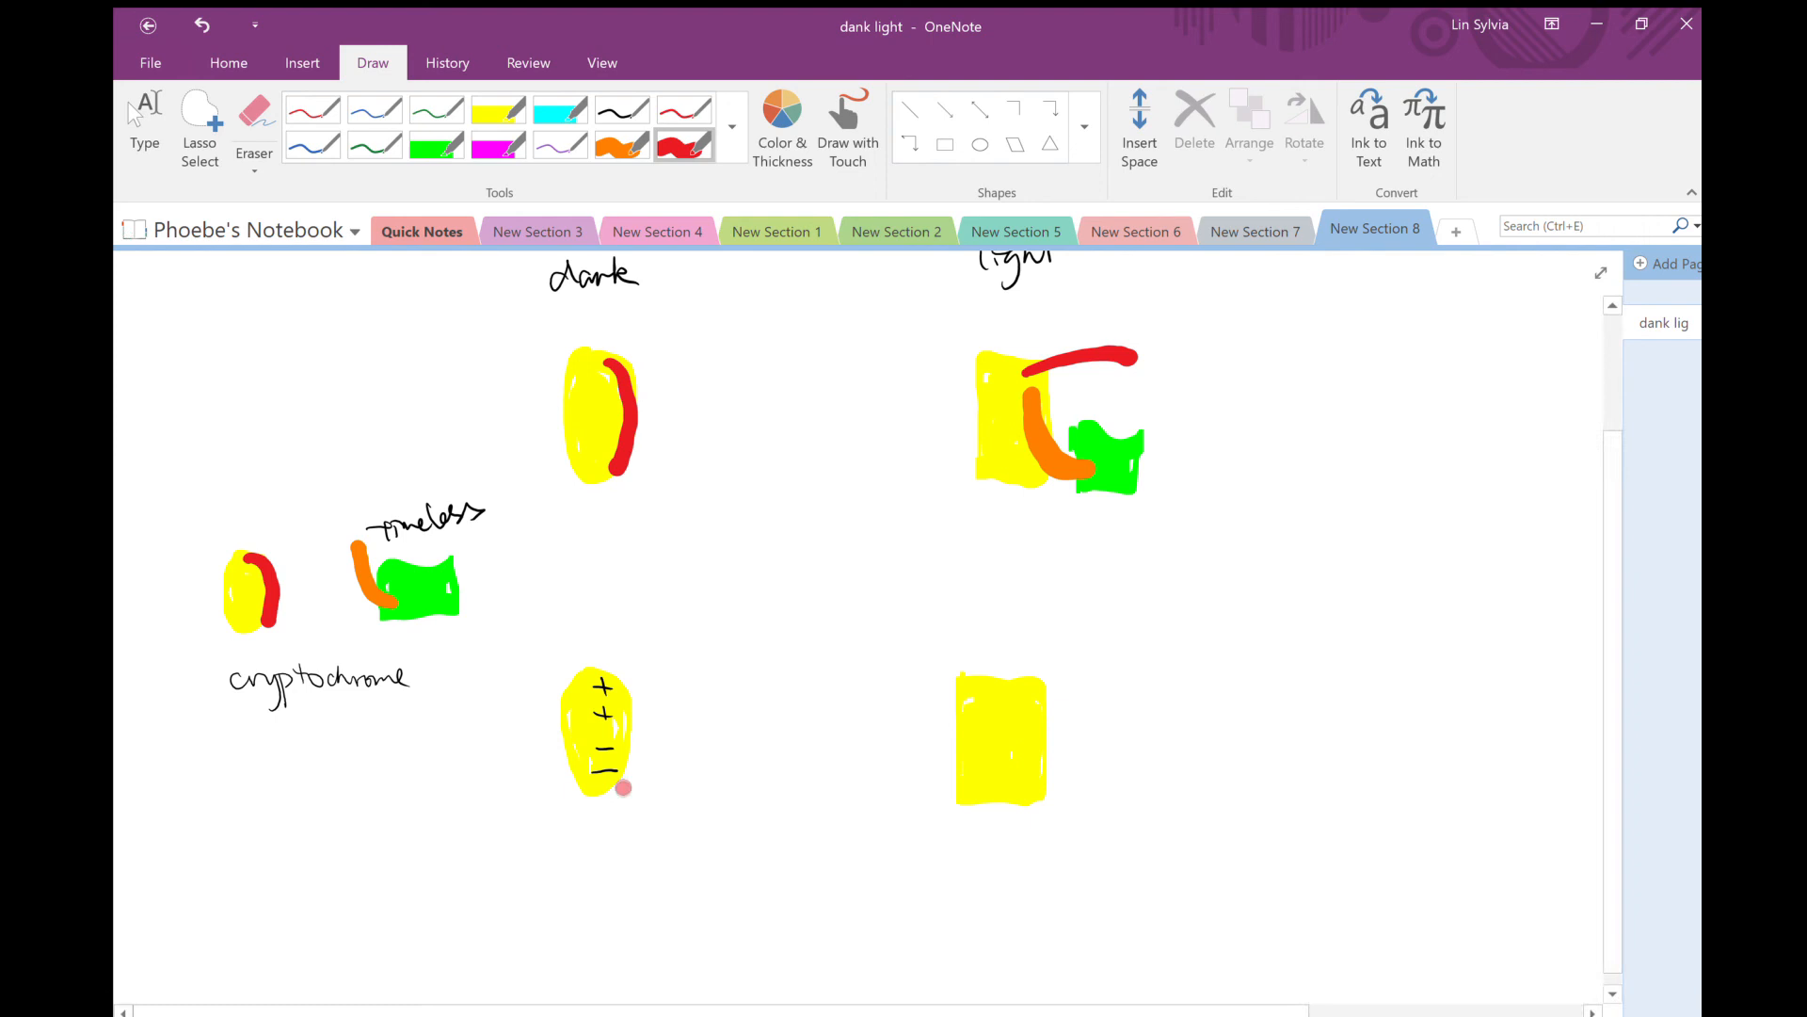
Add red stripes, purple B/A labels and +/- charge marks on the lower dark and light drawings.
{"action": "left_click_drag", "start_coordinate": [618, 679], "coordinate": [625, 788]}
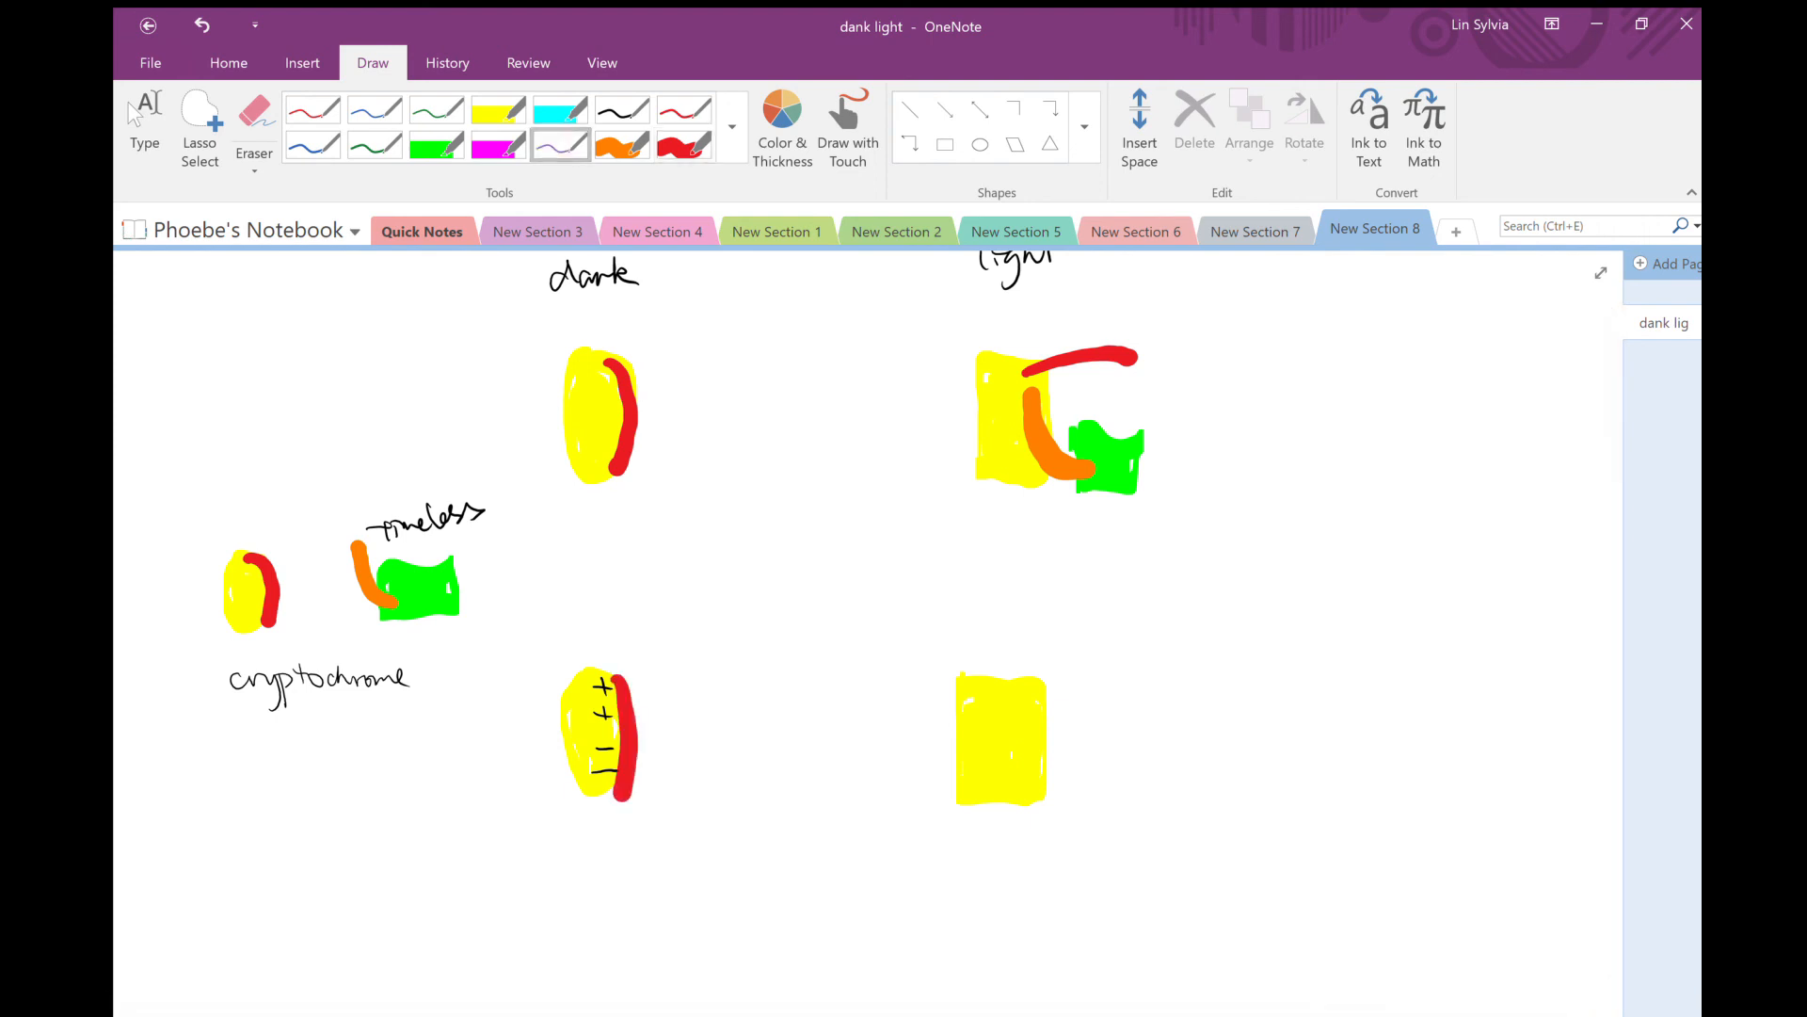
{"action": "left_click_drag", "start_coordinate": [669, 685], "coordinate": [686, 777]}
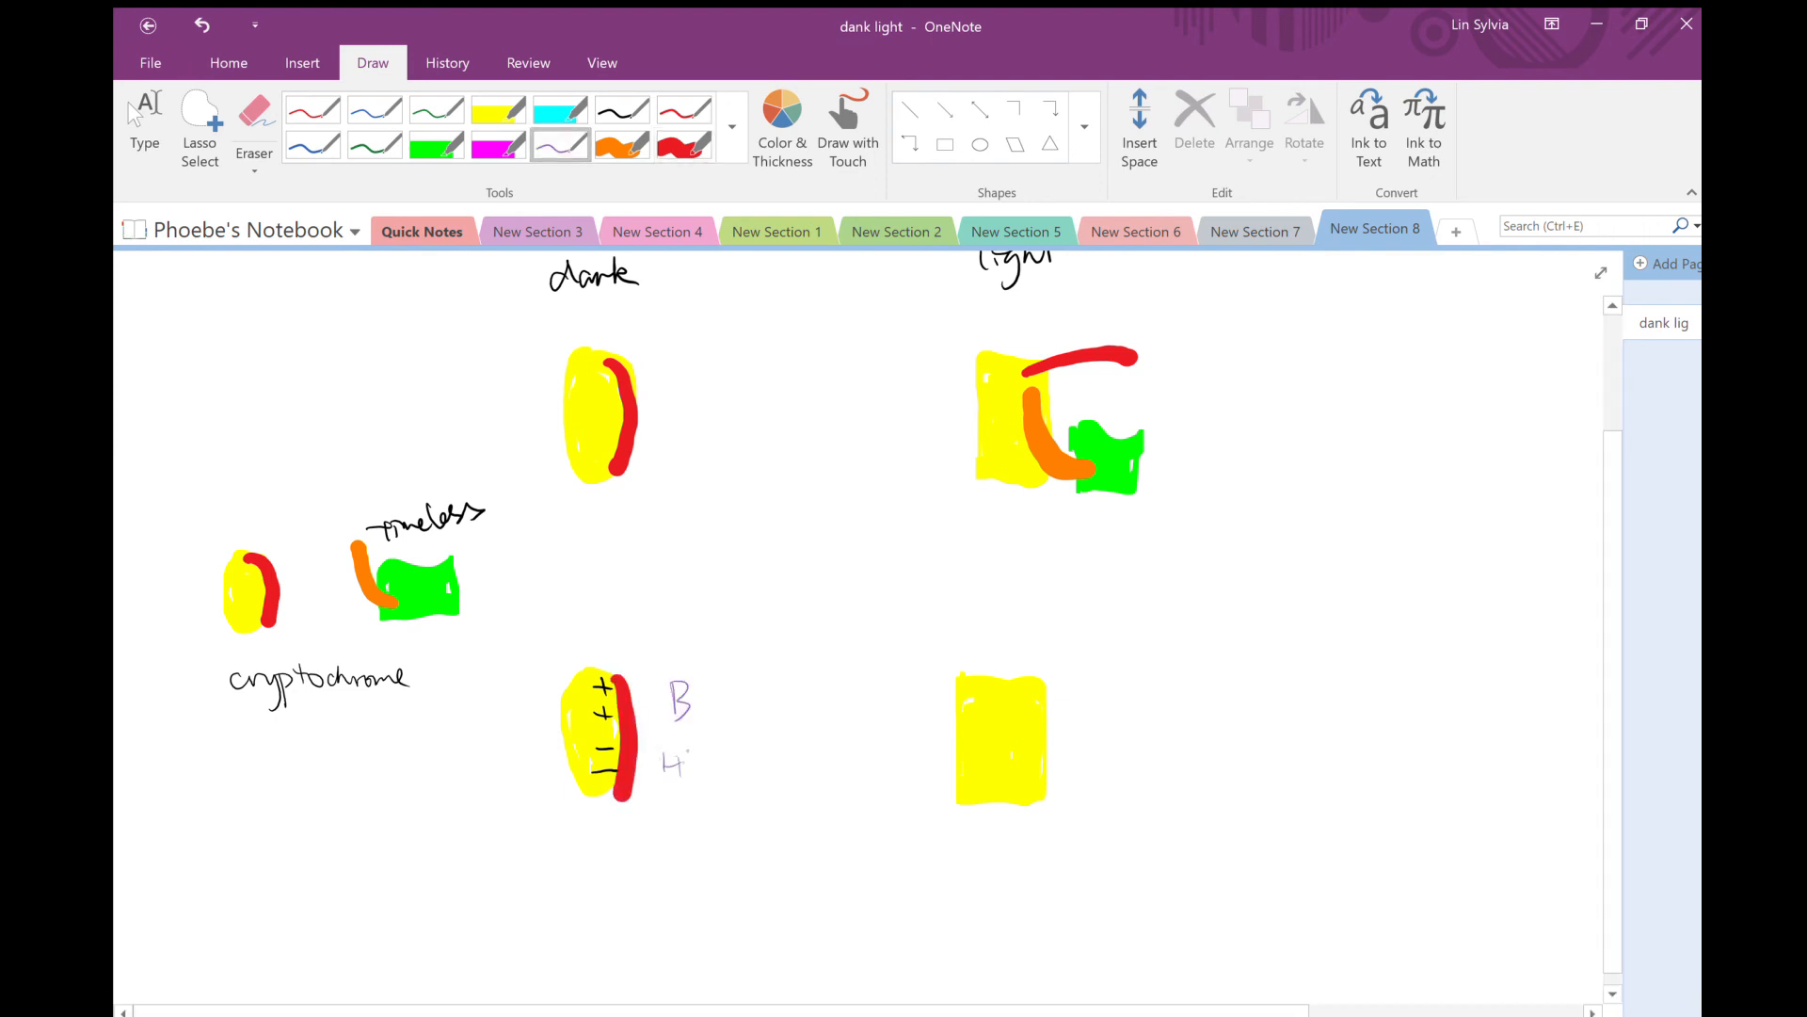
{"action": "left_click_drag", "start_coordinate": [646, 762], "coordinate": [702, 767]}
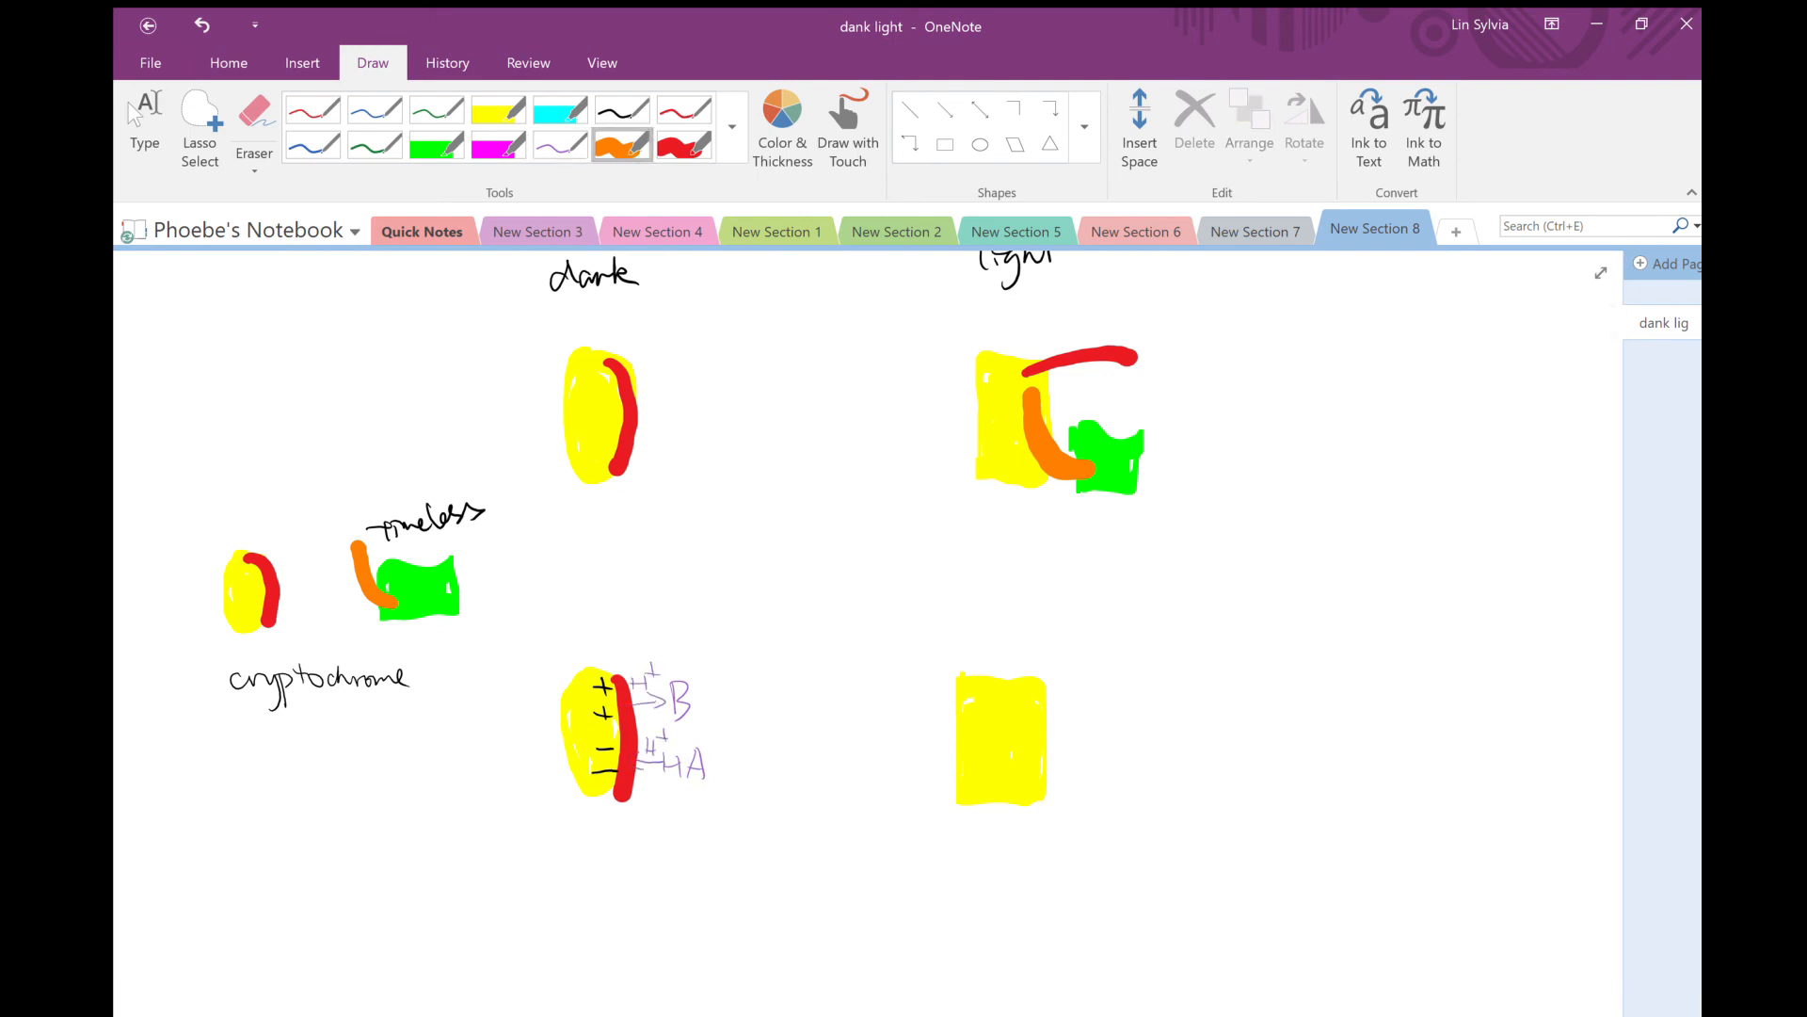
{"action": "left_click_drag", "start_coordinate": [1004, 696], "coordinate": [1107, 721]}
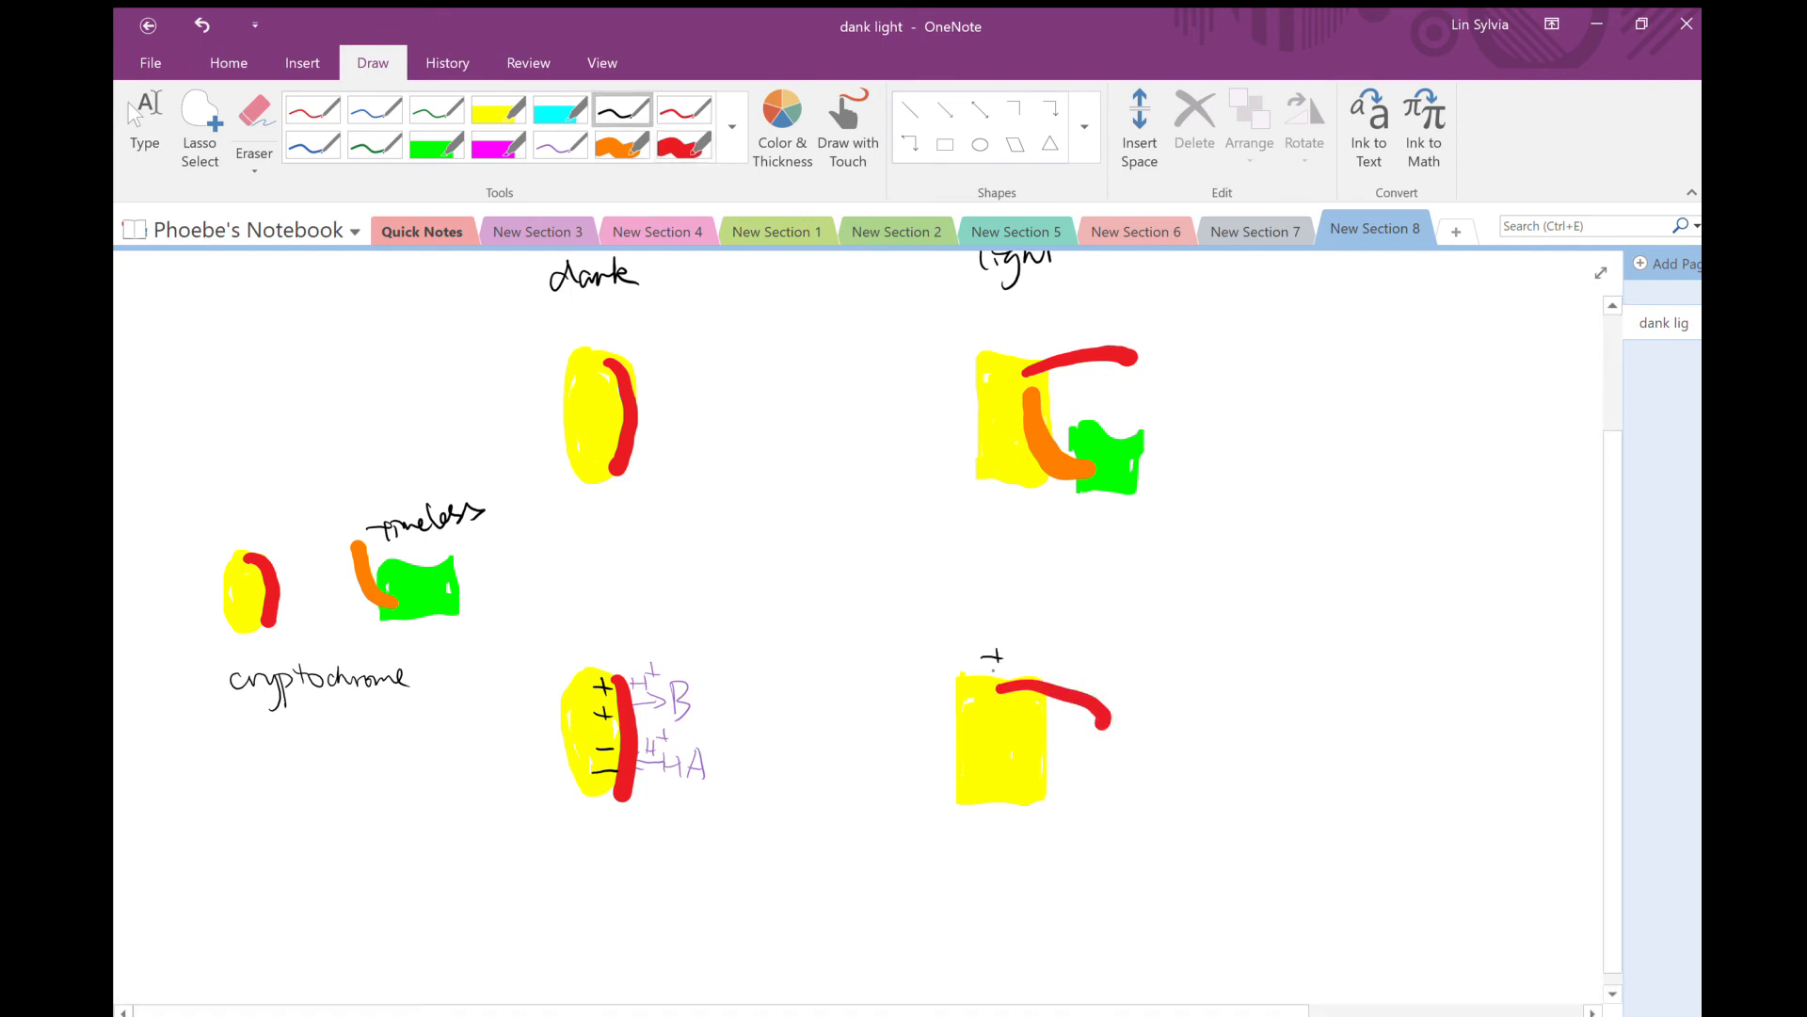
{"action": "left_click_drag", "start_coordinate": [998, 686], "coordinate": [1004, 819]}
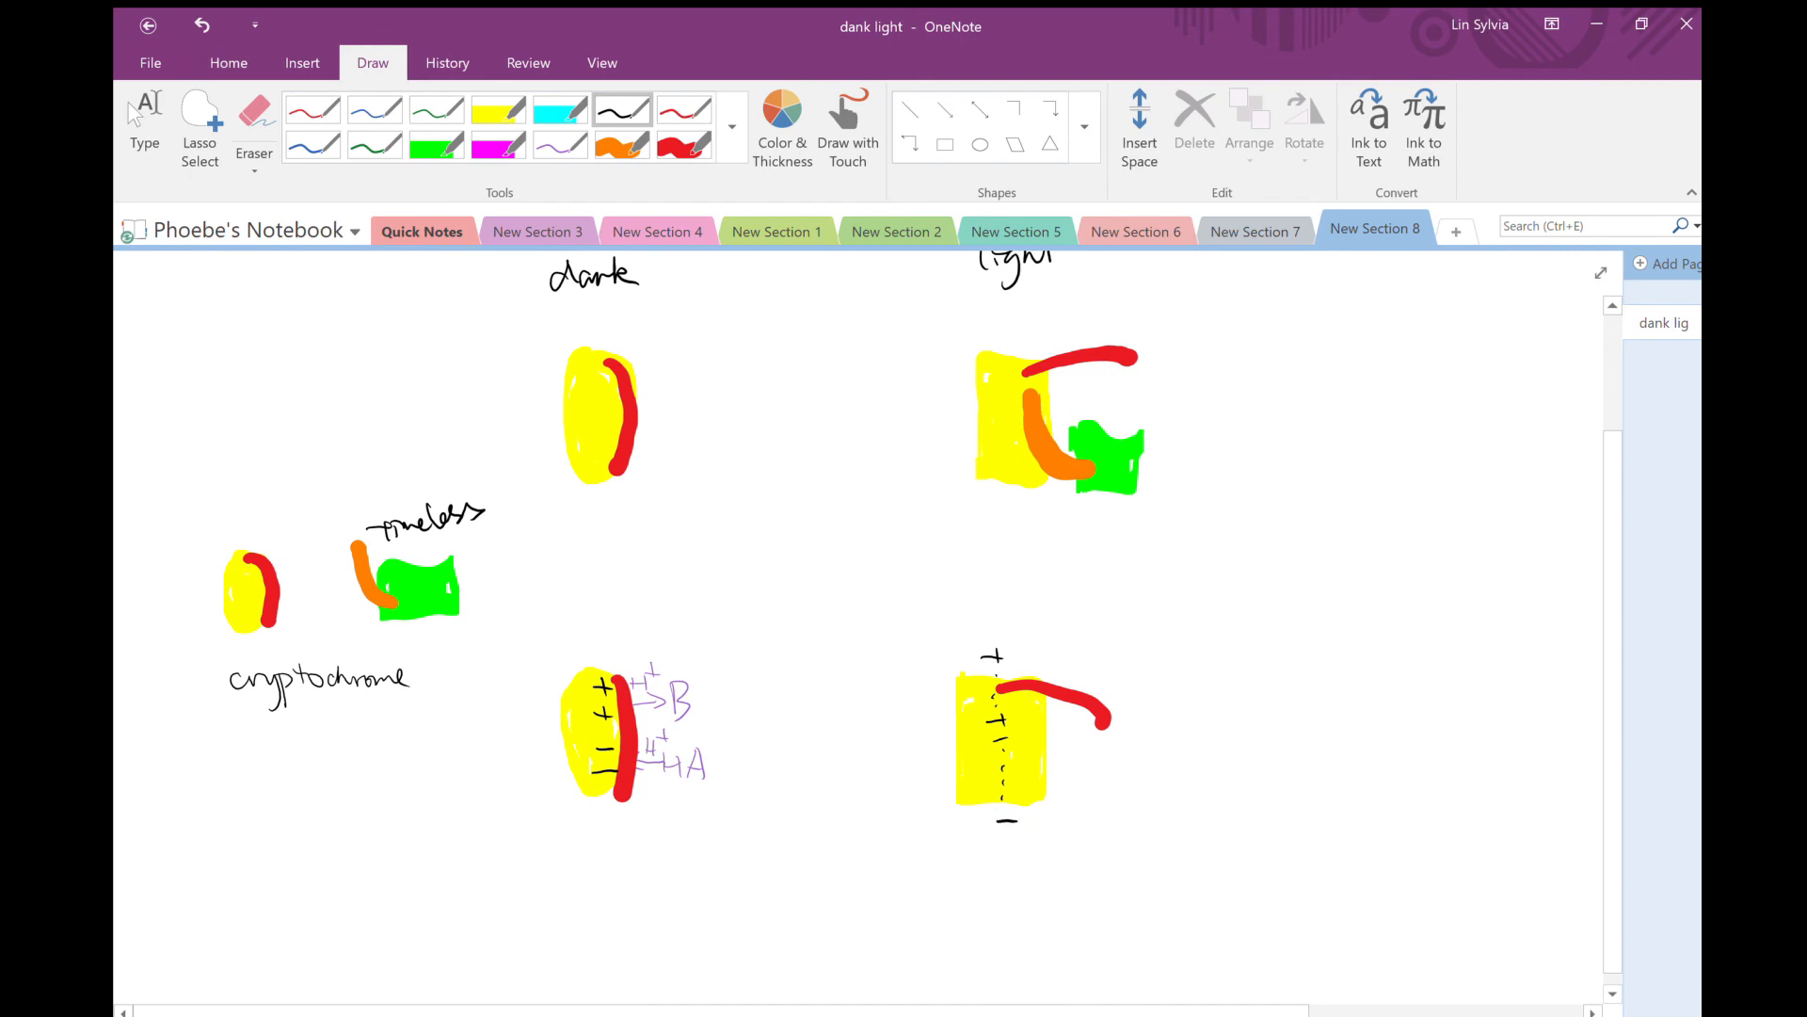